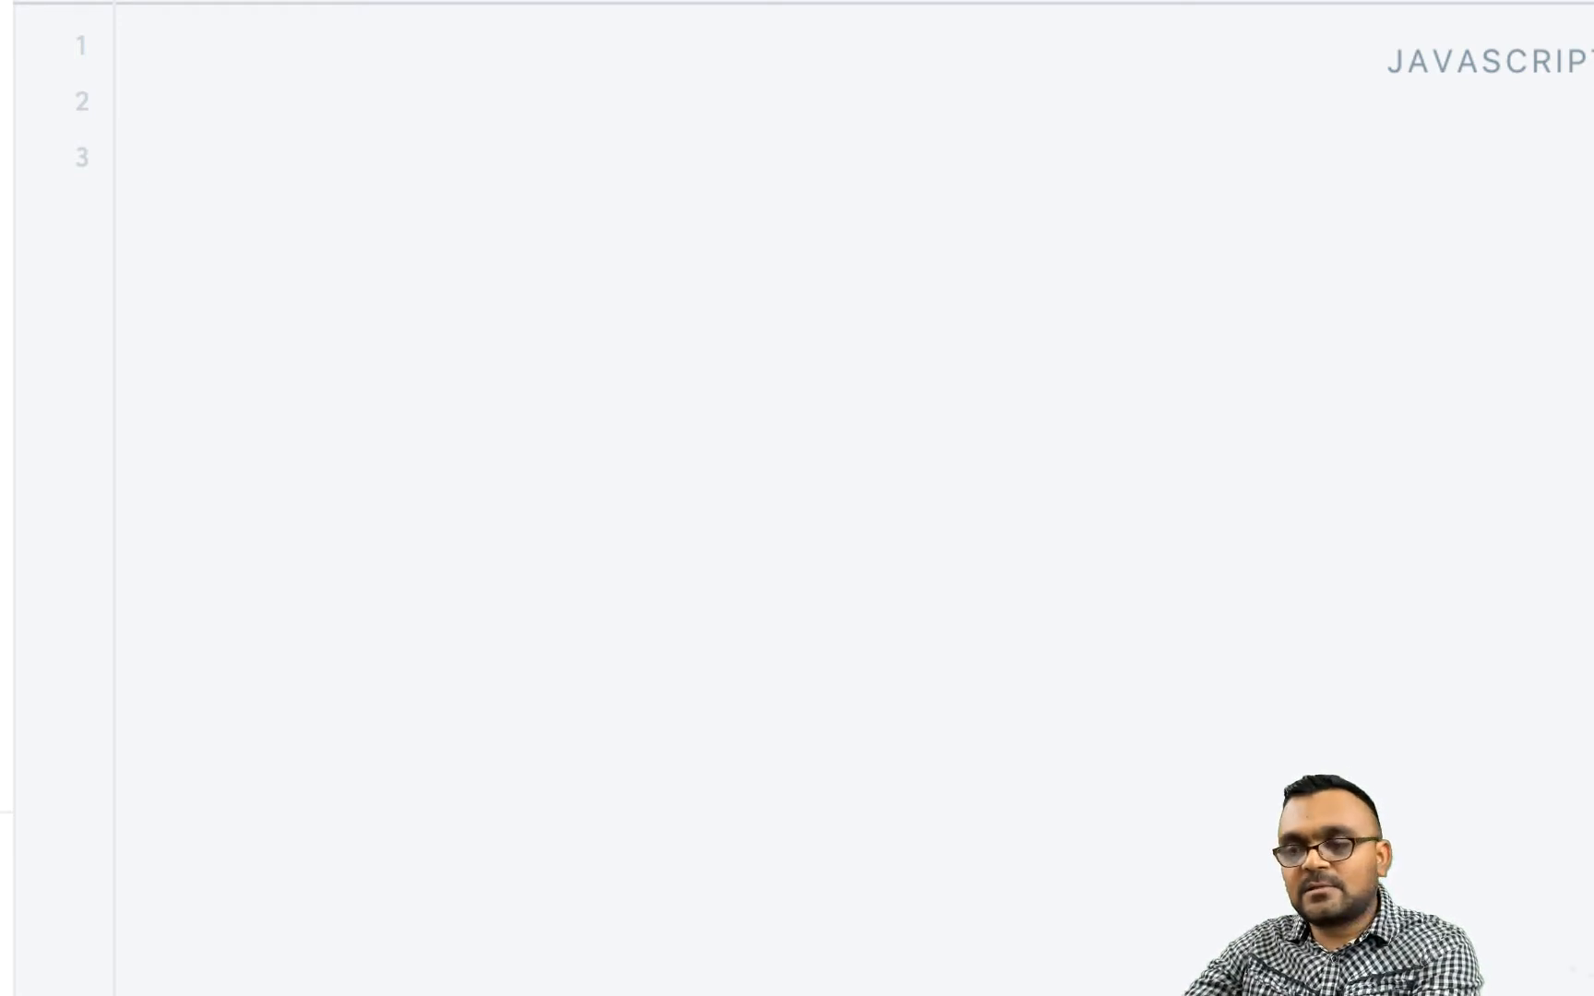
Write console.dir(Object); on line 3 to log the Object constructor.
{"action": "type", "text": "console.di"}
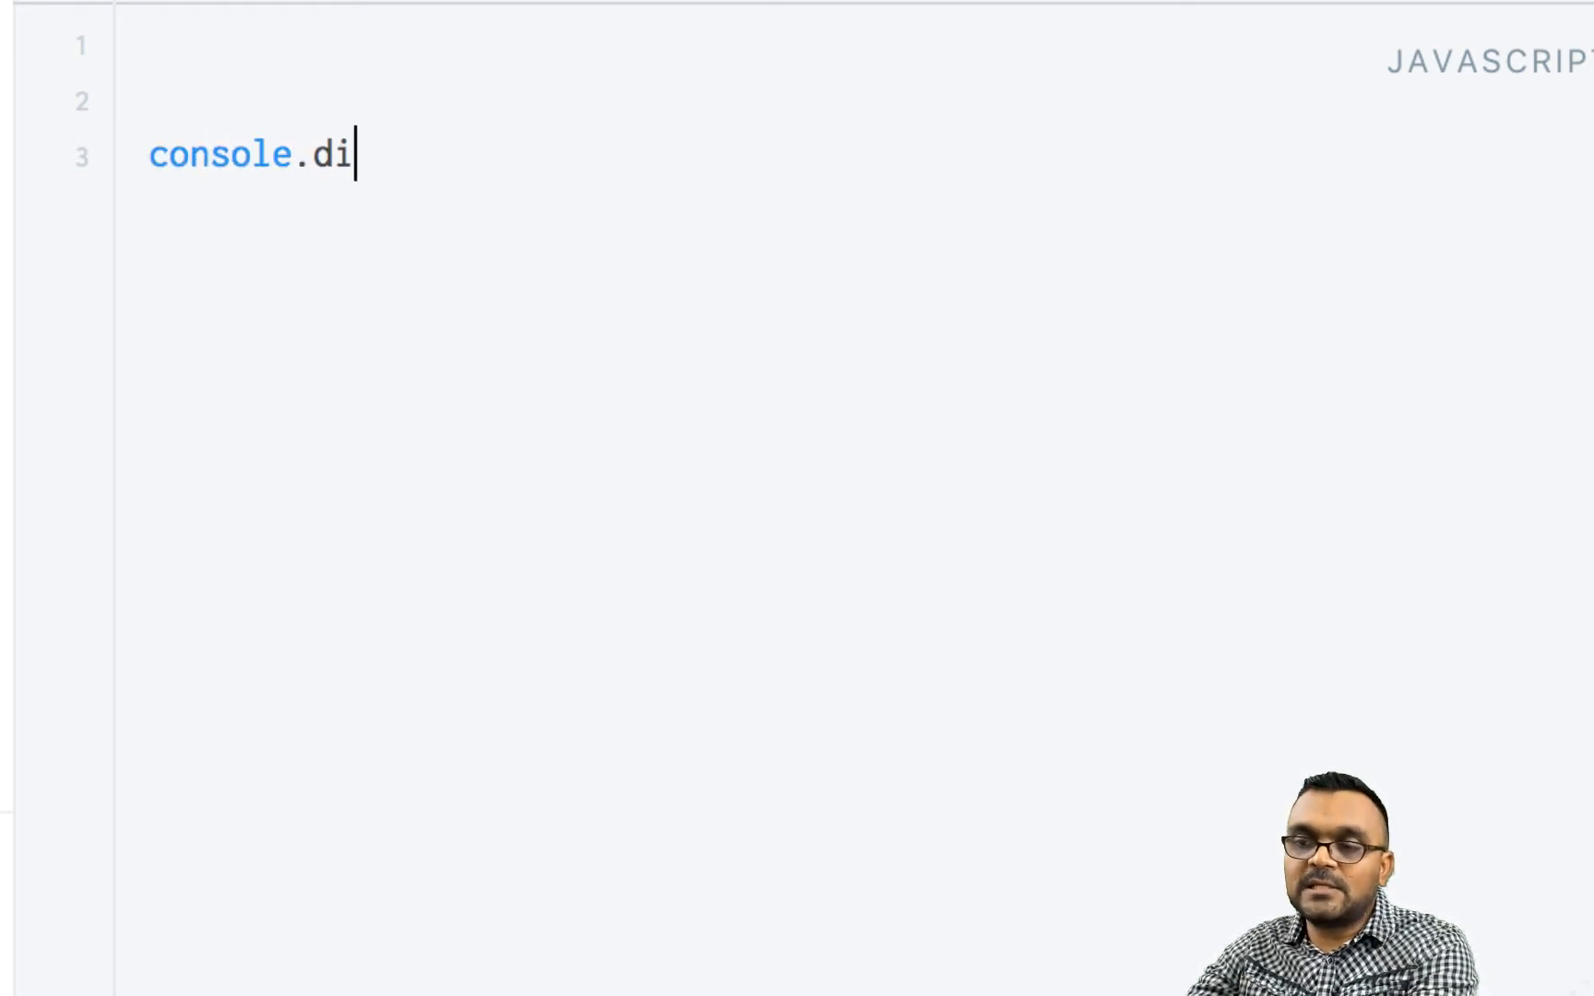
{"action": "type", "text": "r(Obje"}
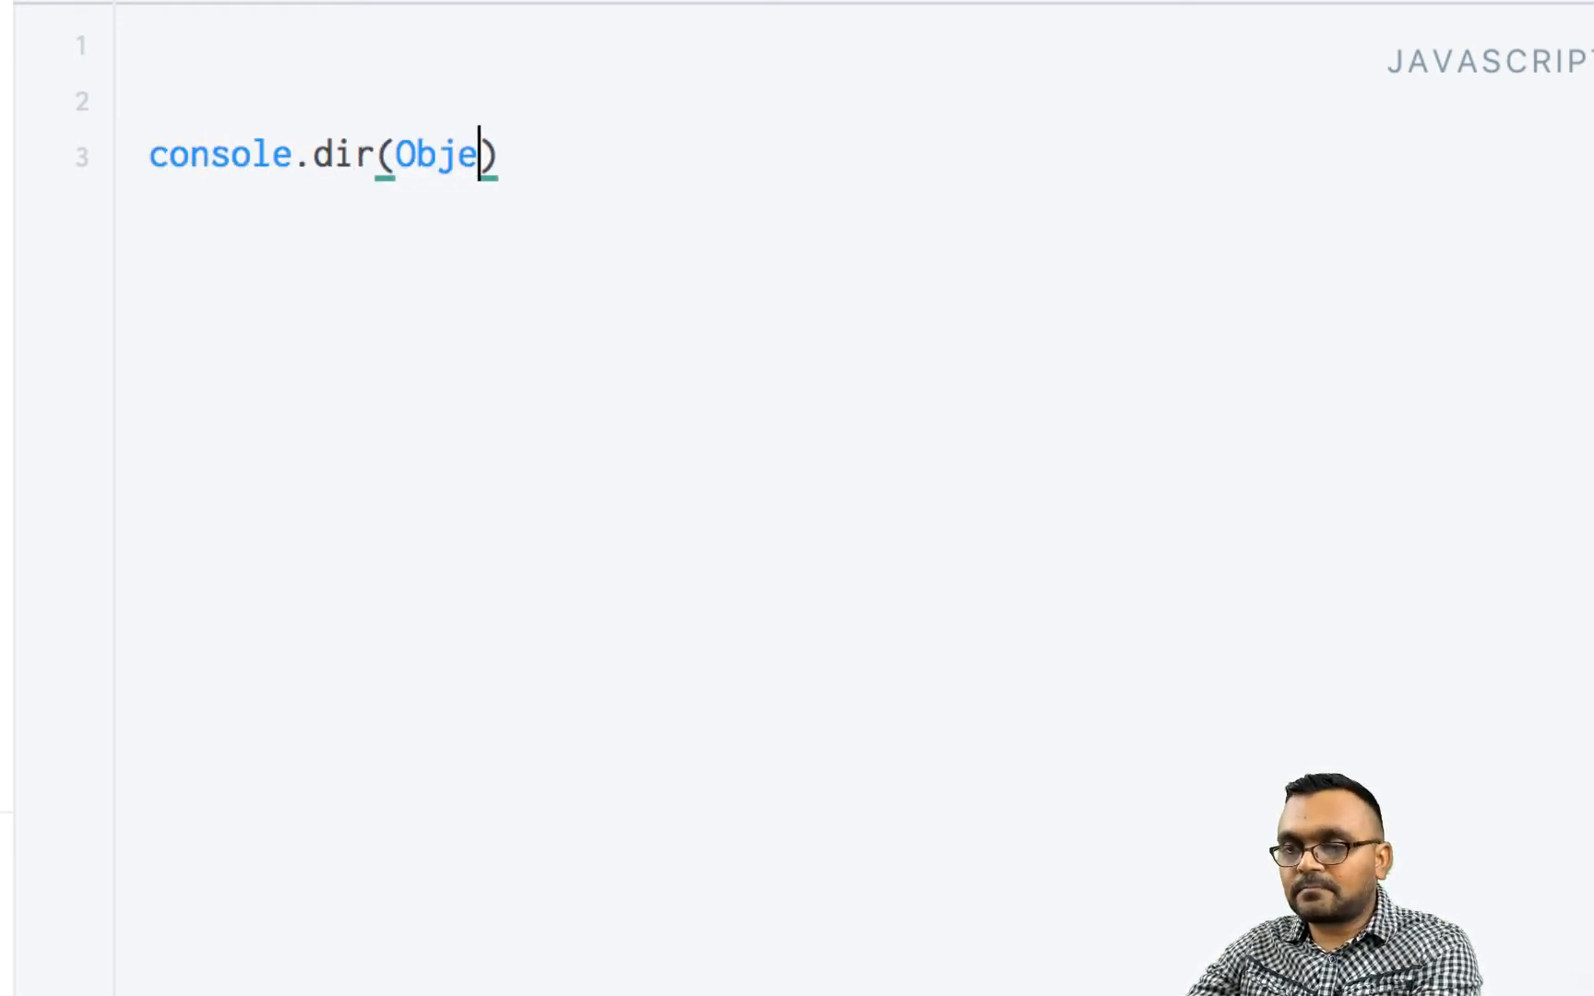
{"action": "type", "text": "ct);"}
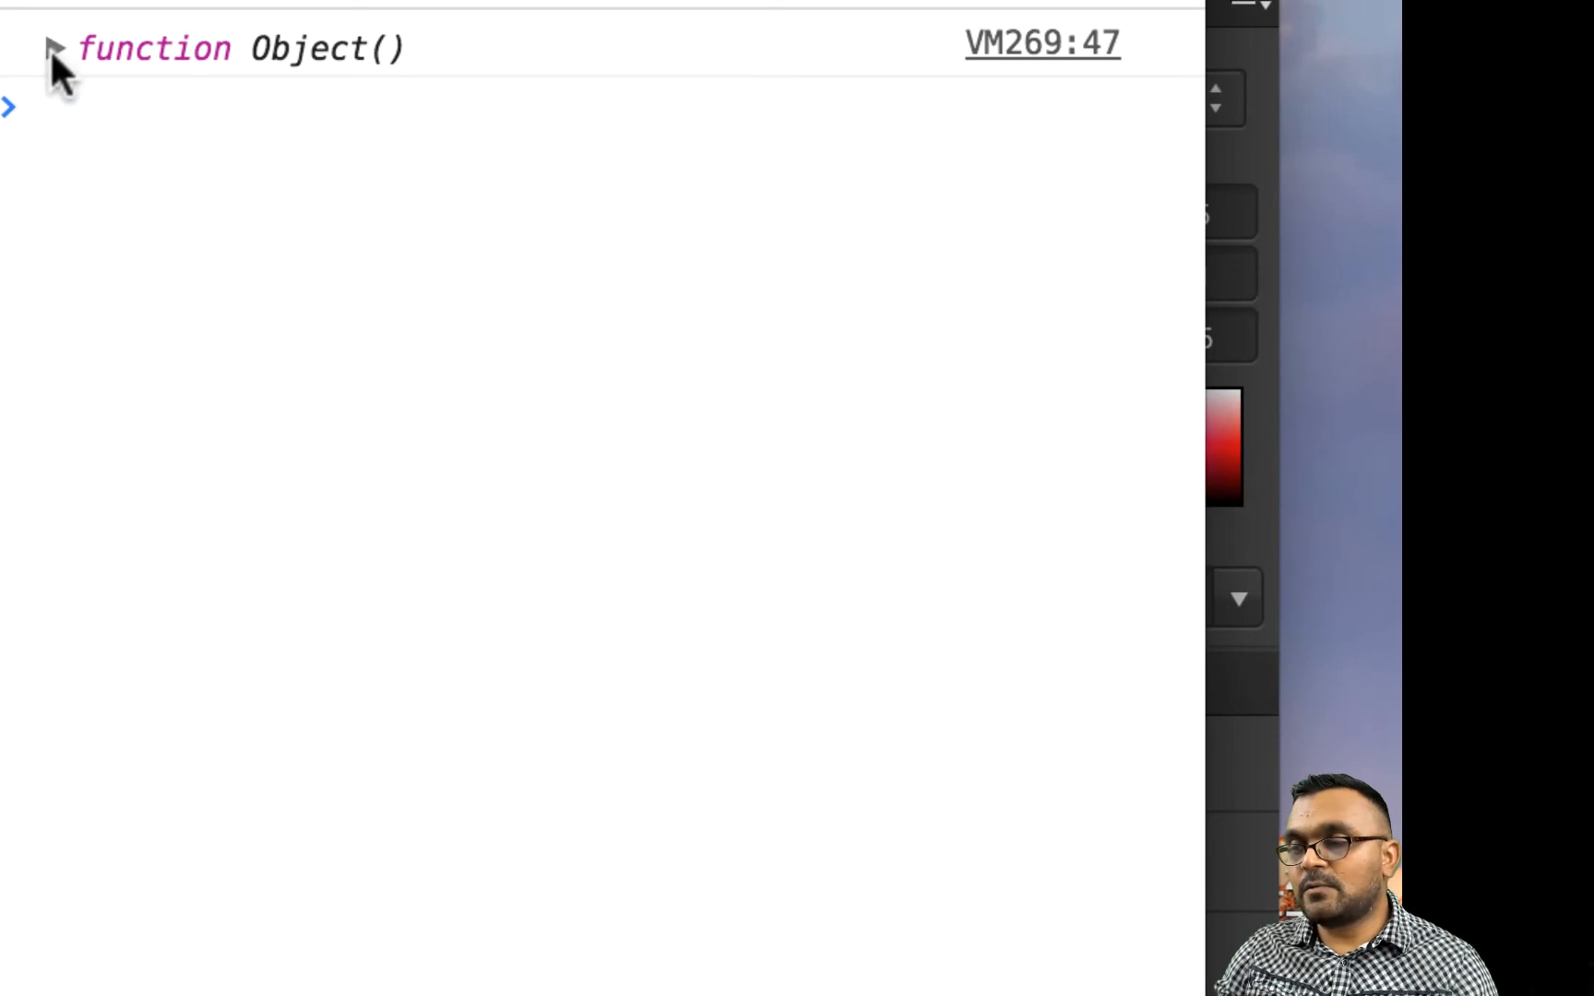
Expand the logged function Object() and scroll through its static methods.
{"action": "left_click", "coordinate": [56, 48]}
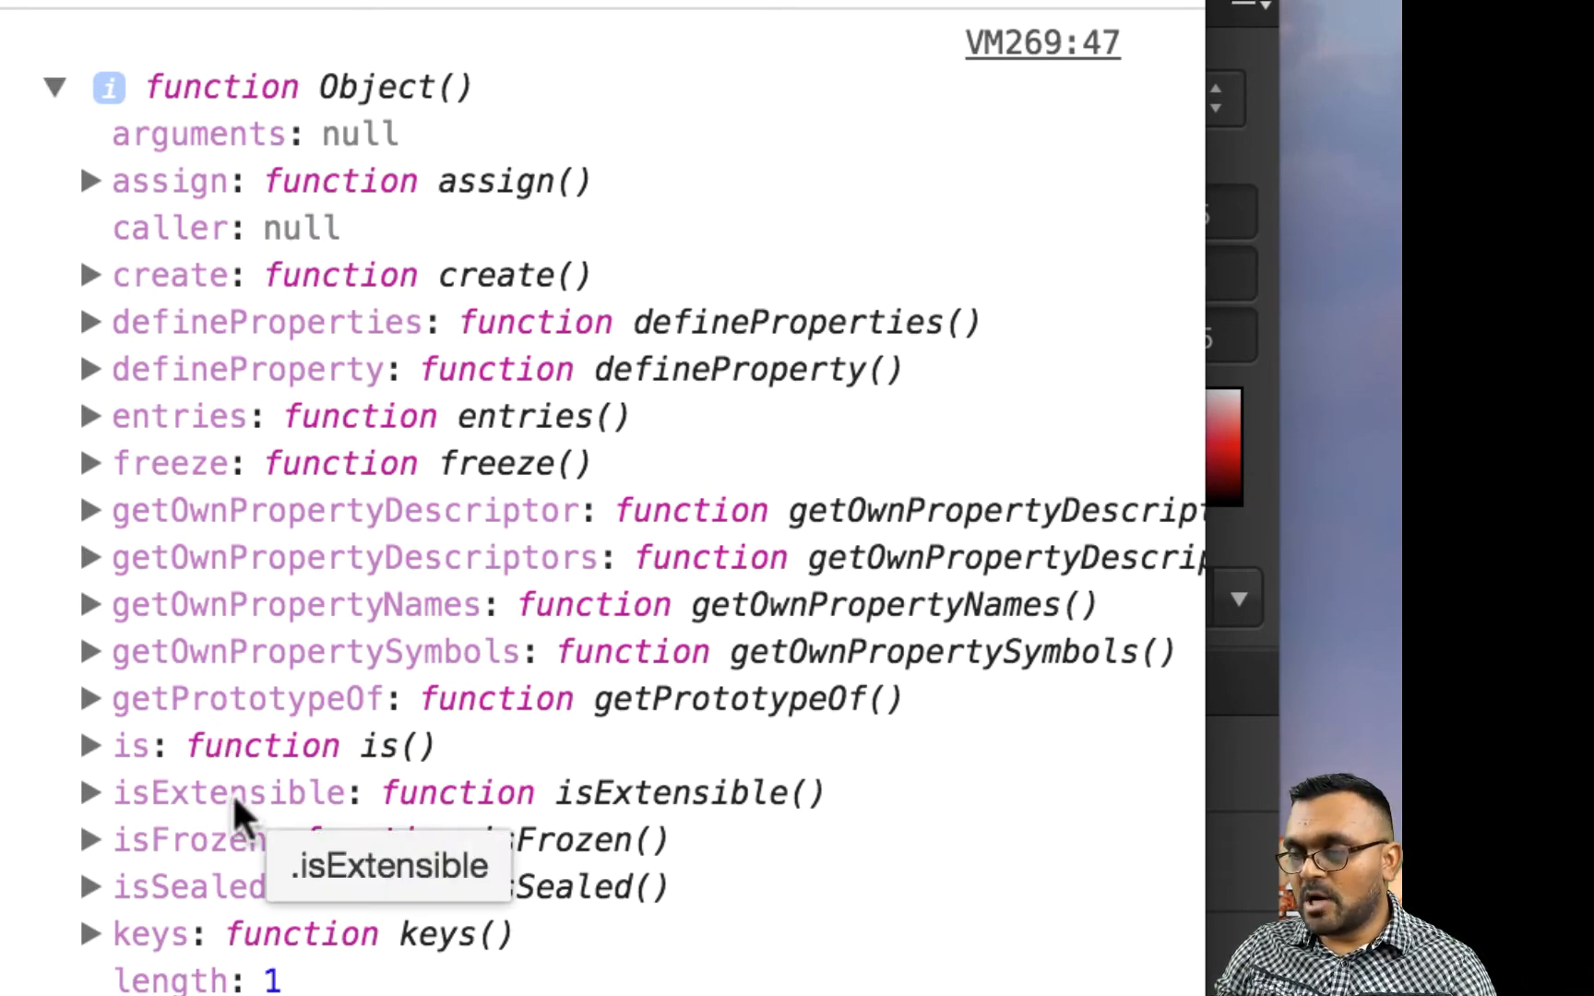
{"action": "scroll", "scroll_direction": "down", "scroll_amount": 3}
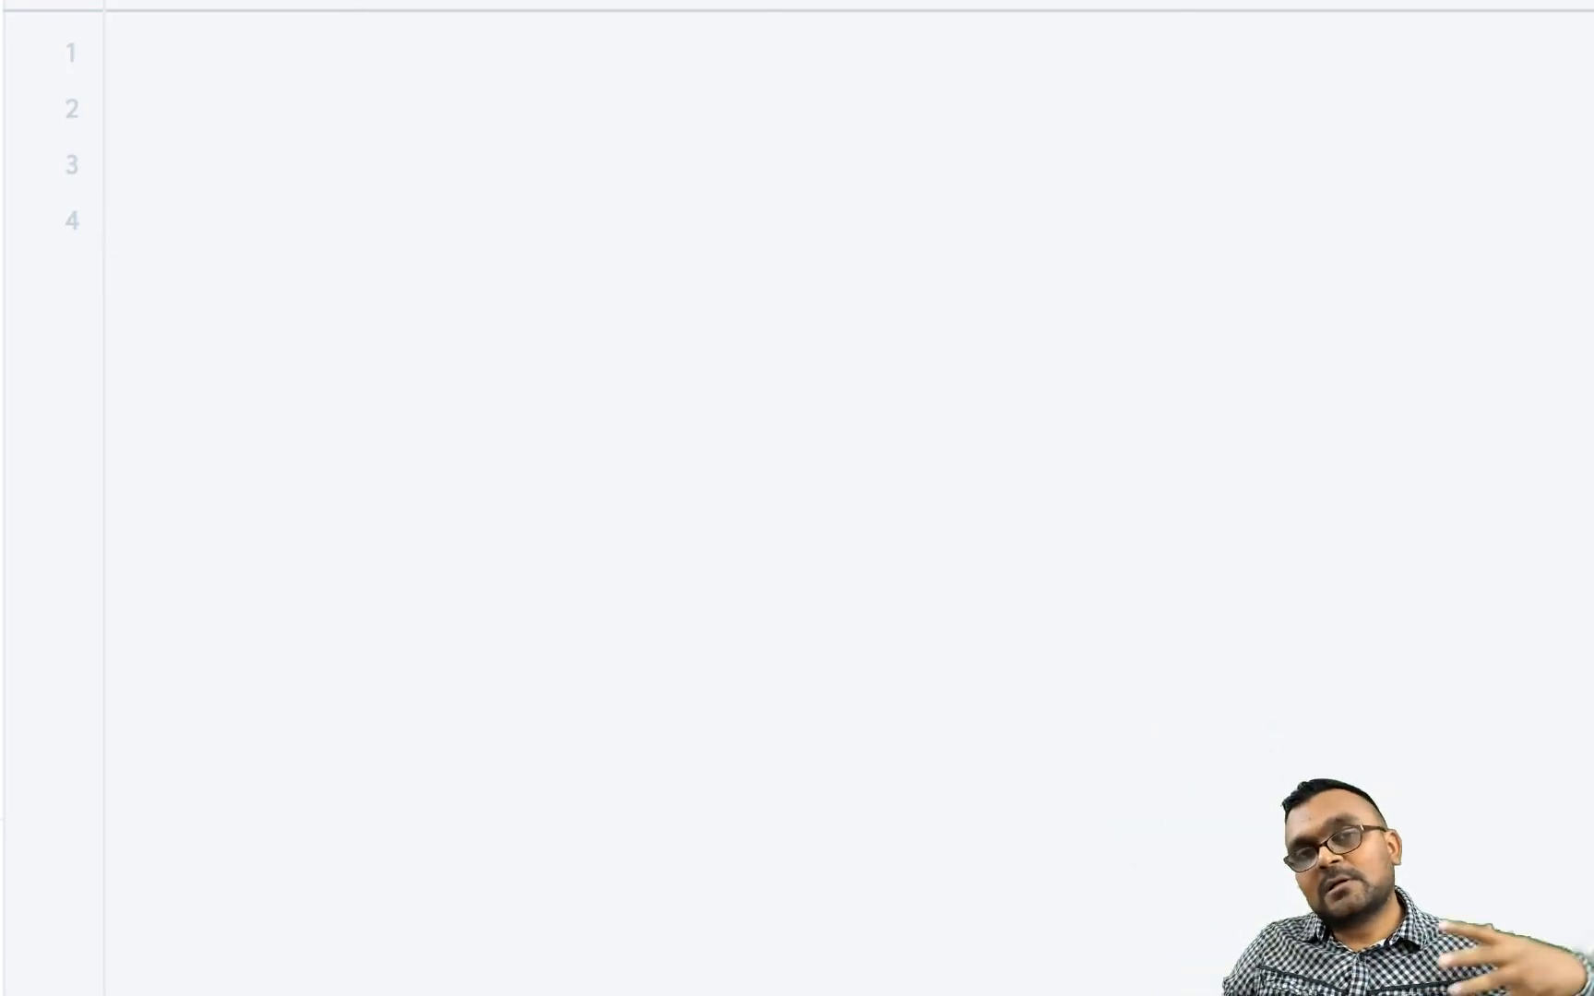
Write Object.setPrototypeOf(dObj, sObj); on line 4.
{"action": "left_click", "coordinate": [122, 218]}
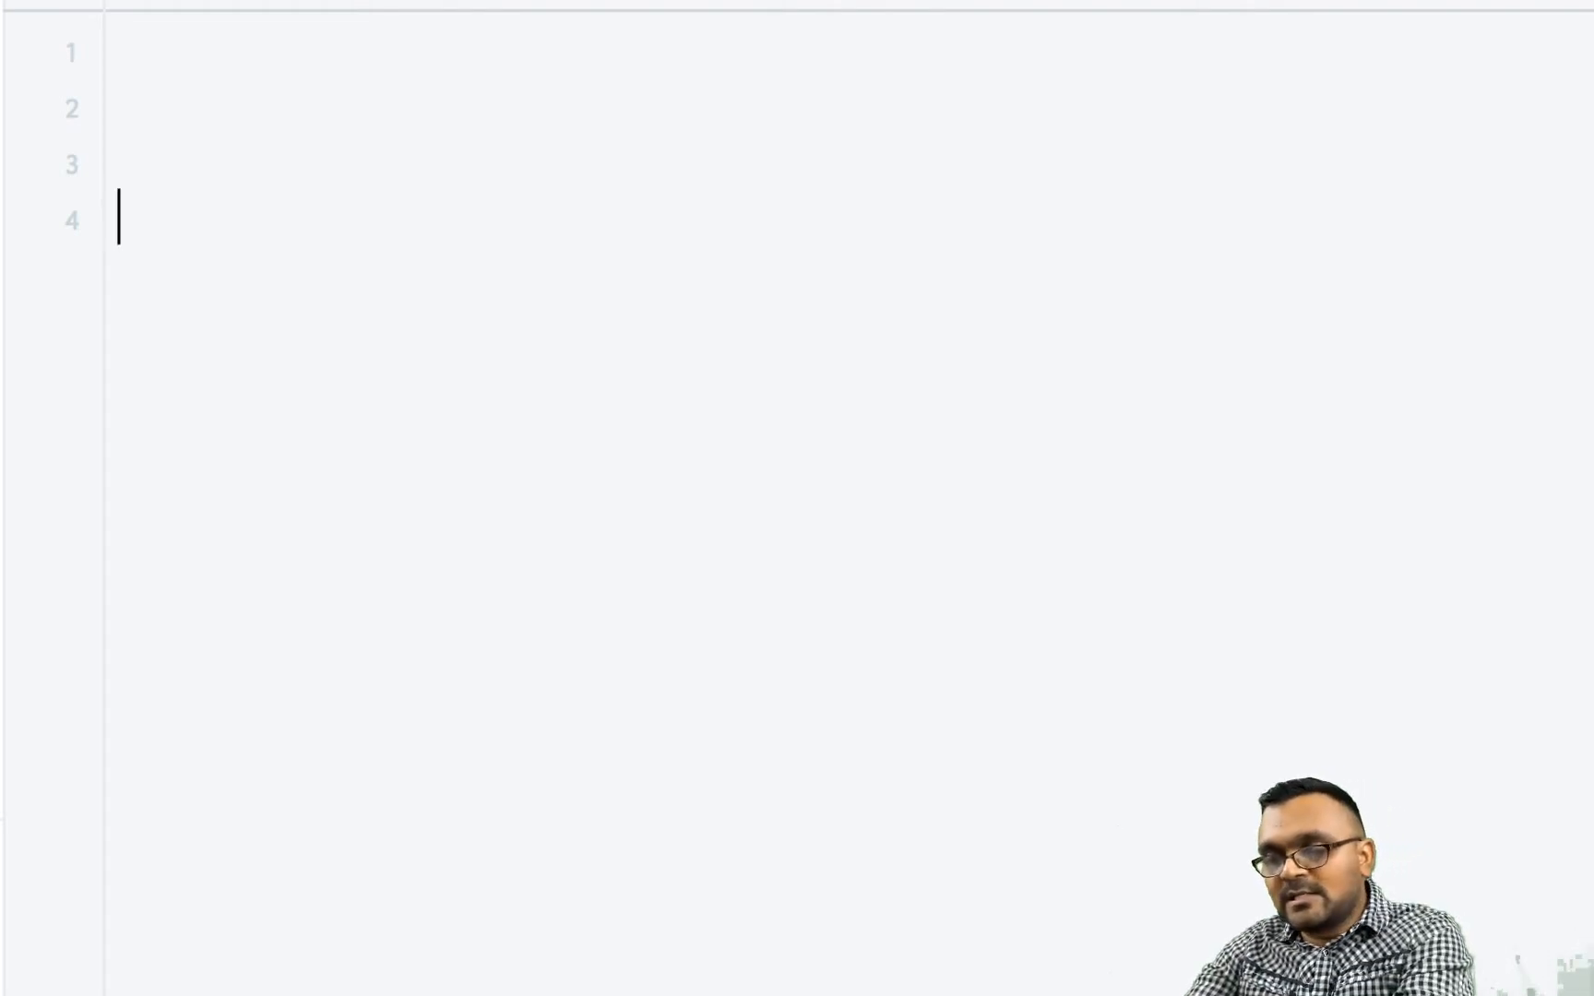
{"action": "type", "text": "Object"}
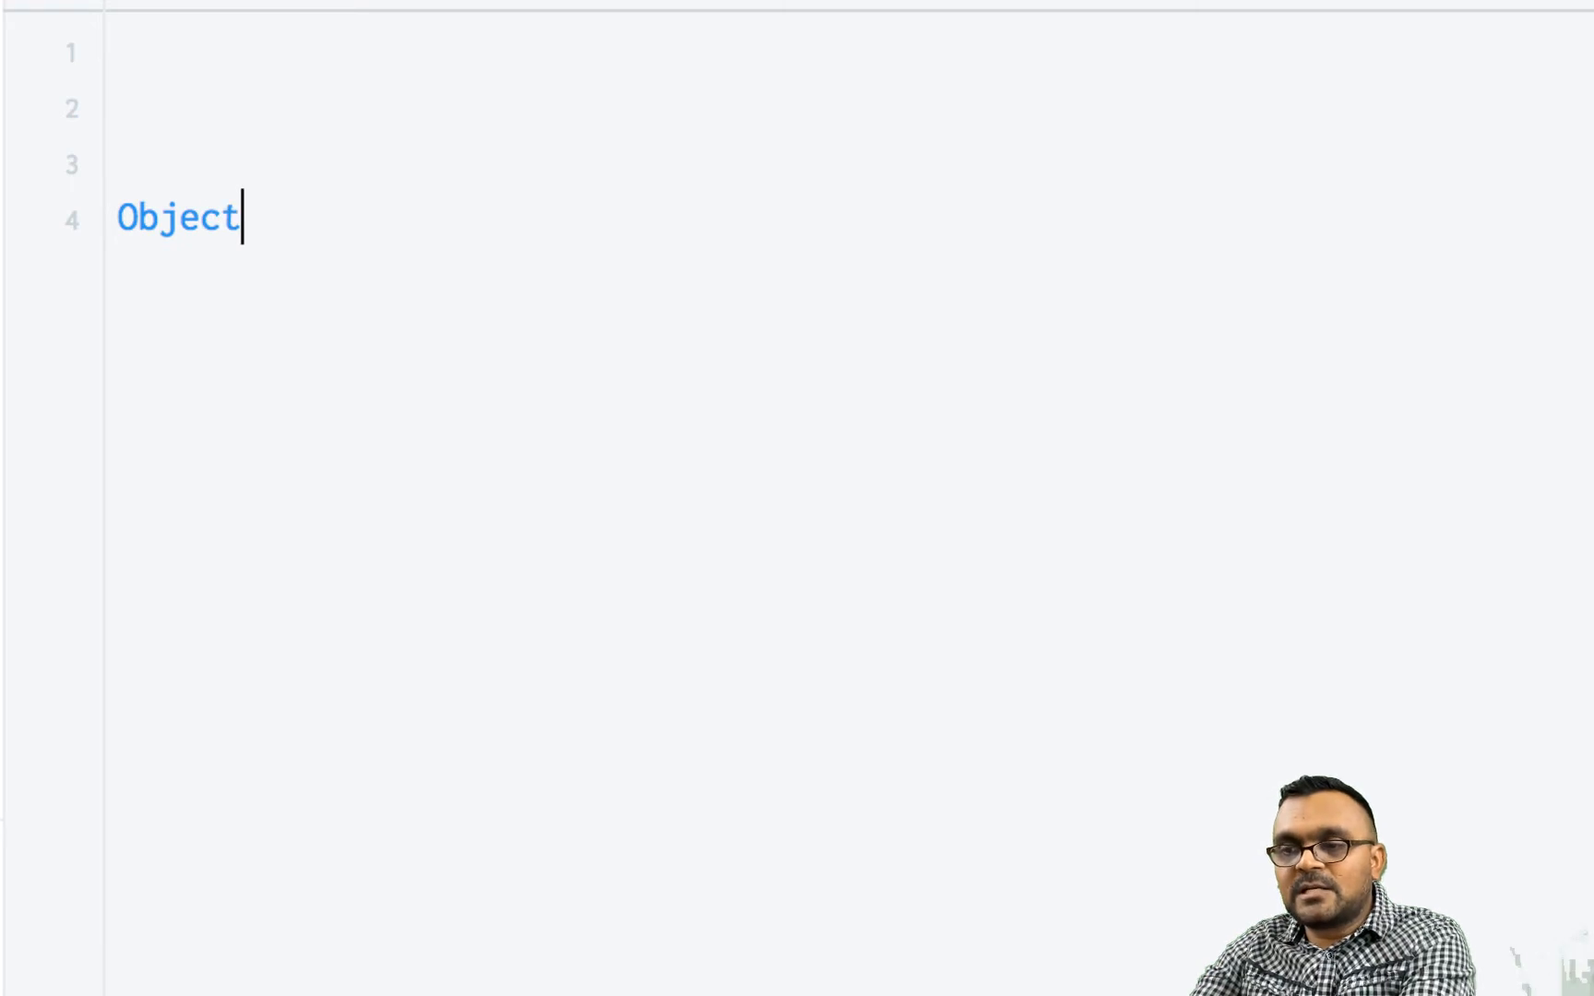
{"action": "type", "text": ".set"}
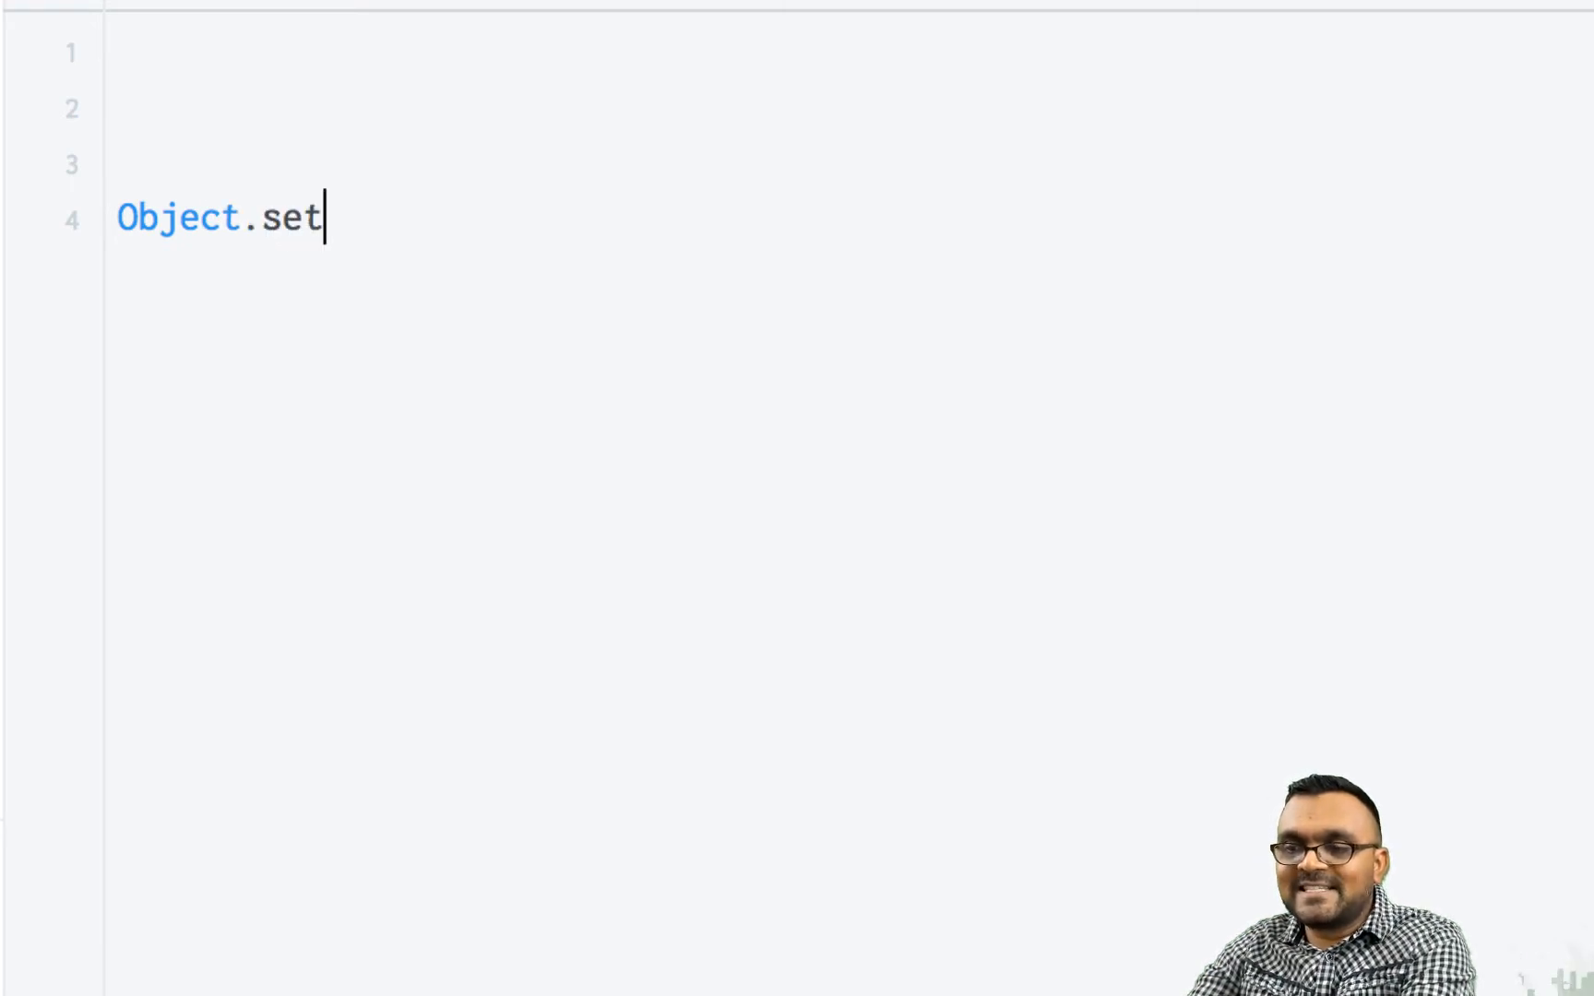
{"action": "type", "text": "Prototype"}
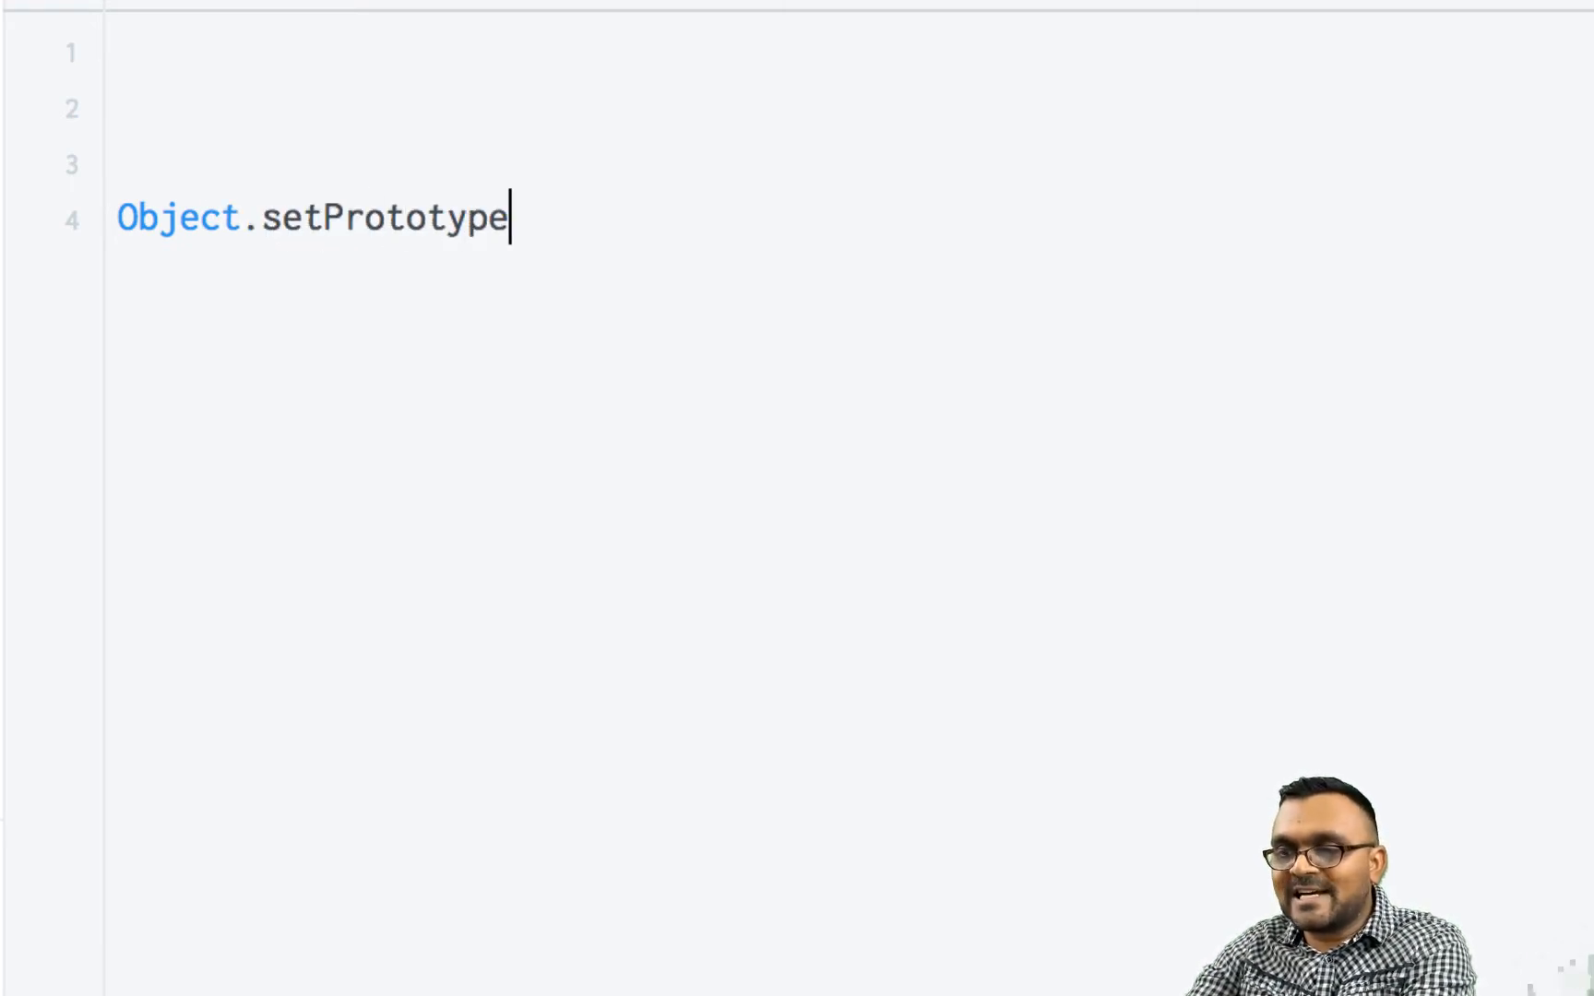
{"action": "type", "text": "Of()"}
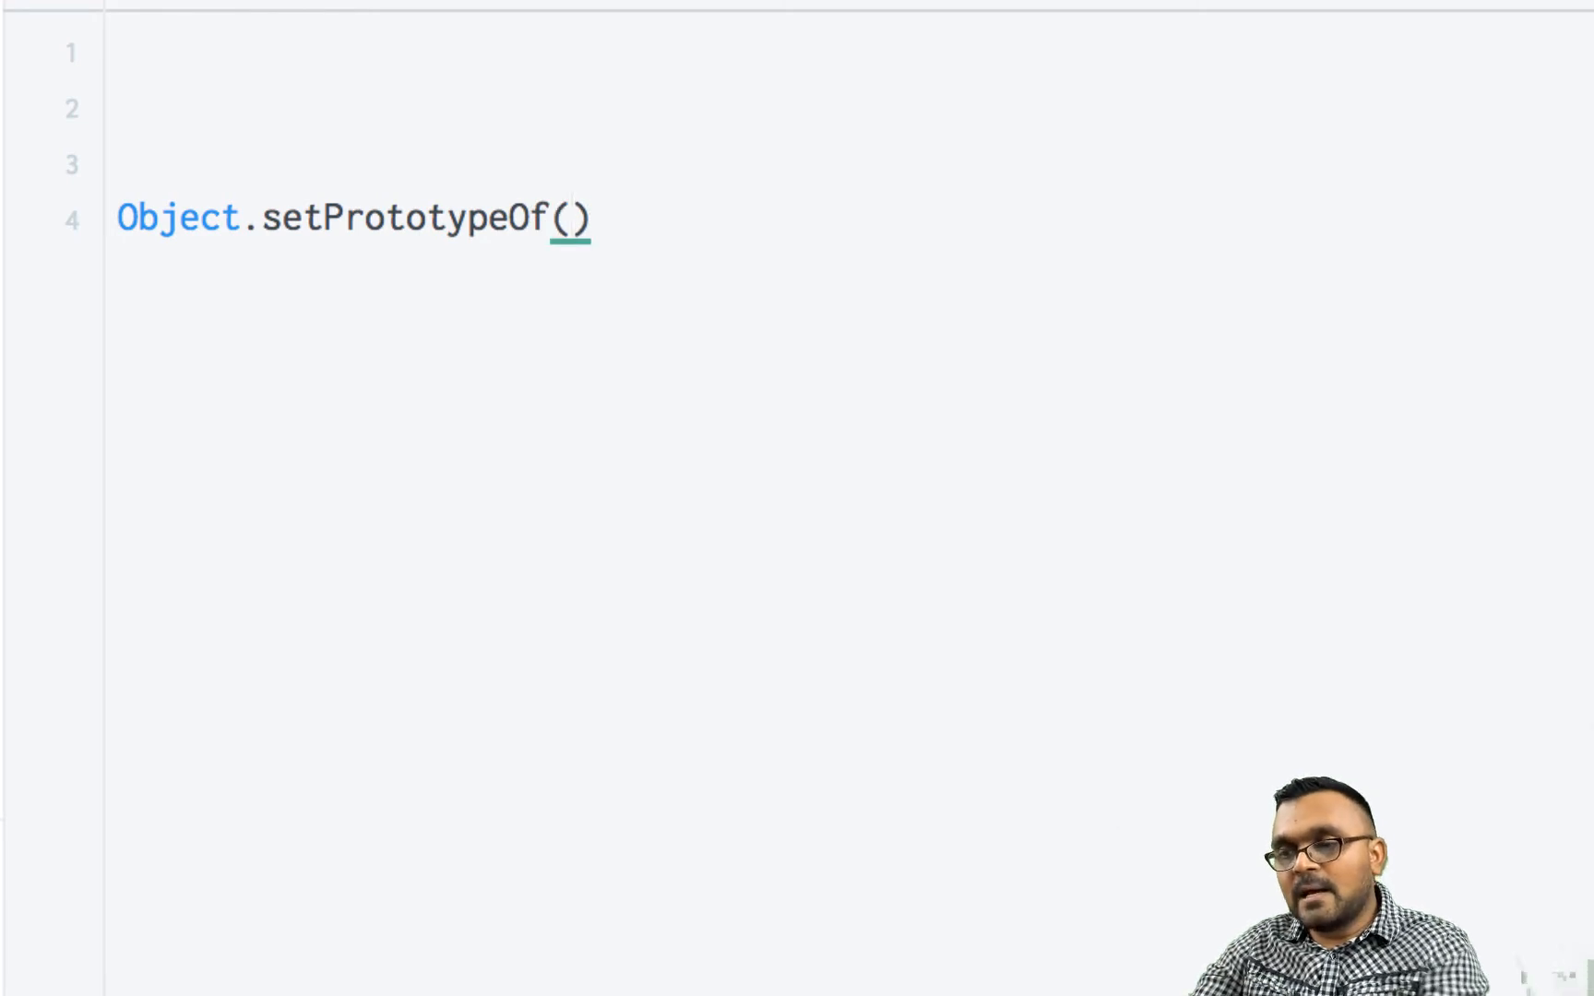
{"action": "left_click", "coordinate": [569, 219]}
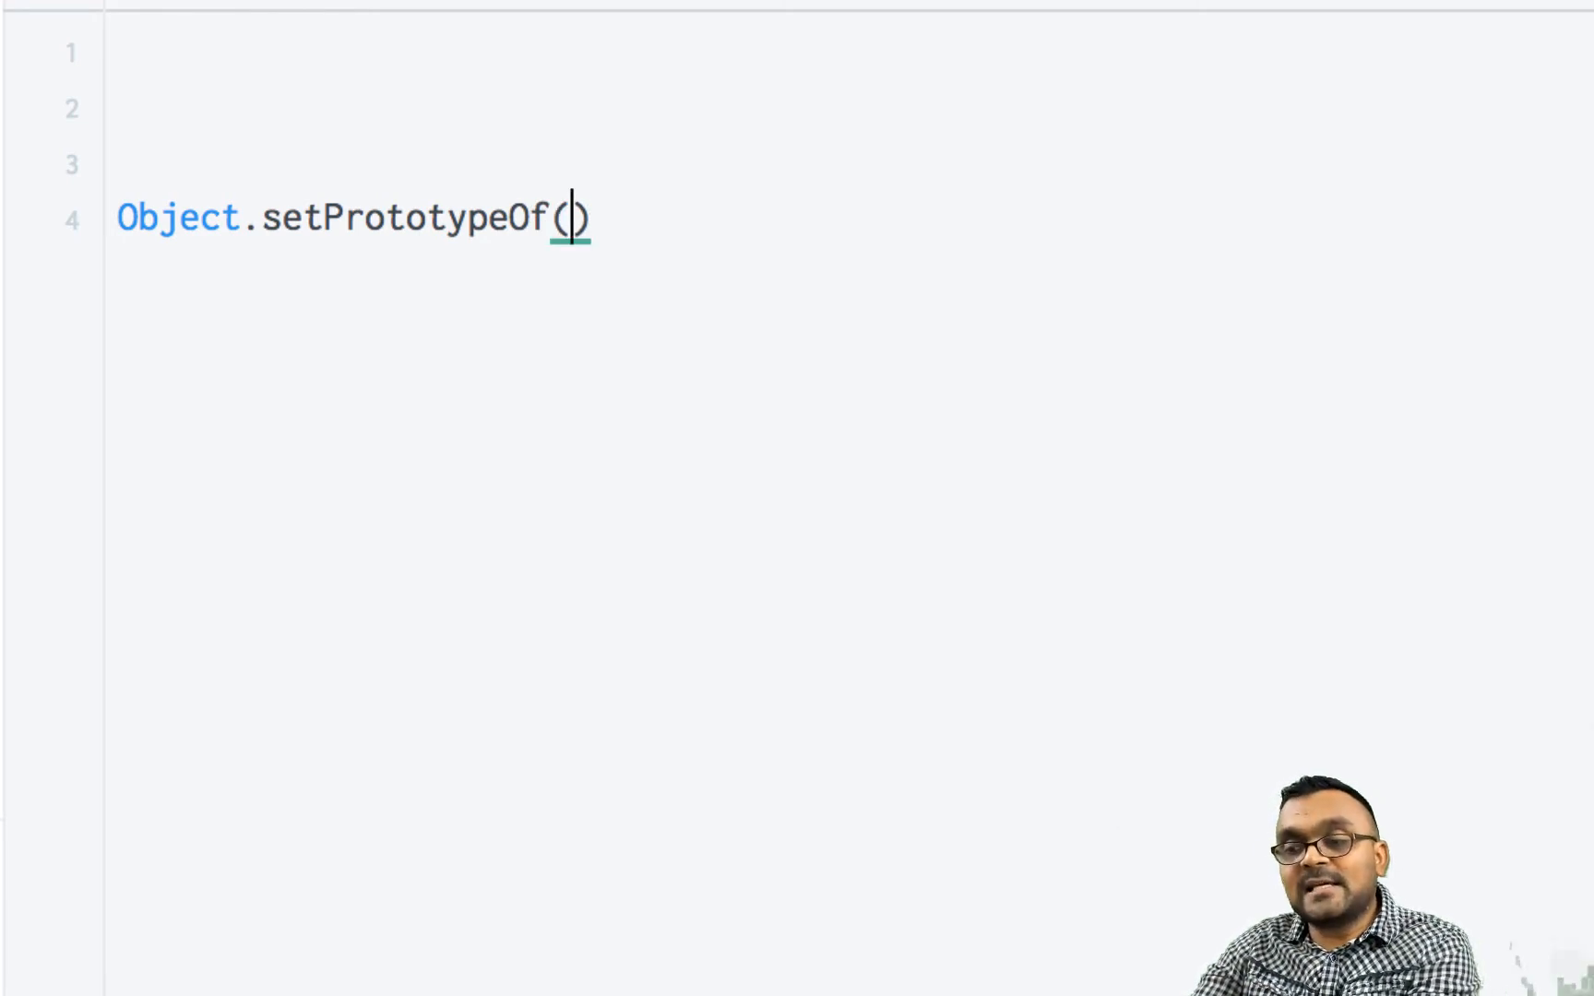
{"action": "type", "text": "dObje"}
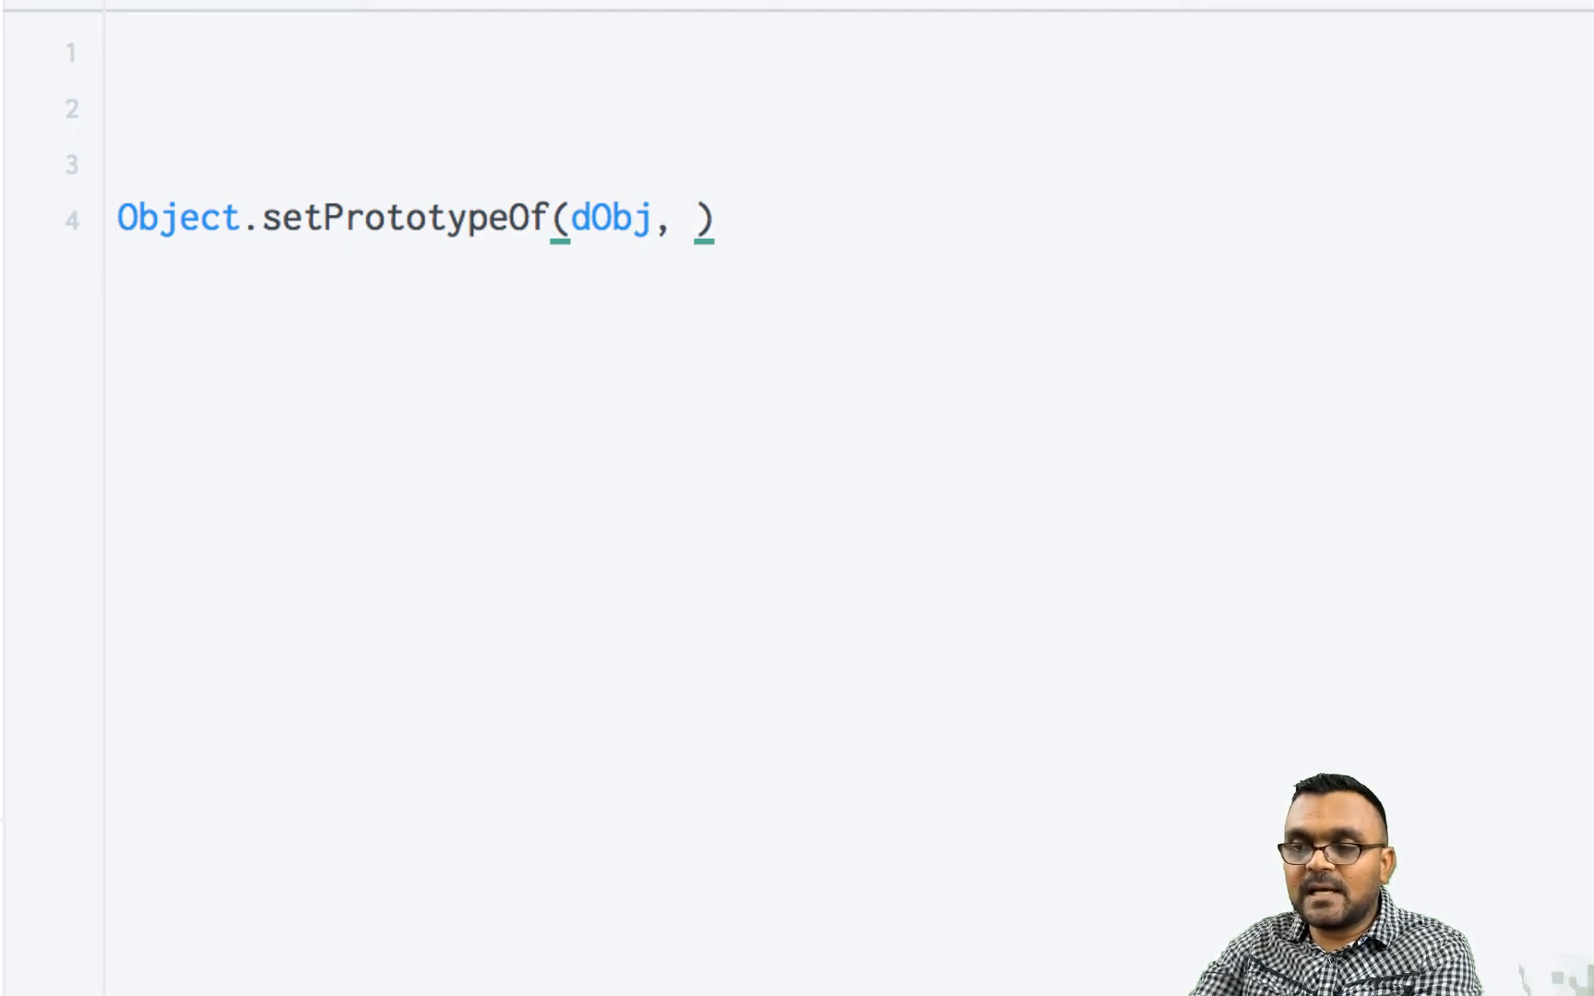
{"action": "type", "text": "sO"}
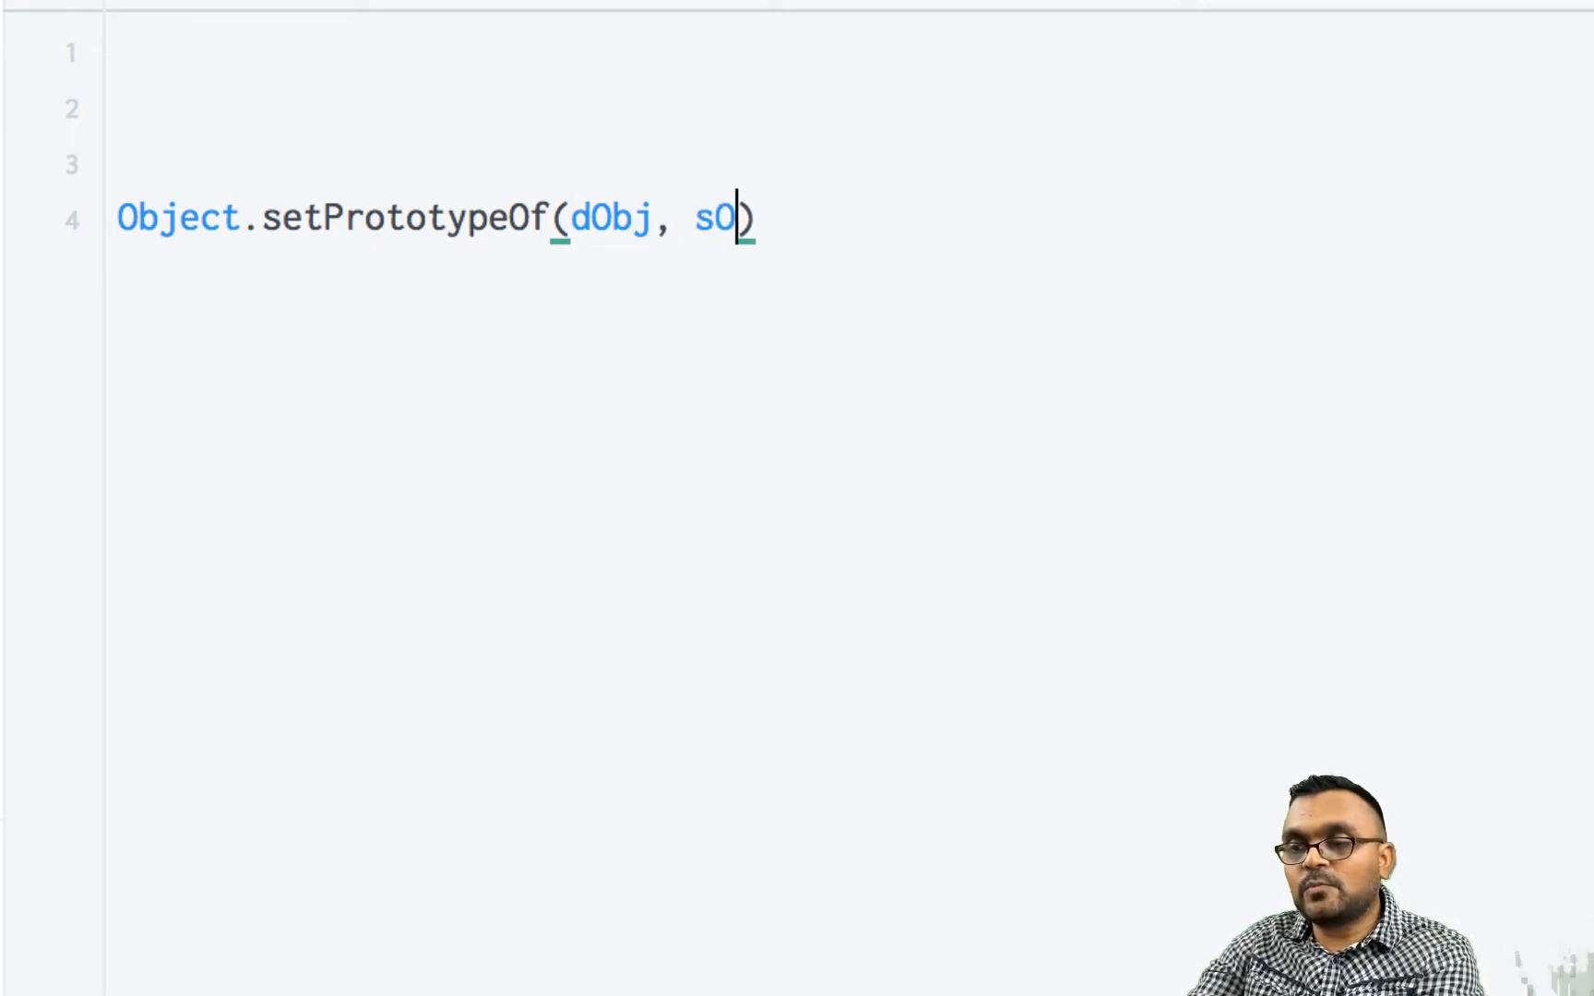
{"action": "type", "text": "bj"}
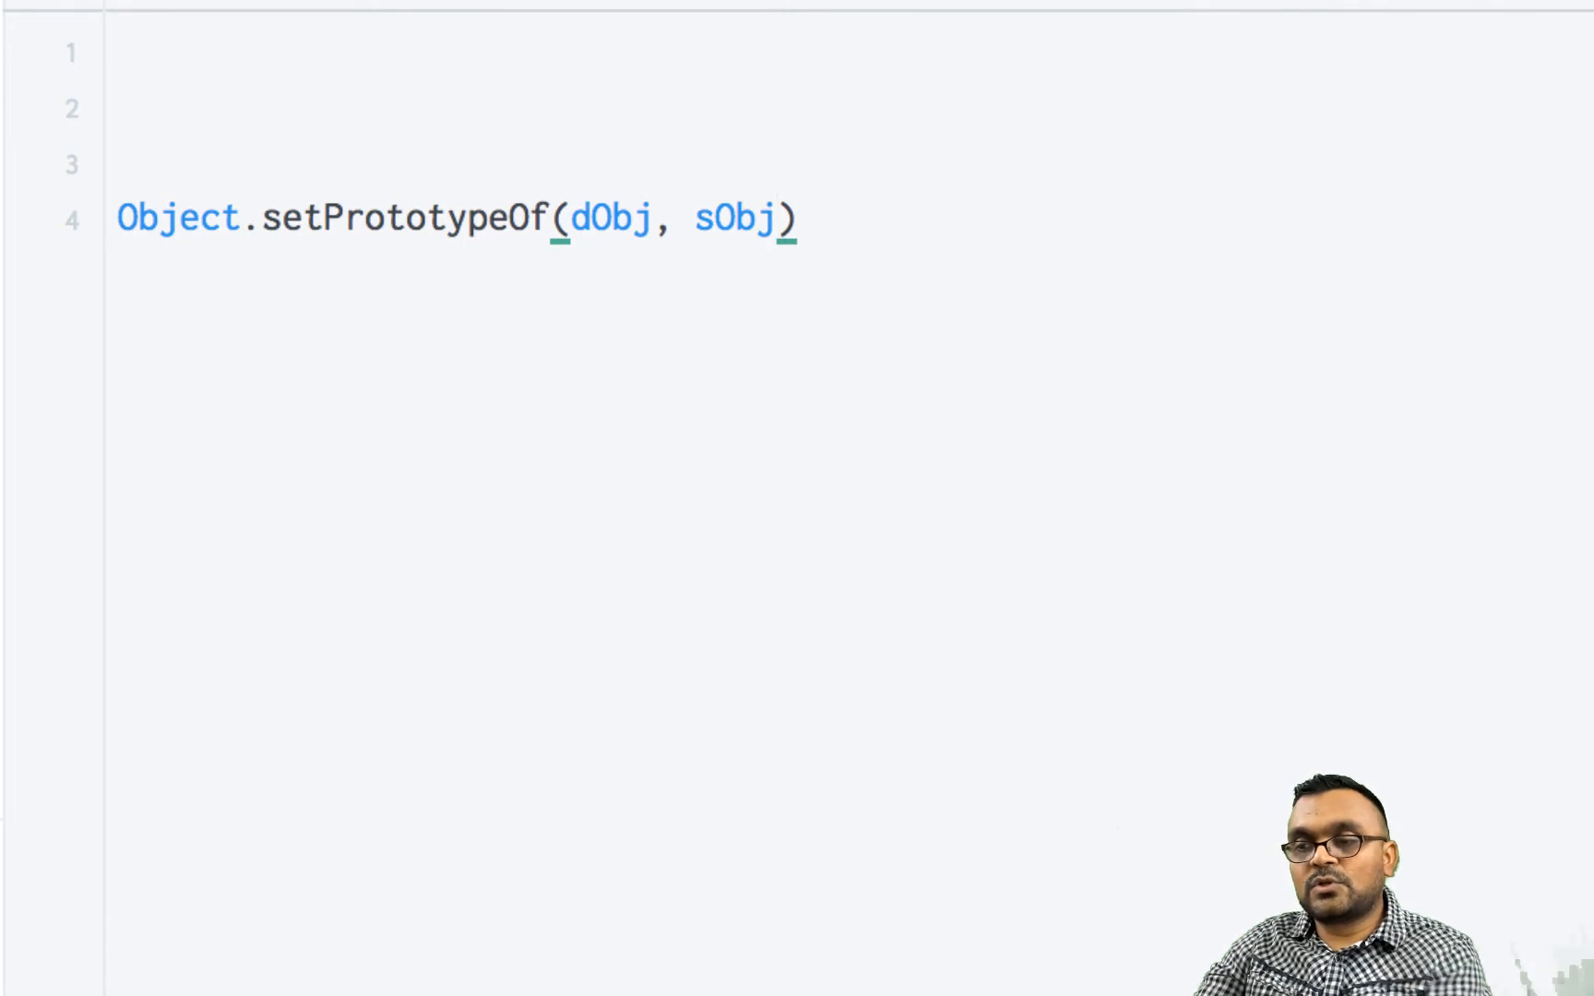
{"action": "type", "text": ";"}
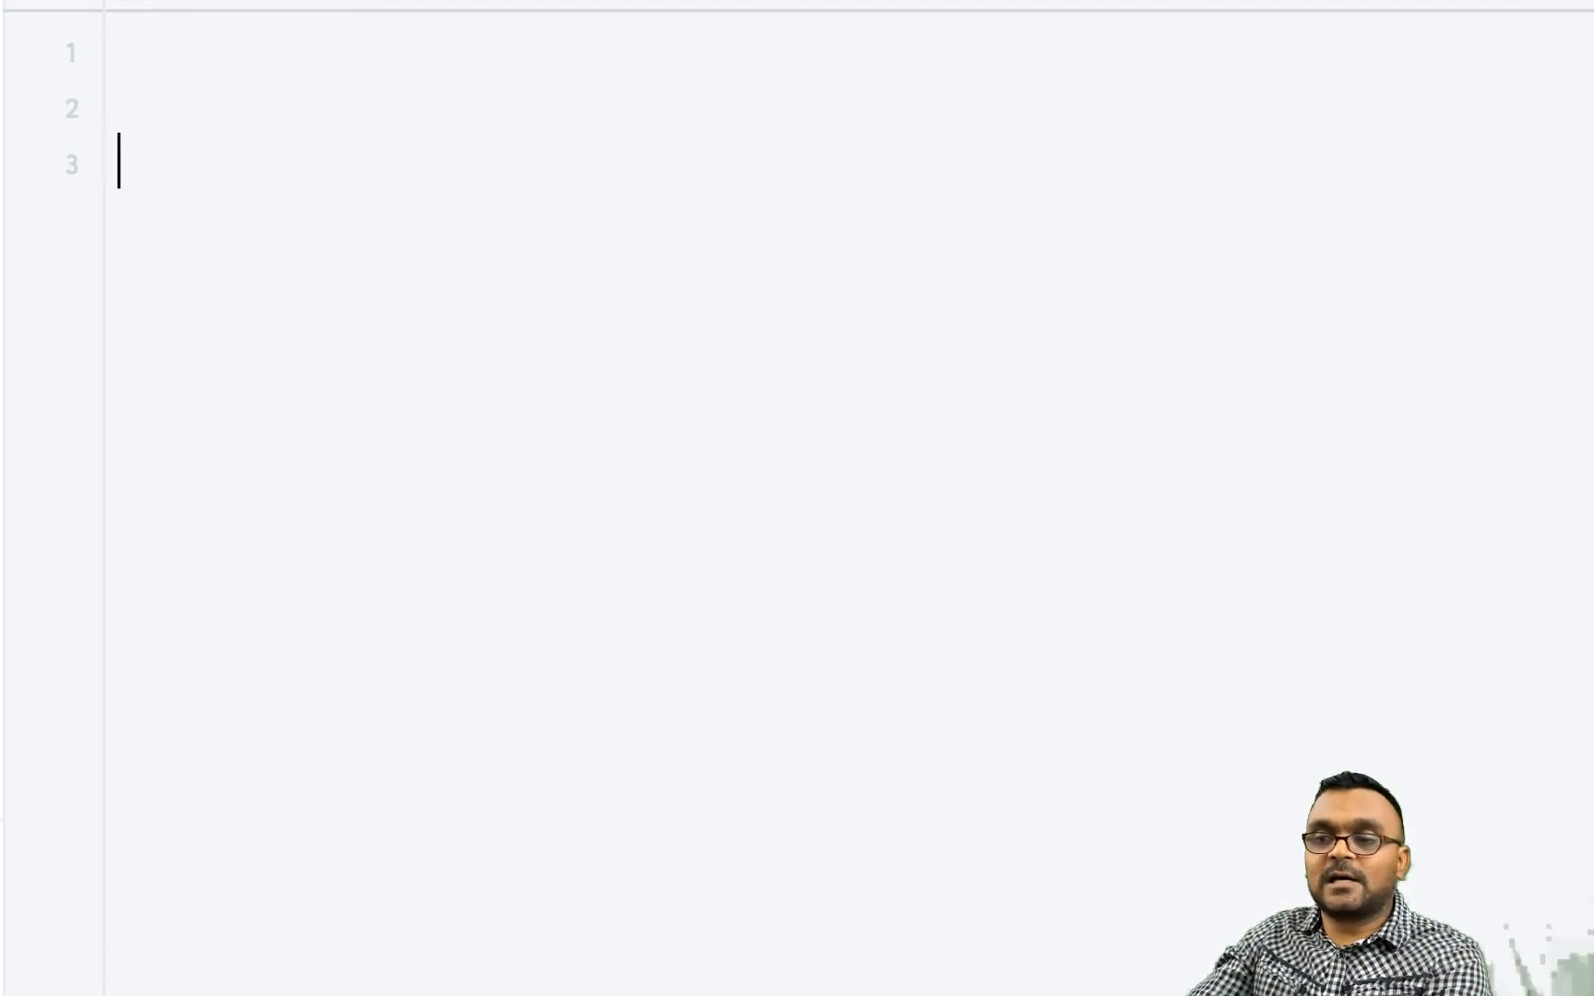
Declare let toyota = { with a drive() method body.
{"action": "type", "text": "let"}
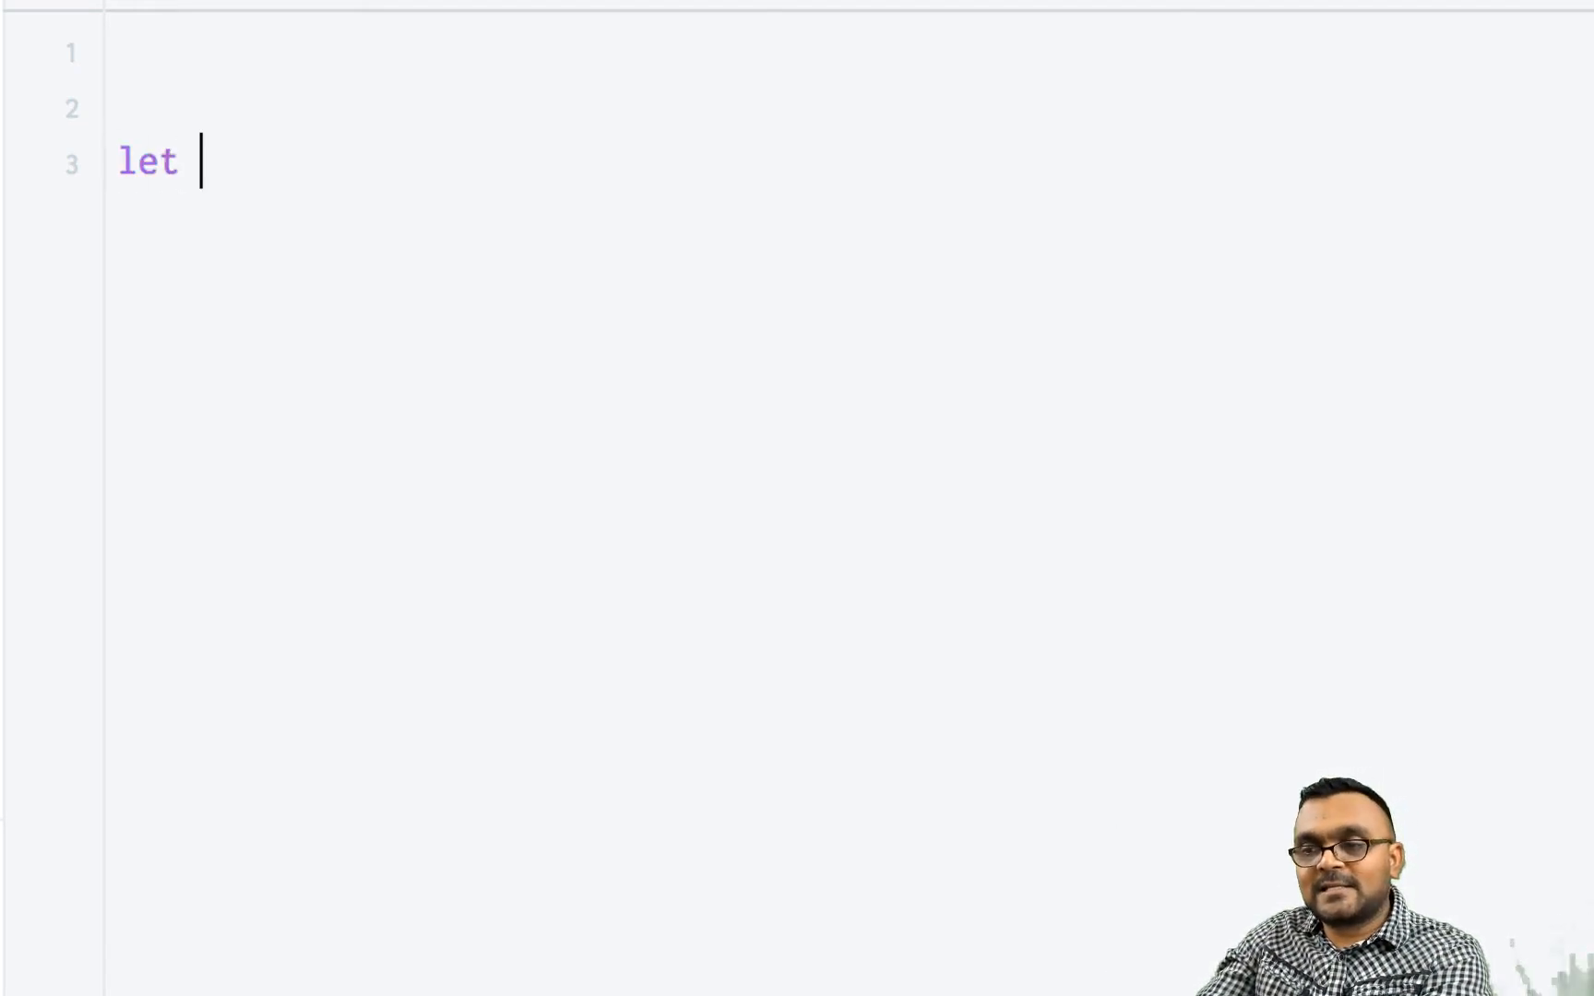
{"action": "type", "text": "toyo"}
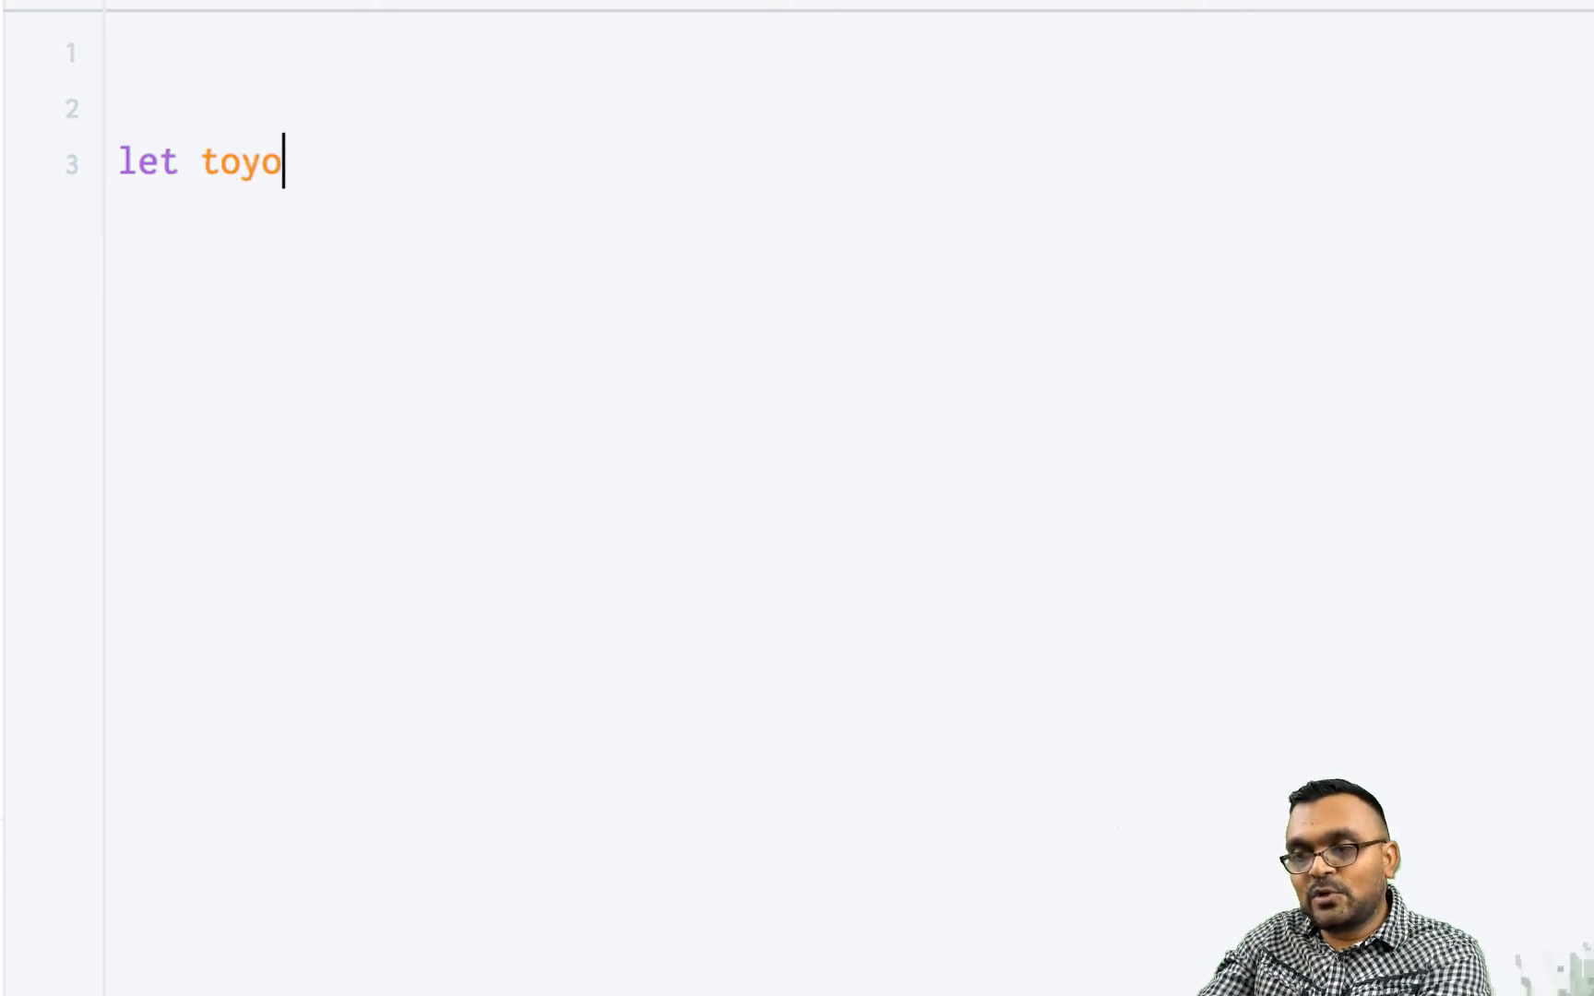
{"action": "type", "text": "ta ="}
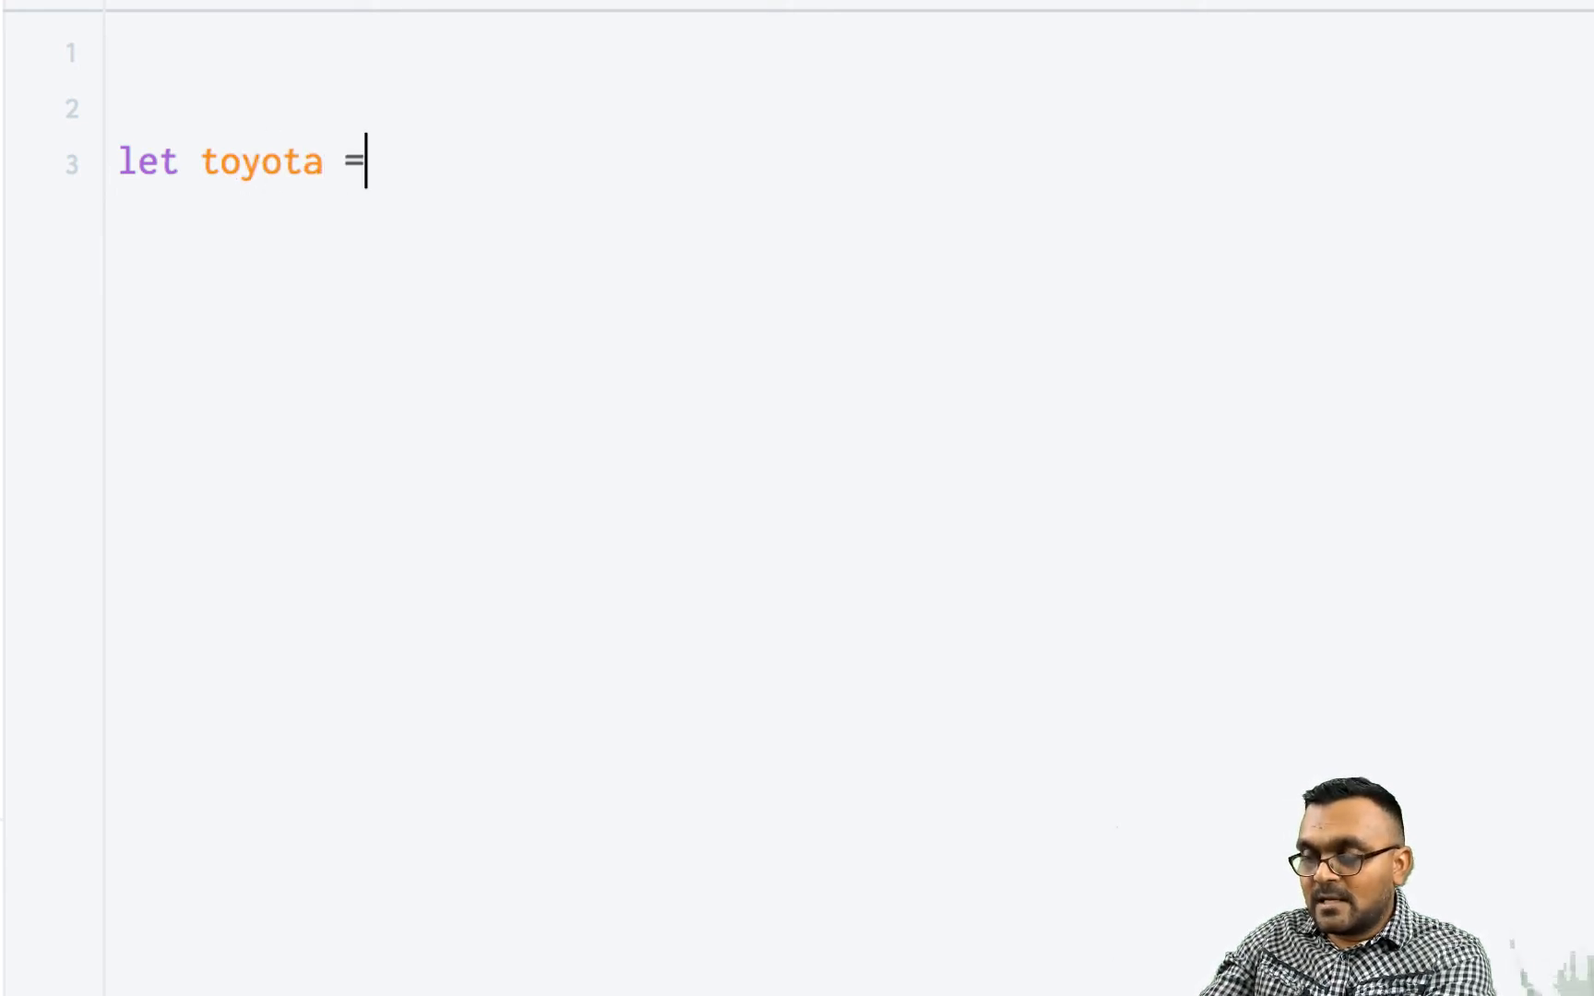
{"action": "type", "text": "{"}
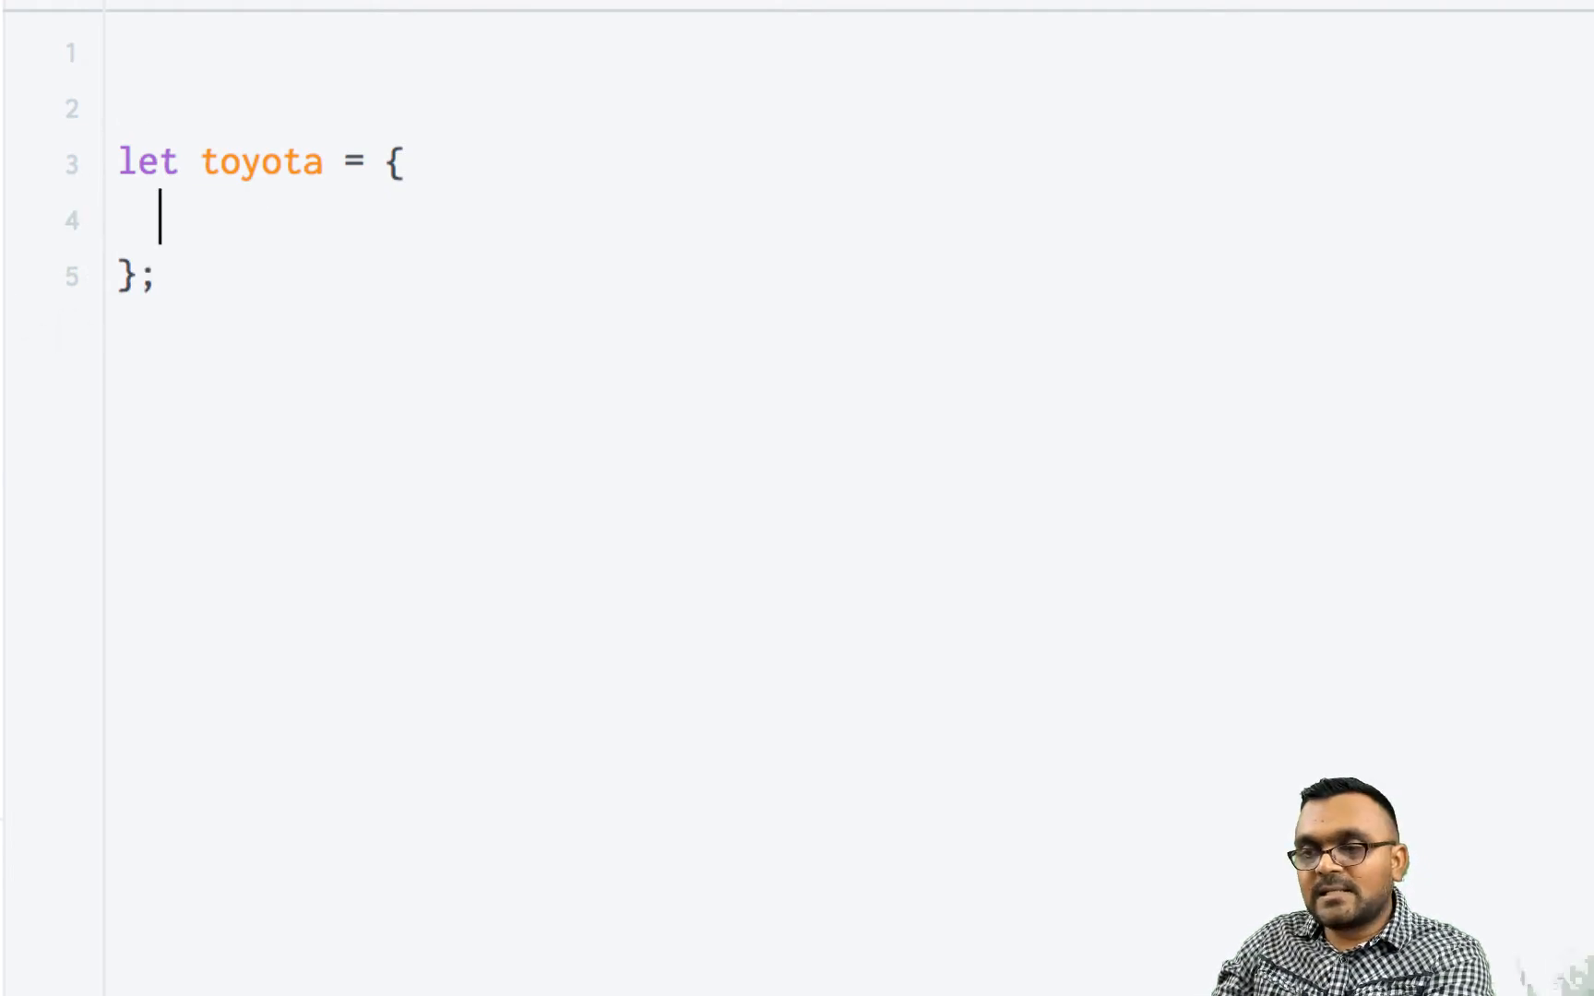
{"action": "type", "text": "driv"}
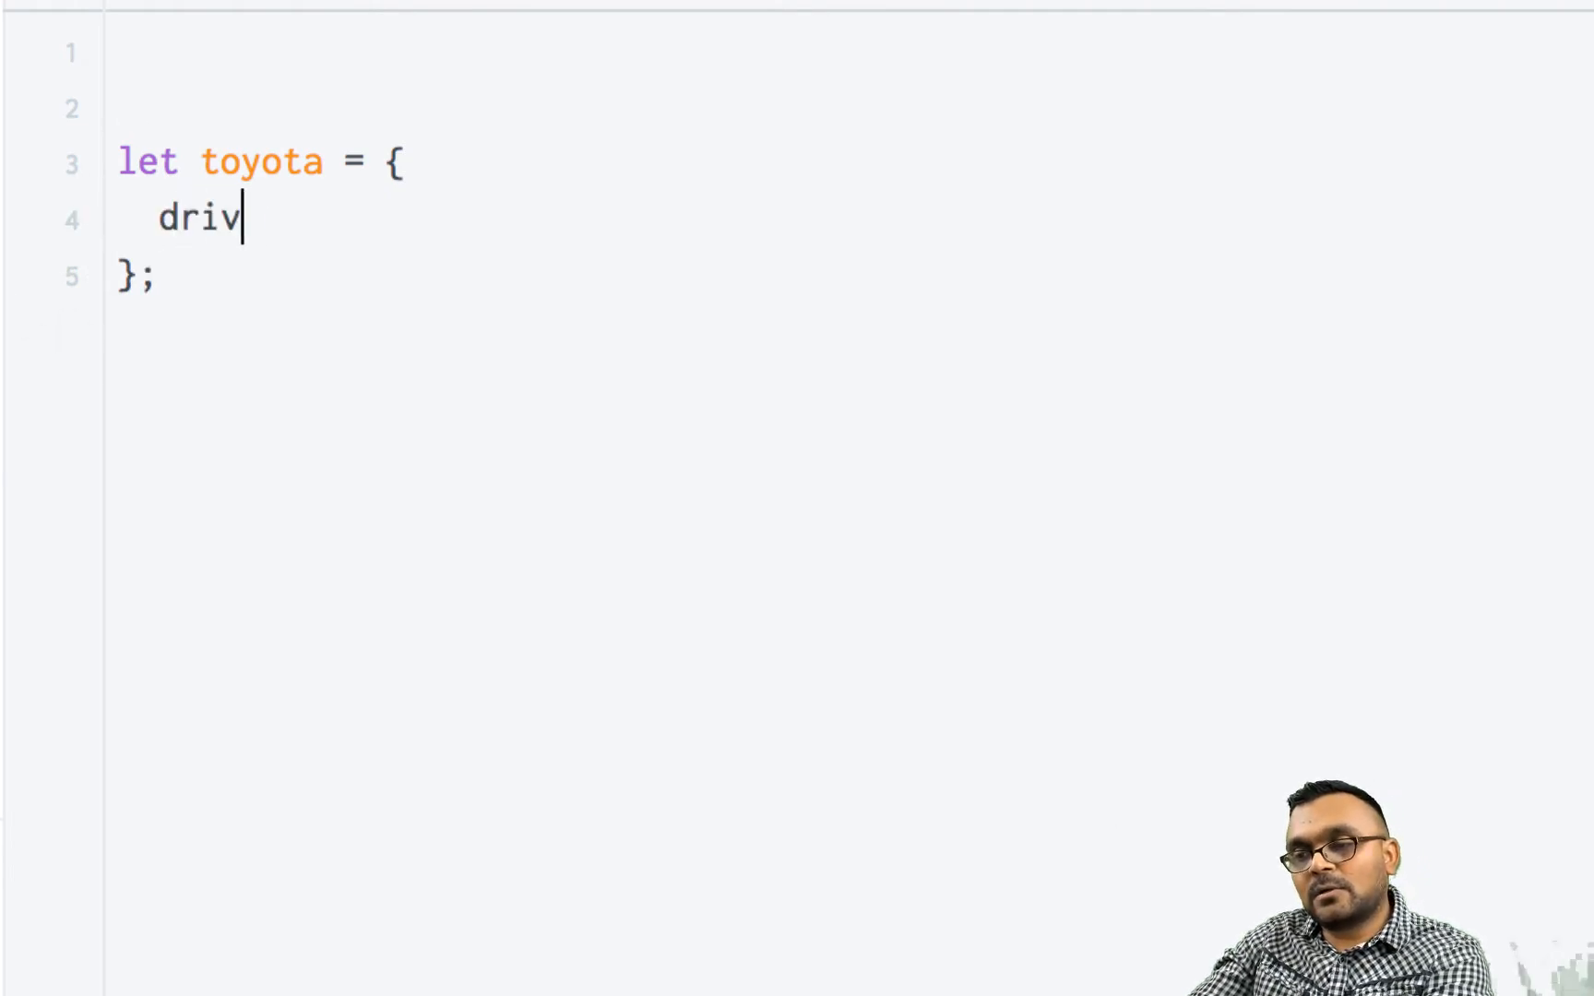
{"action": "type", "text": "e()"}
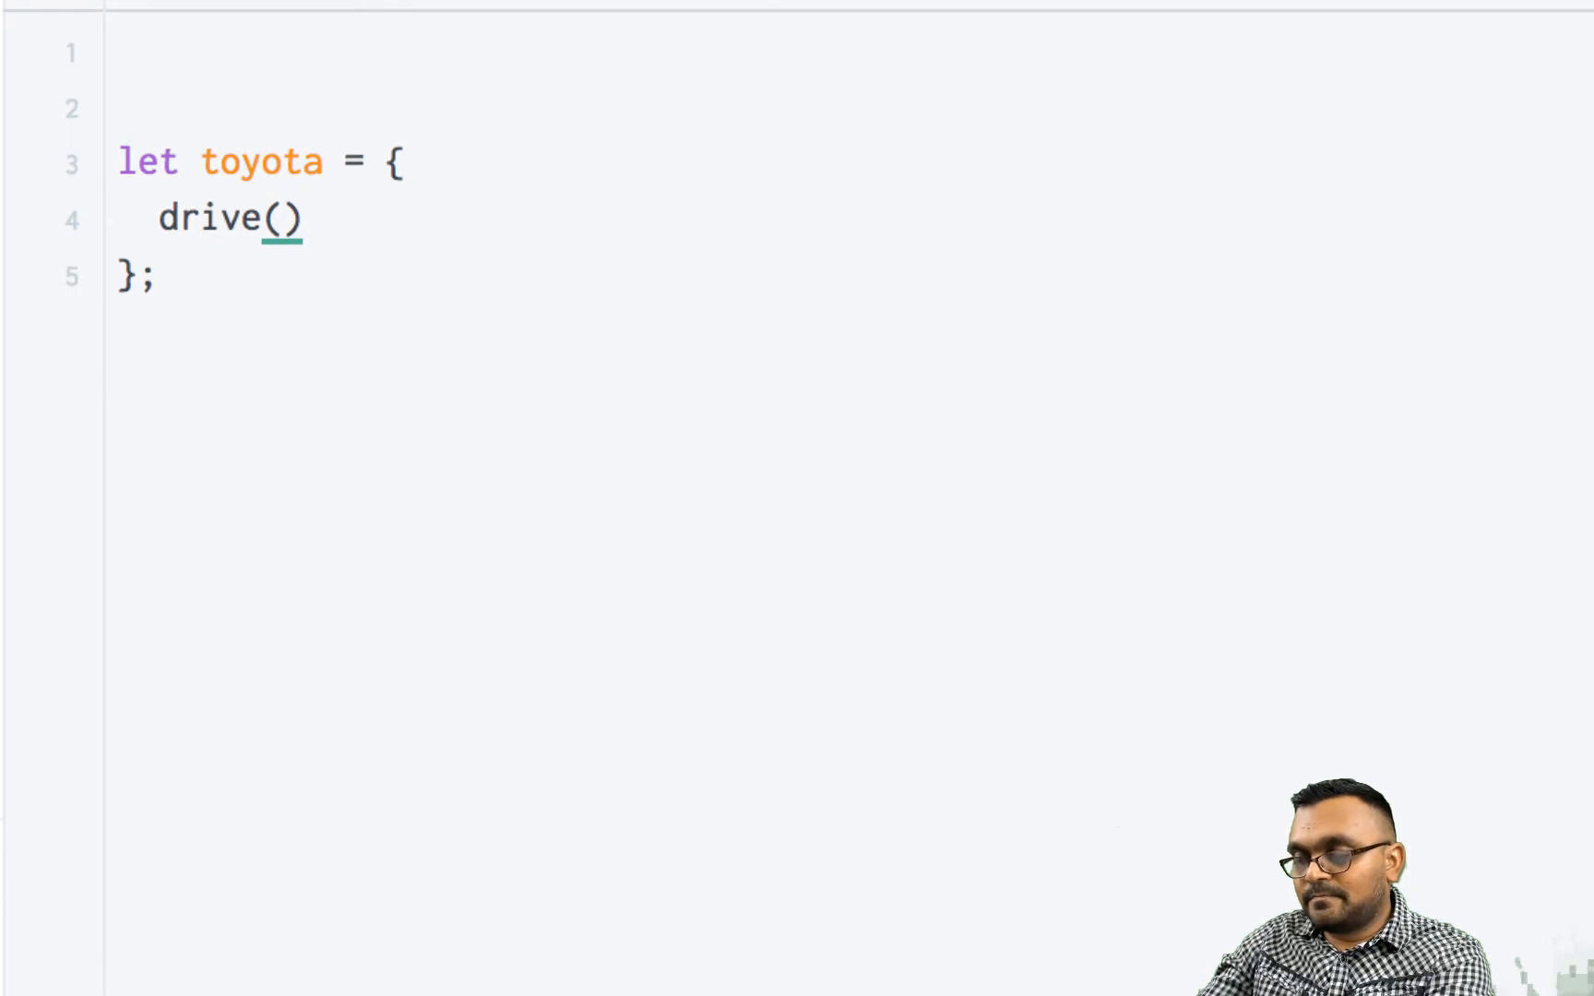
{"action": "type", "text": "{"}
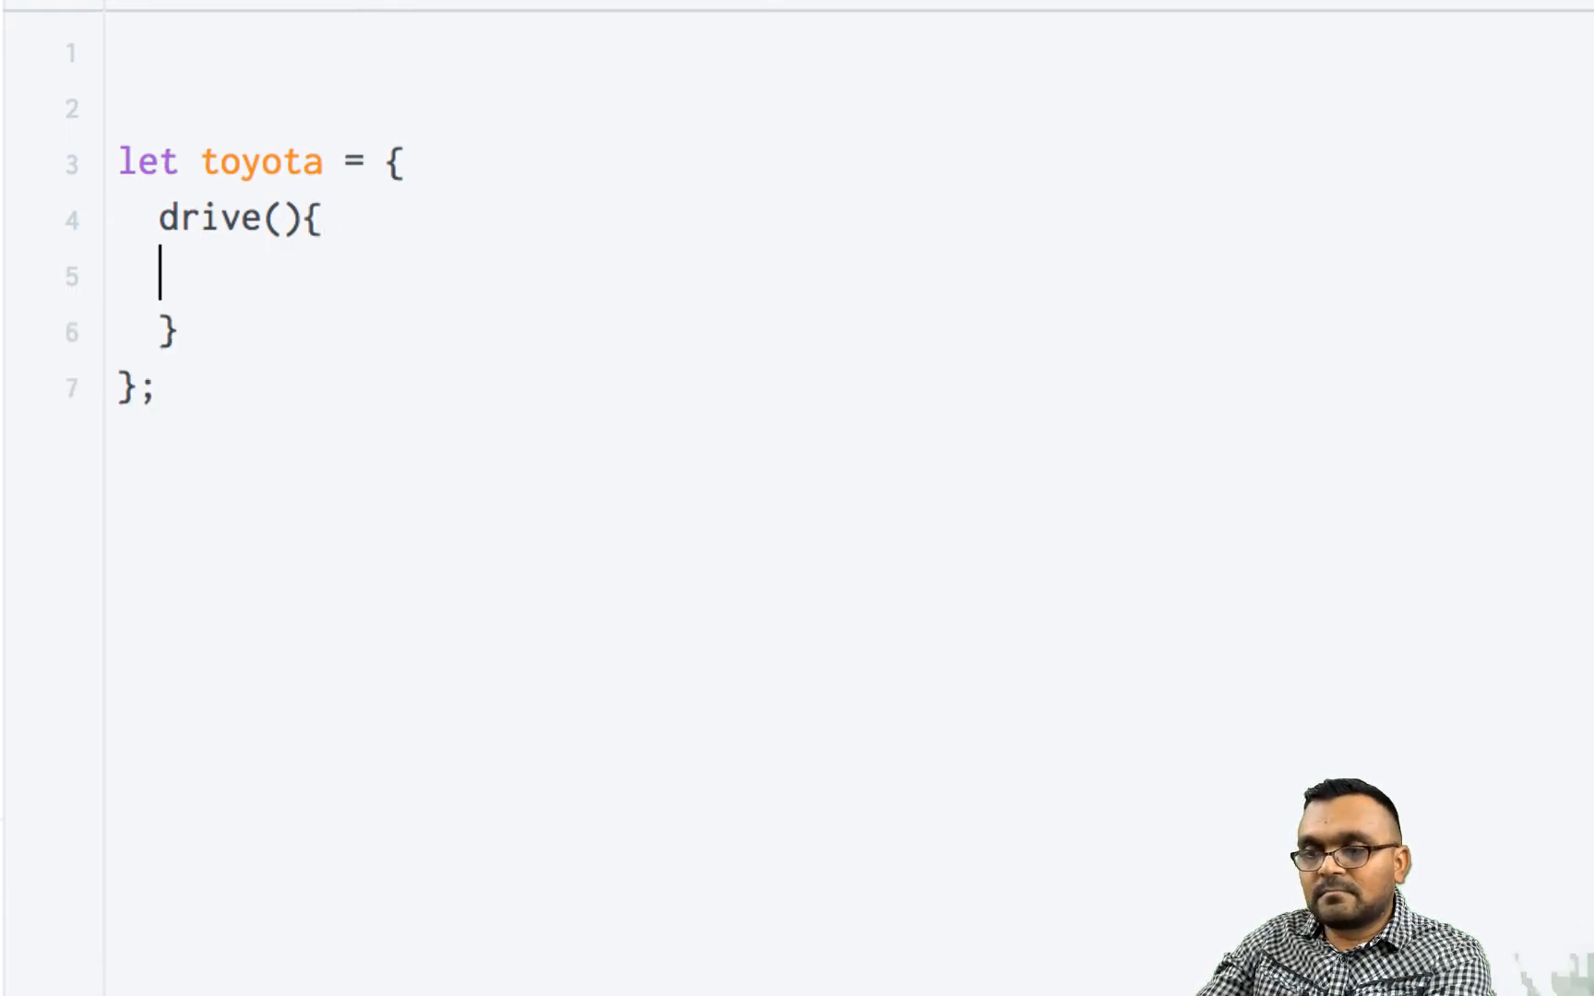
Make drive() return 'driving toyota' and end with a semicolon.
{"action": "type", "text": "con"}
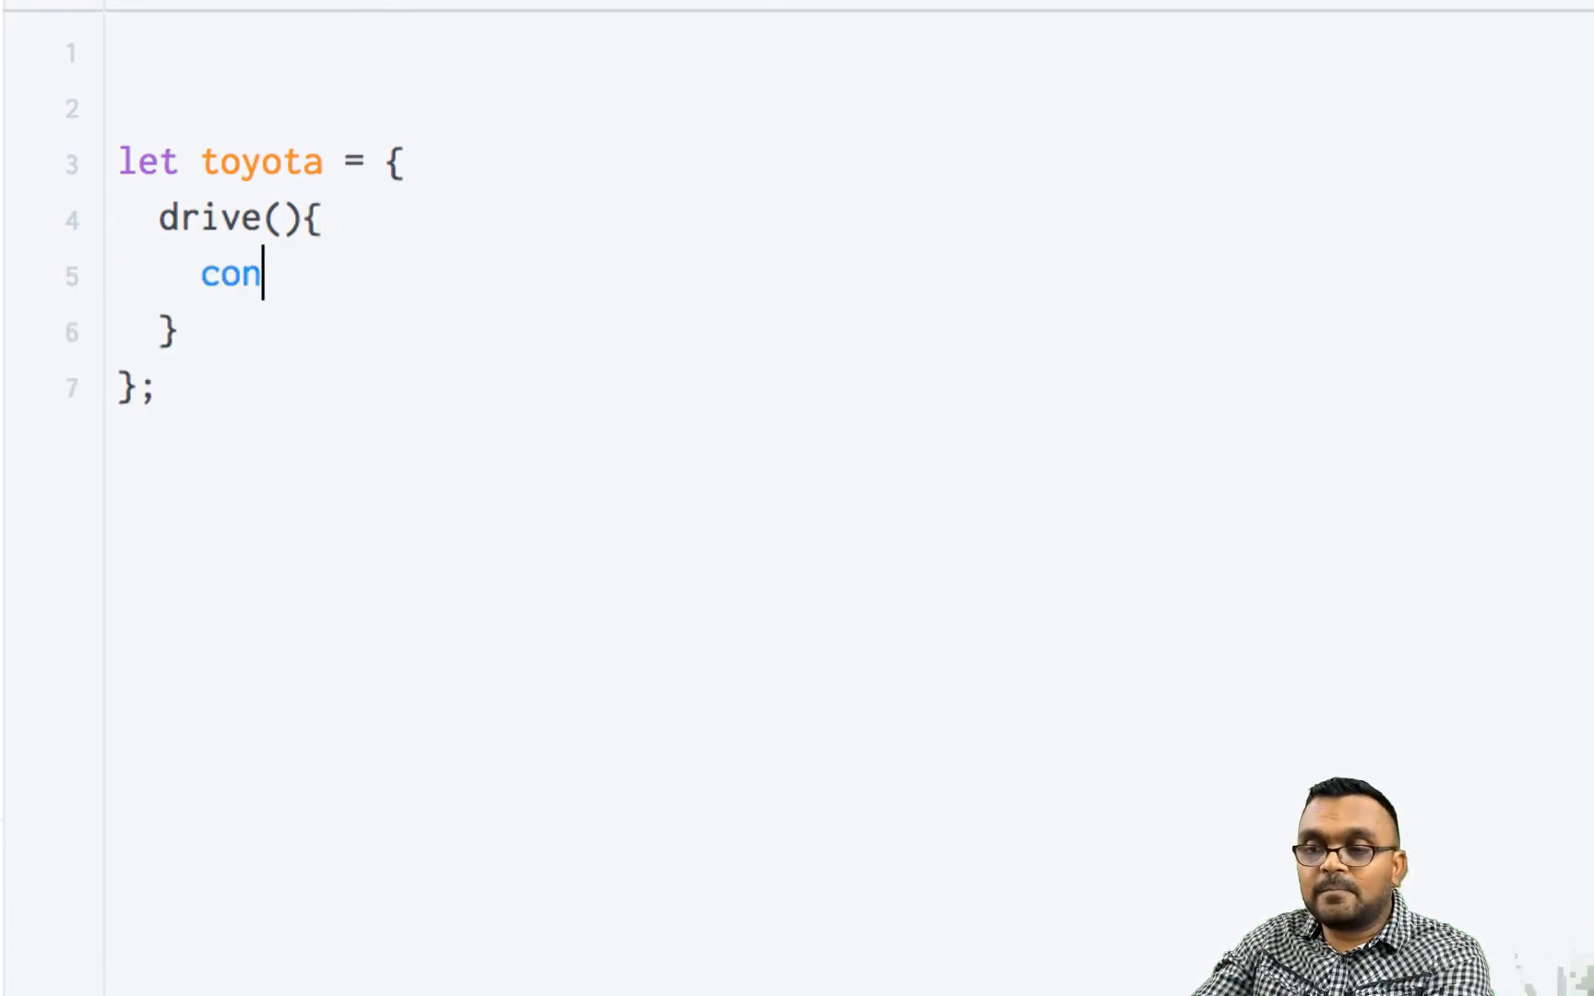
{"action": "type", "text": "return"}
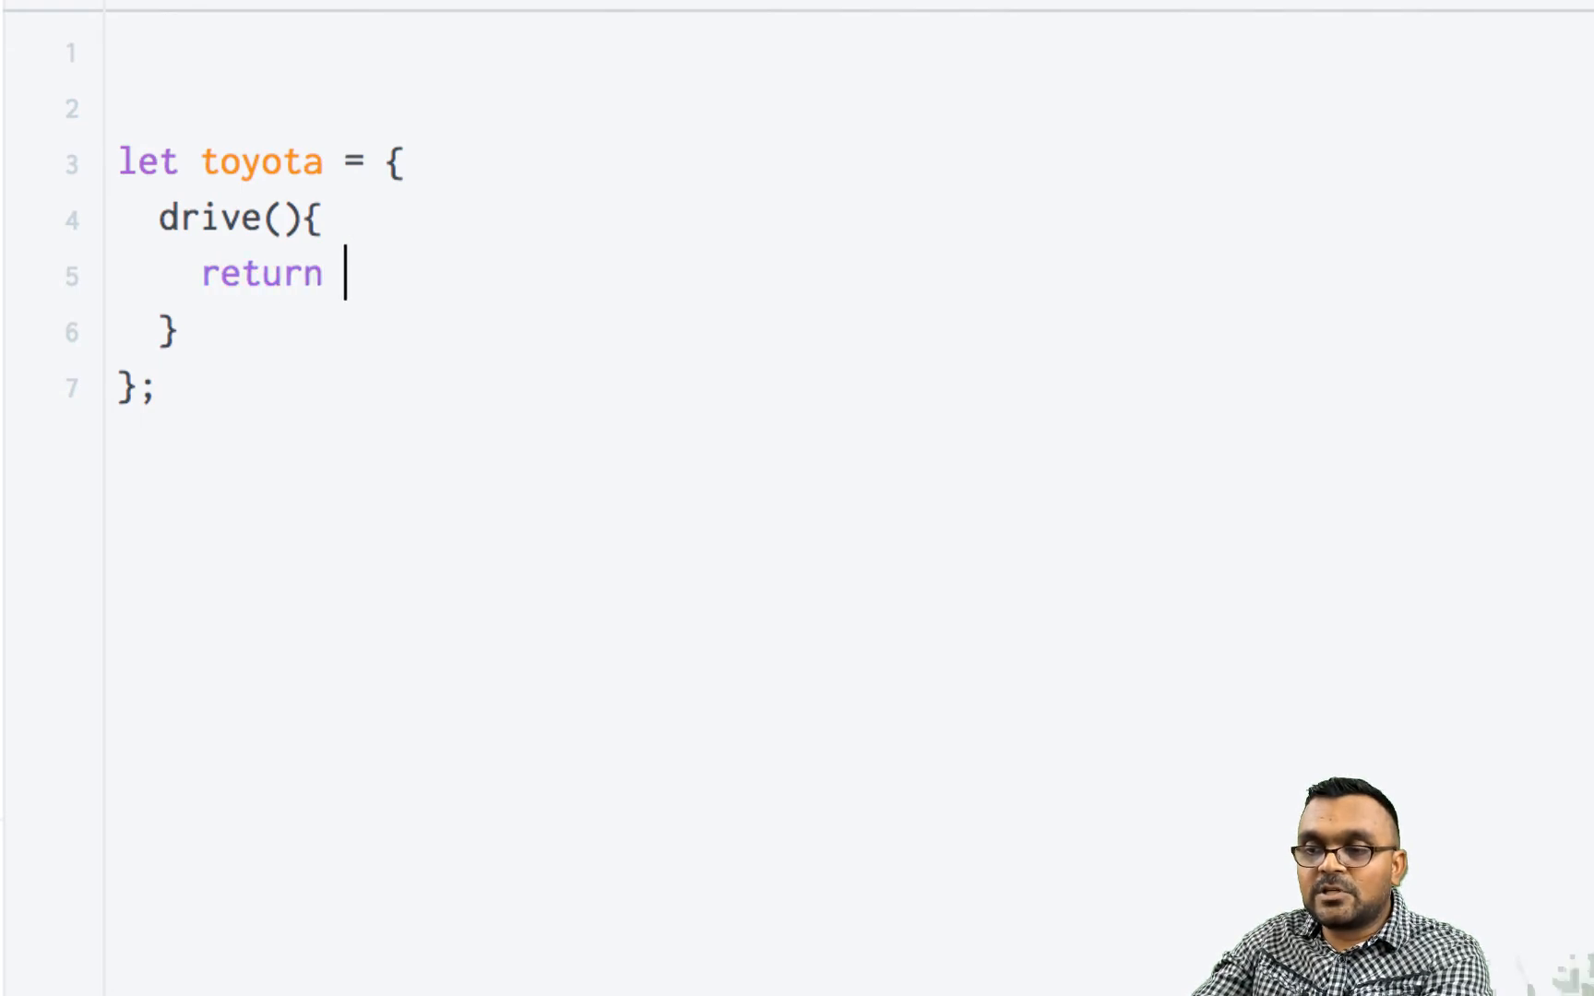
{"action": "type", "text": "'driving '"}
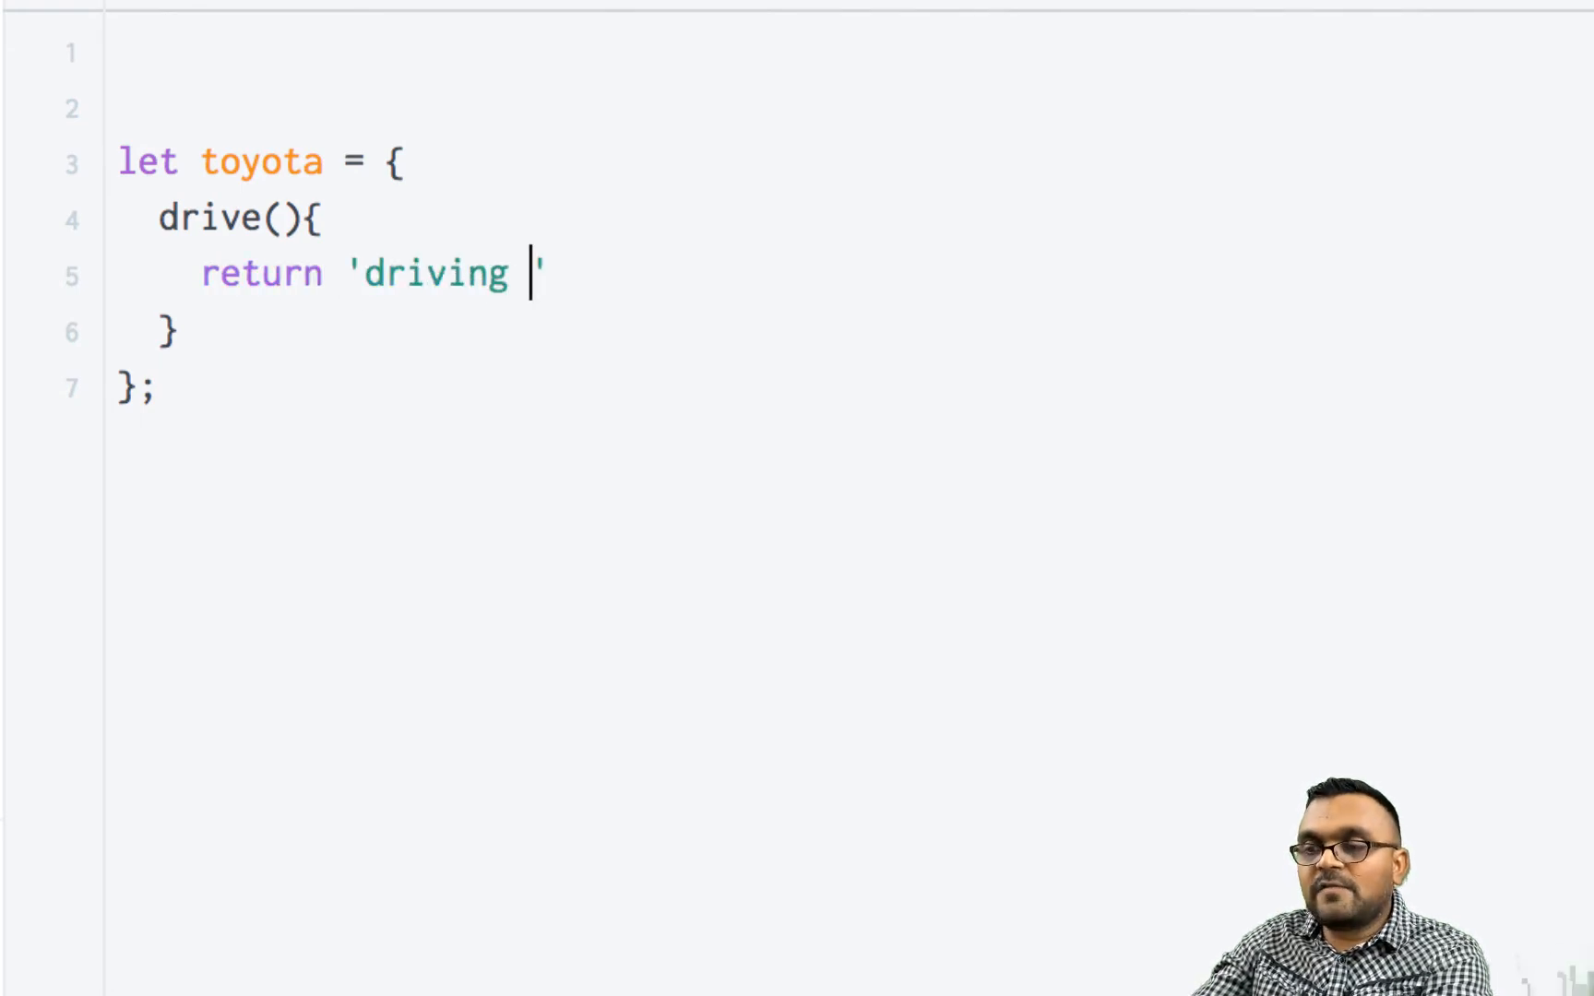
{"action": "type", "text": "toyot"}
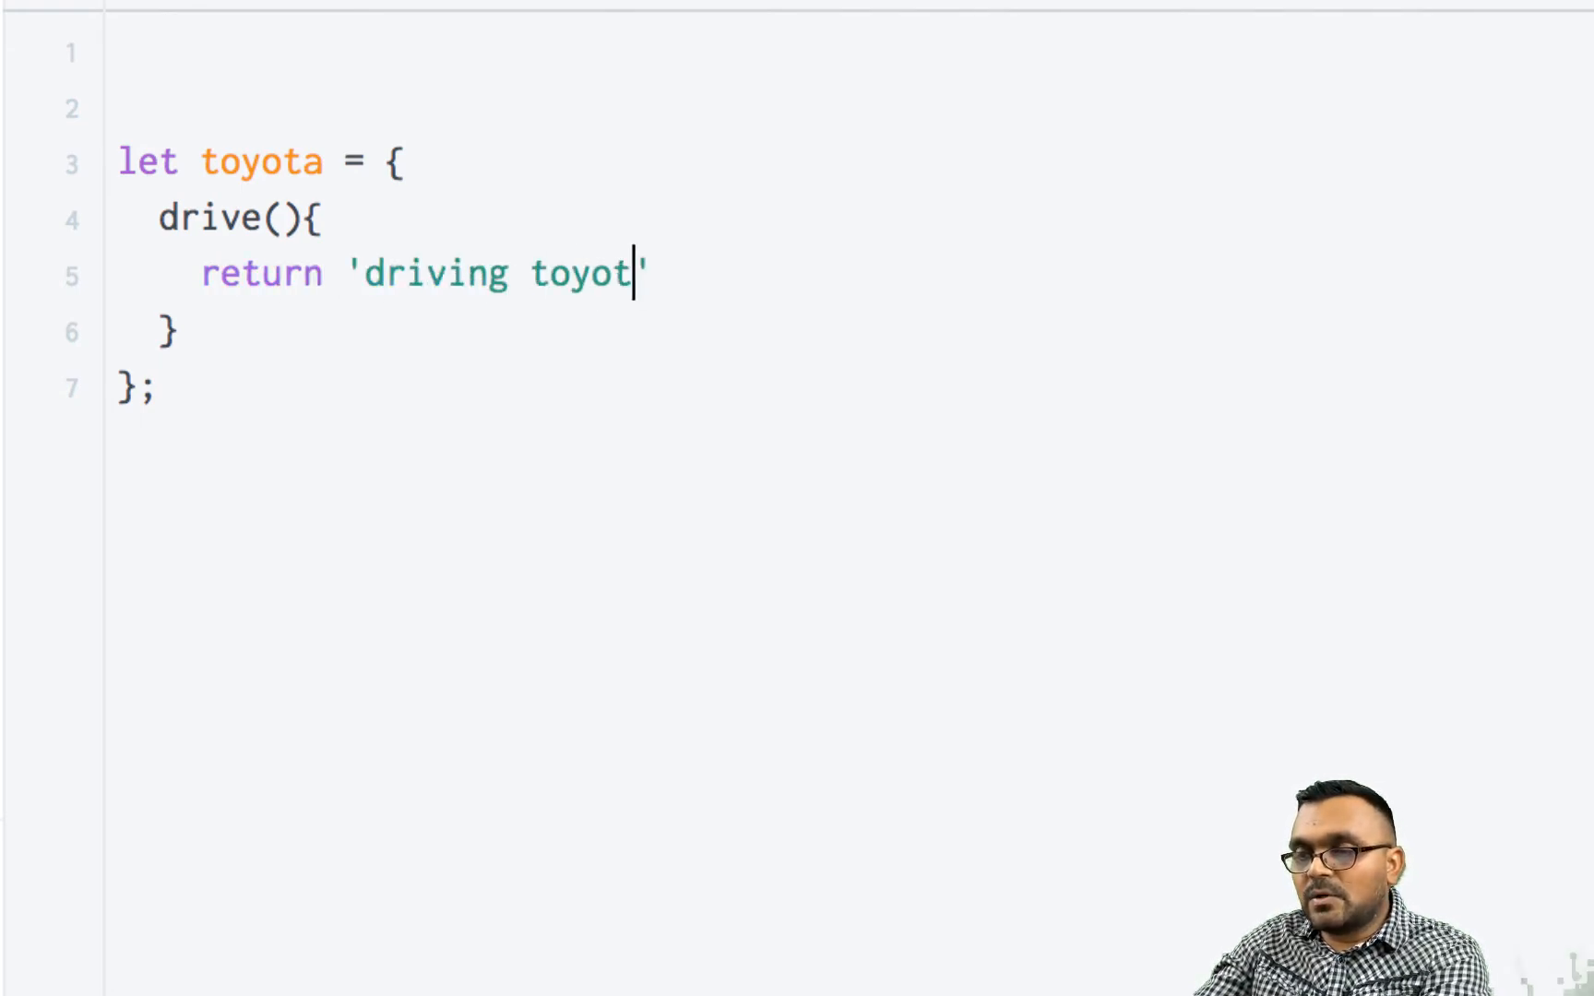
{"action": "type", "text": "a"}
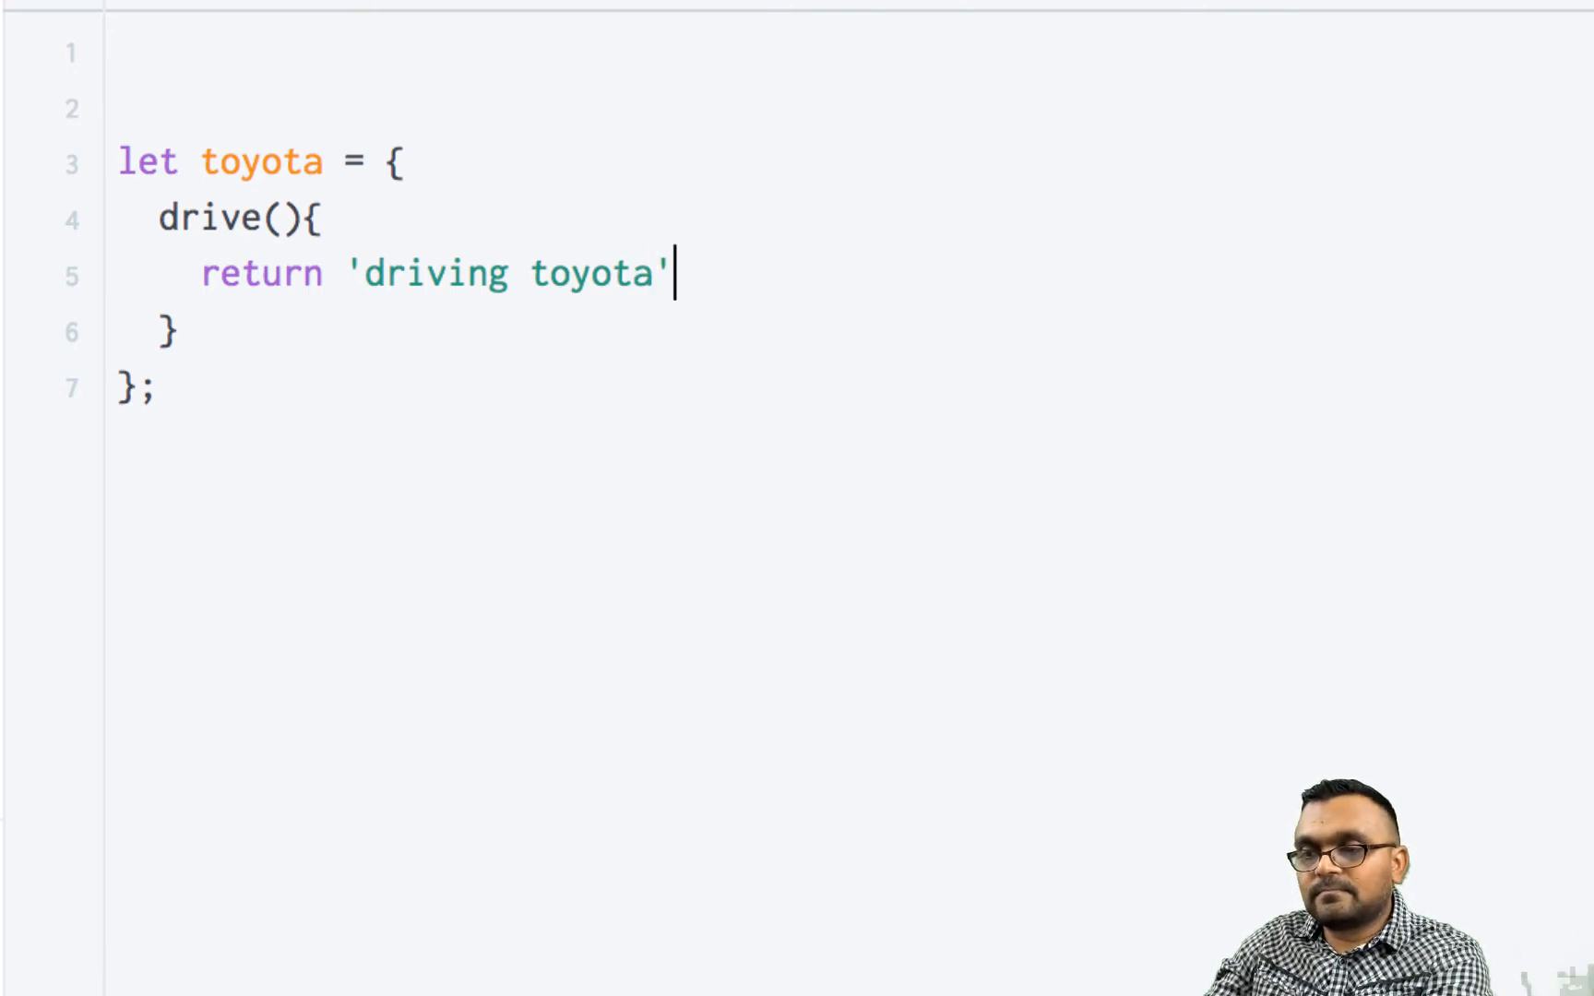
{"action": "type", "text": ";"}
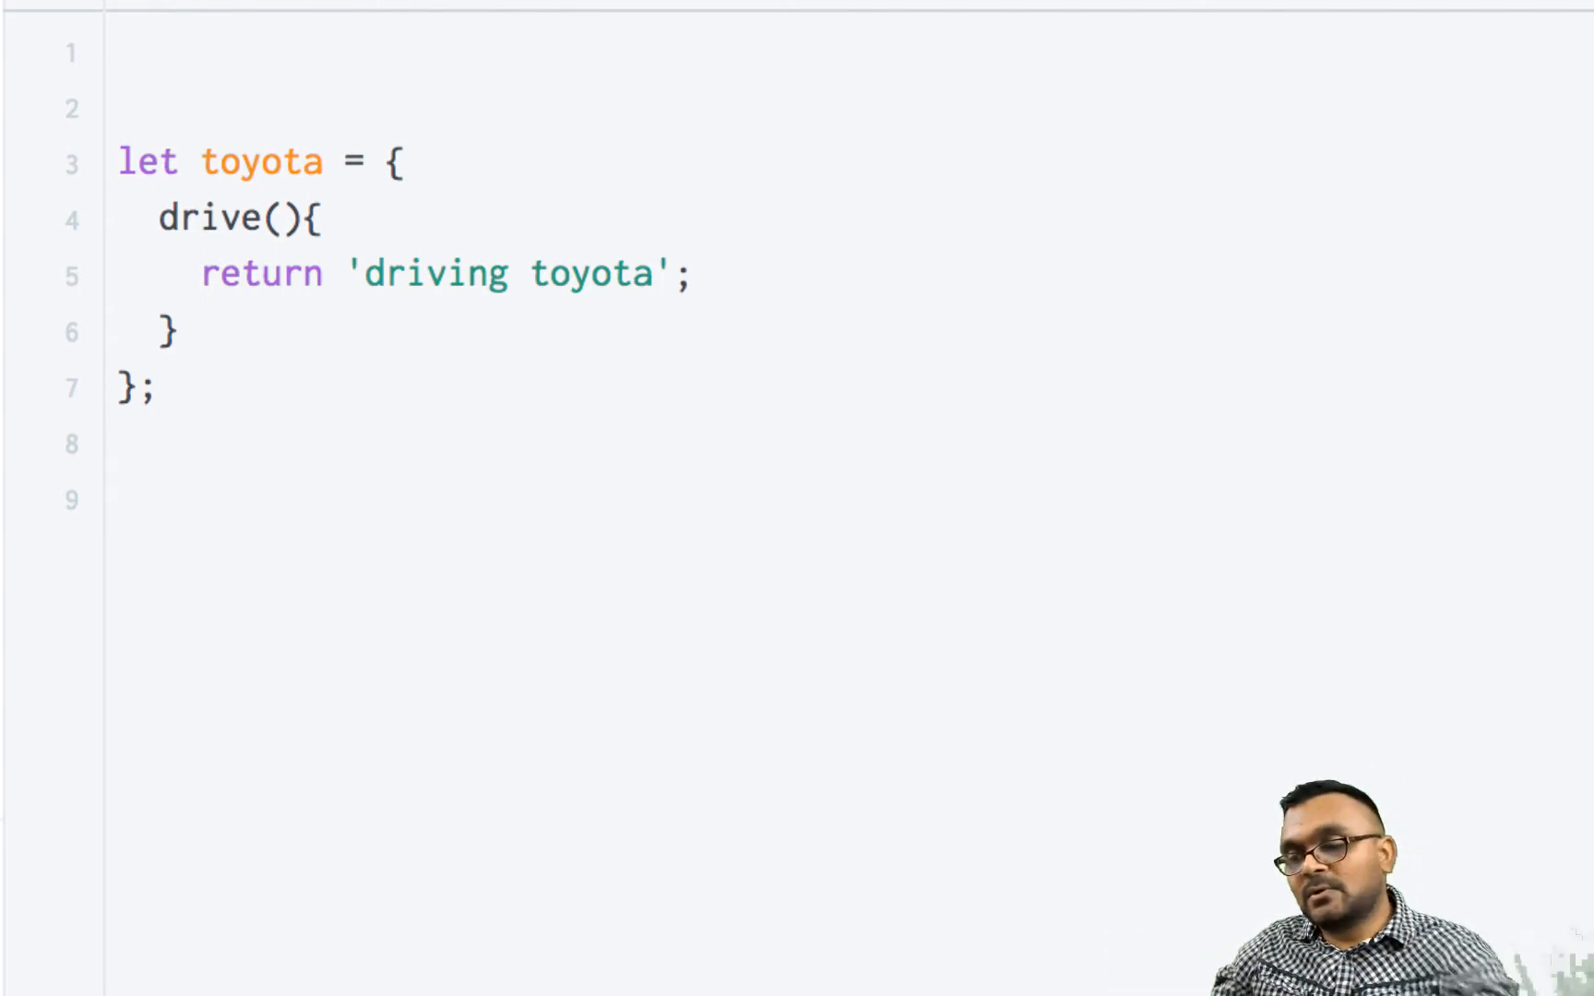
Declare let camry = { with a wifi() method returning 'using wifi'.
{"action": "type", "text": "let"}
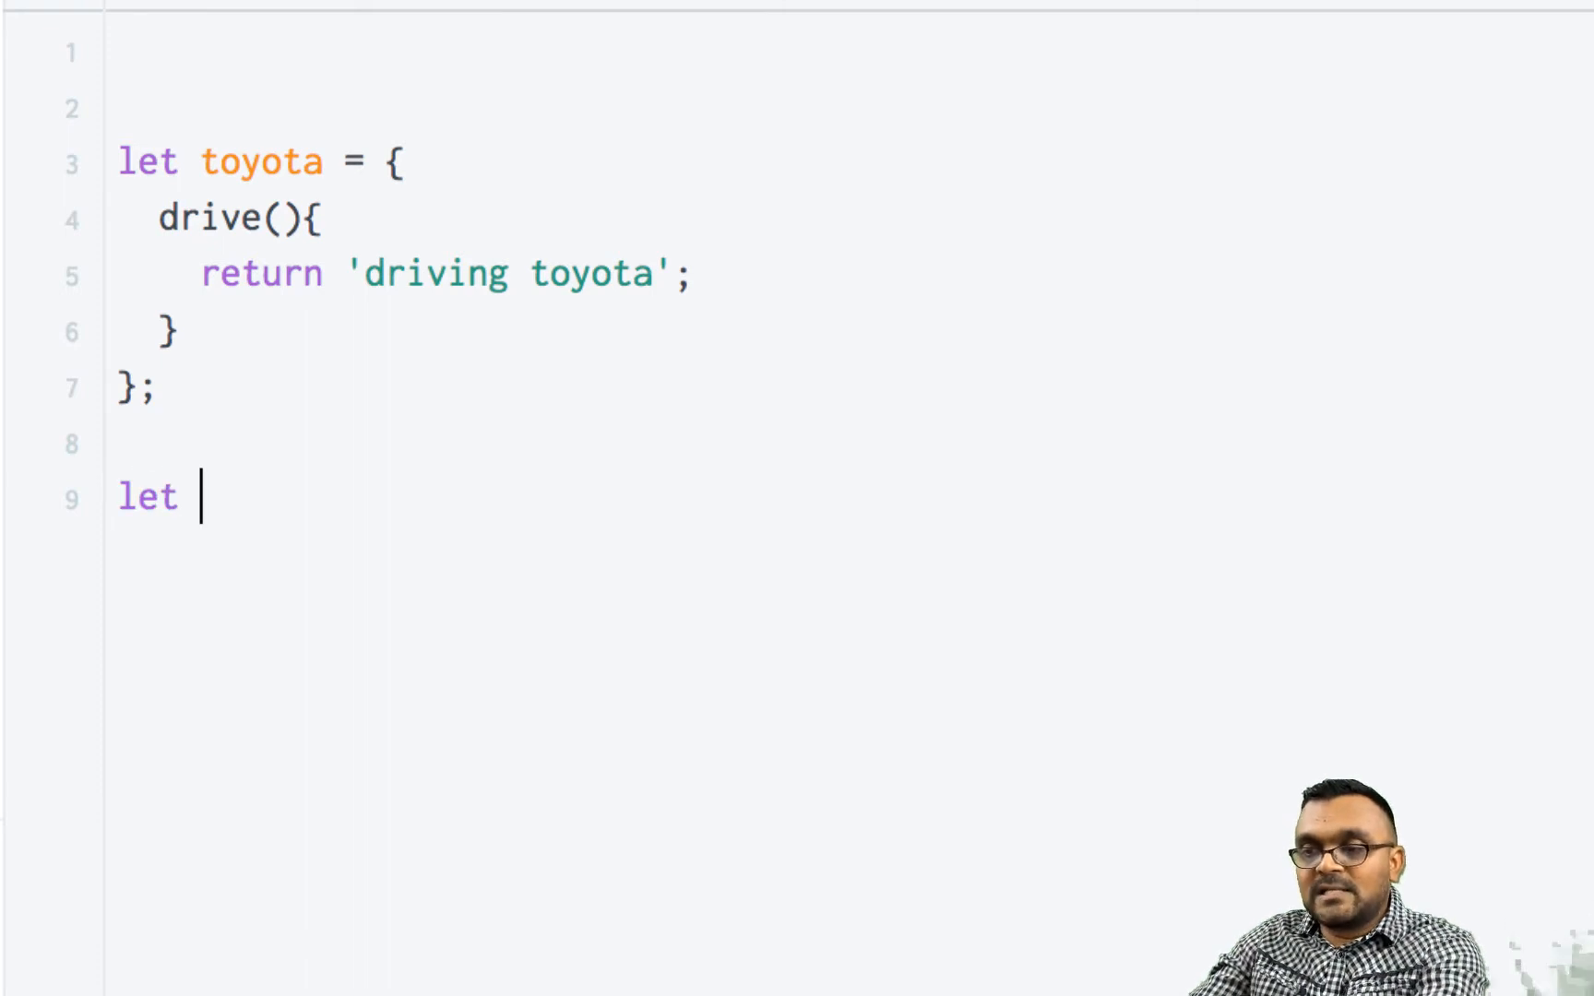
{"action": "type", "text": "camry"}
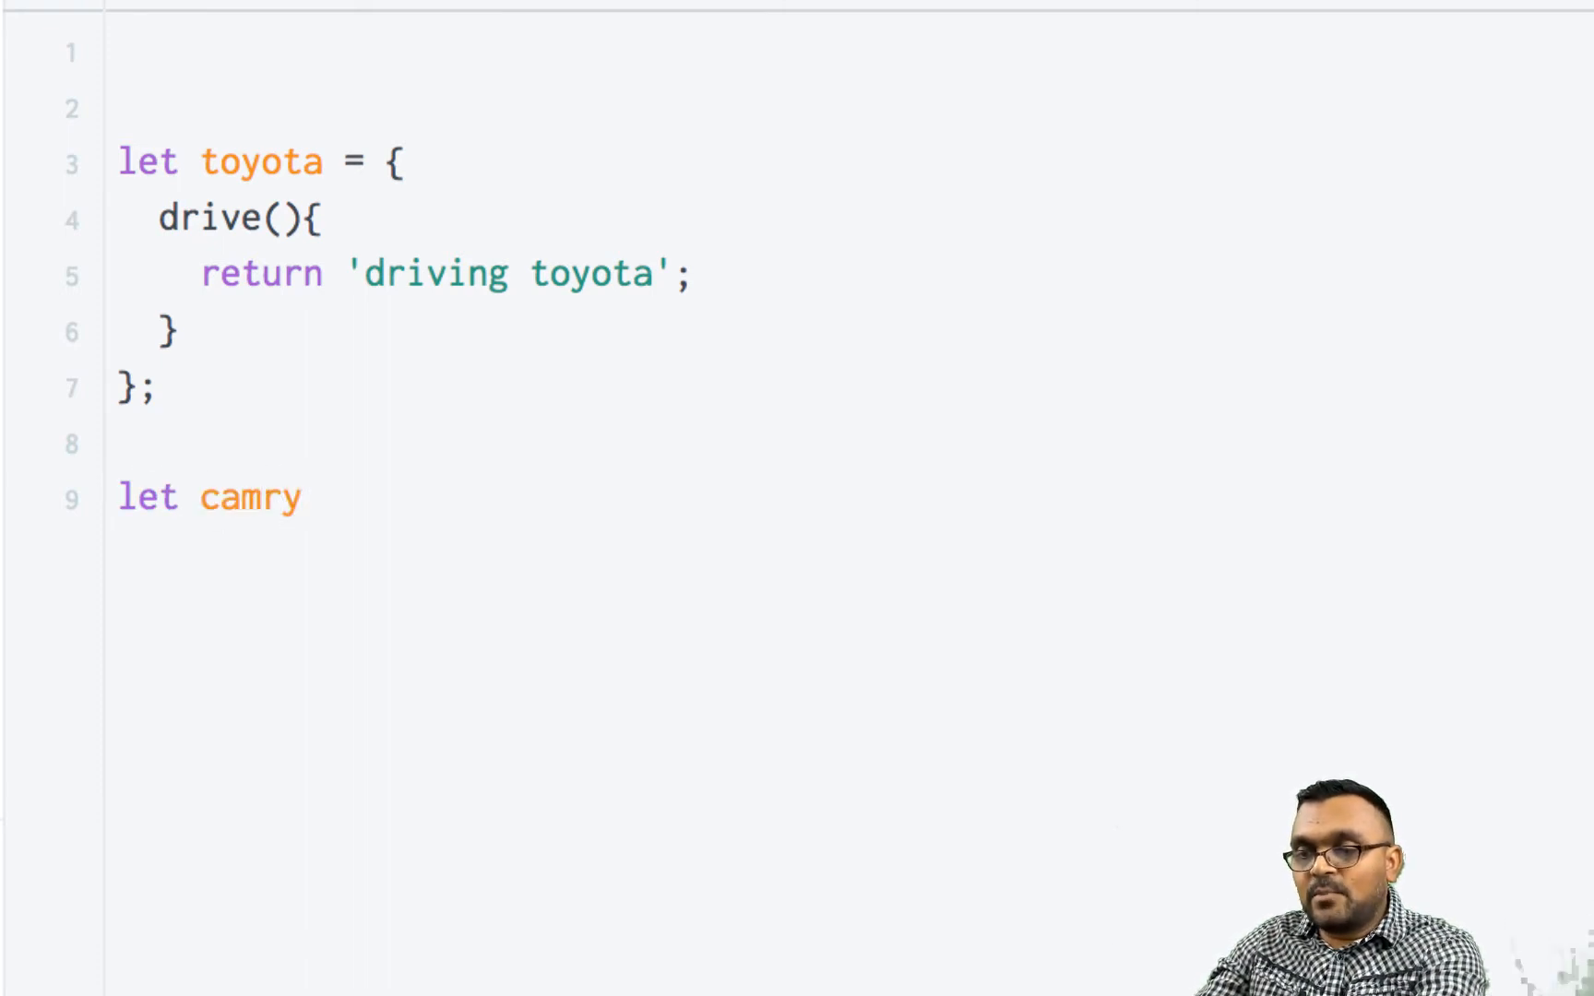
{"action": "type", "text": "= {"}
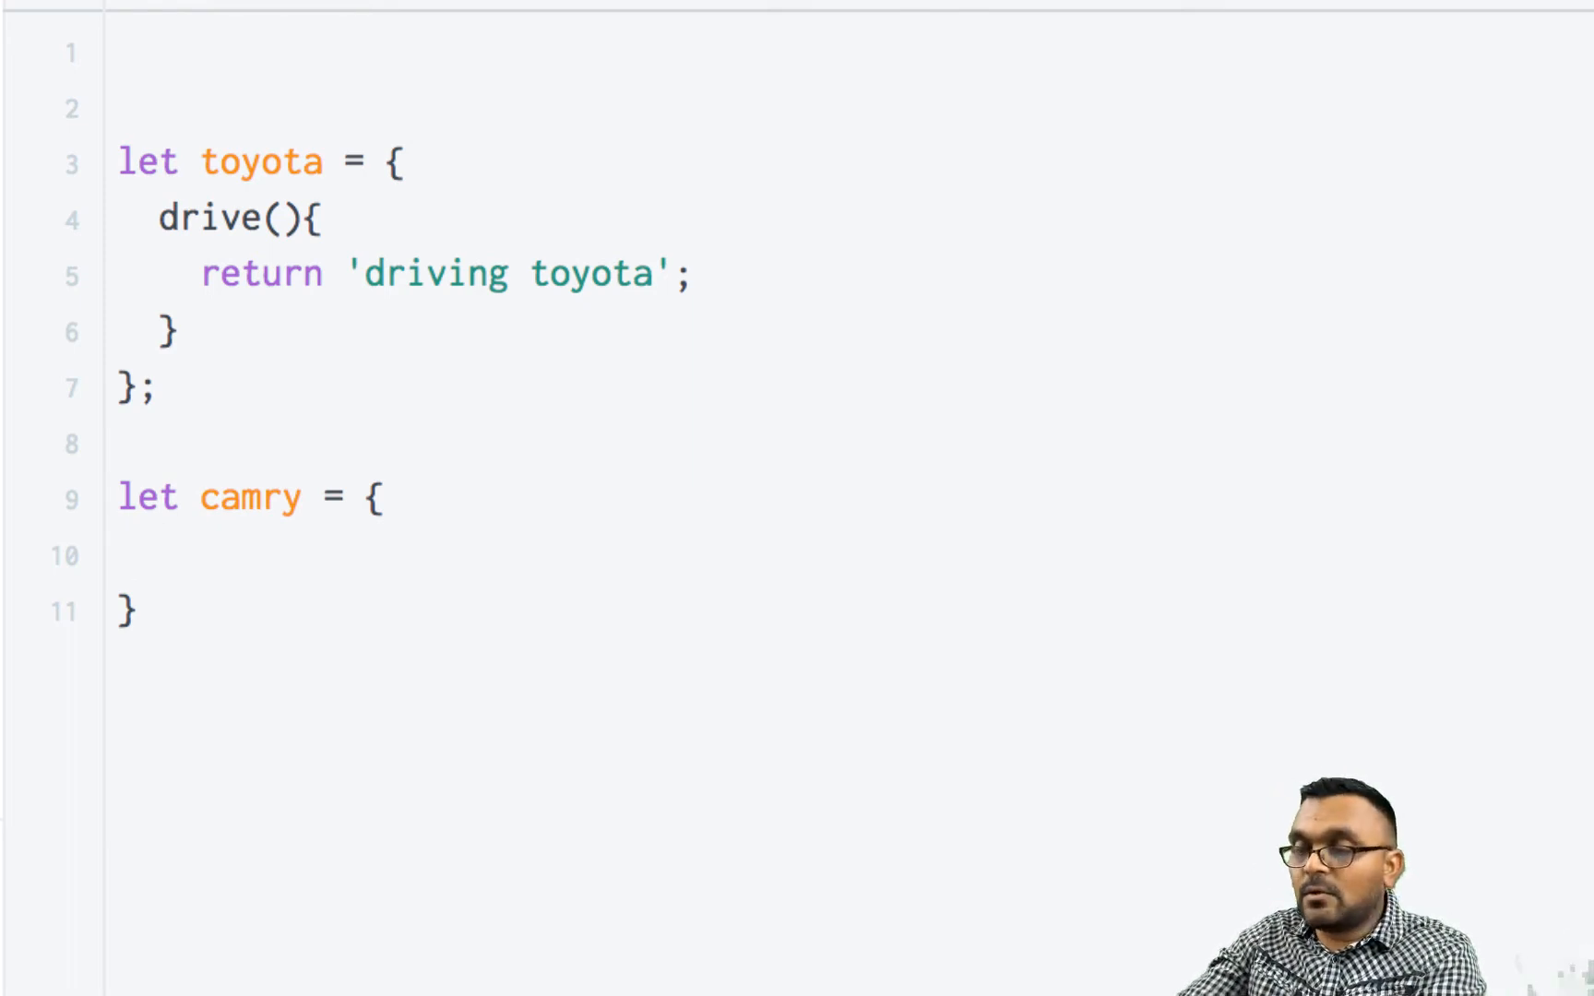
{"action": "type", "text": "wifi(){"}
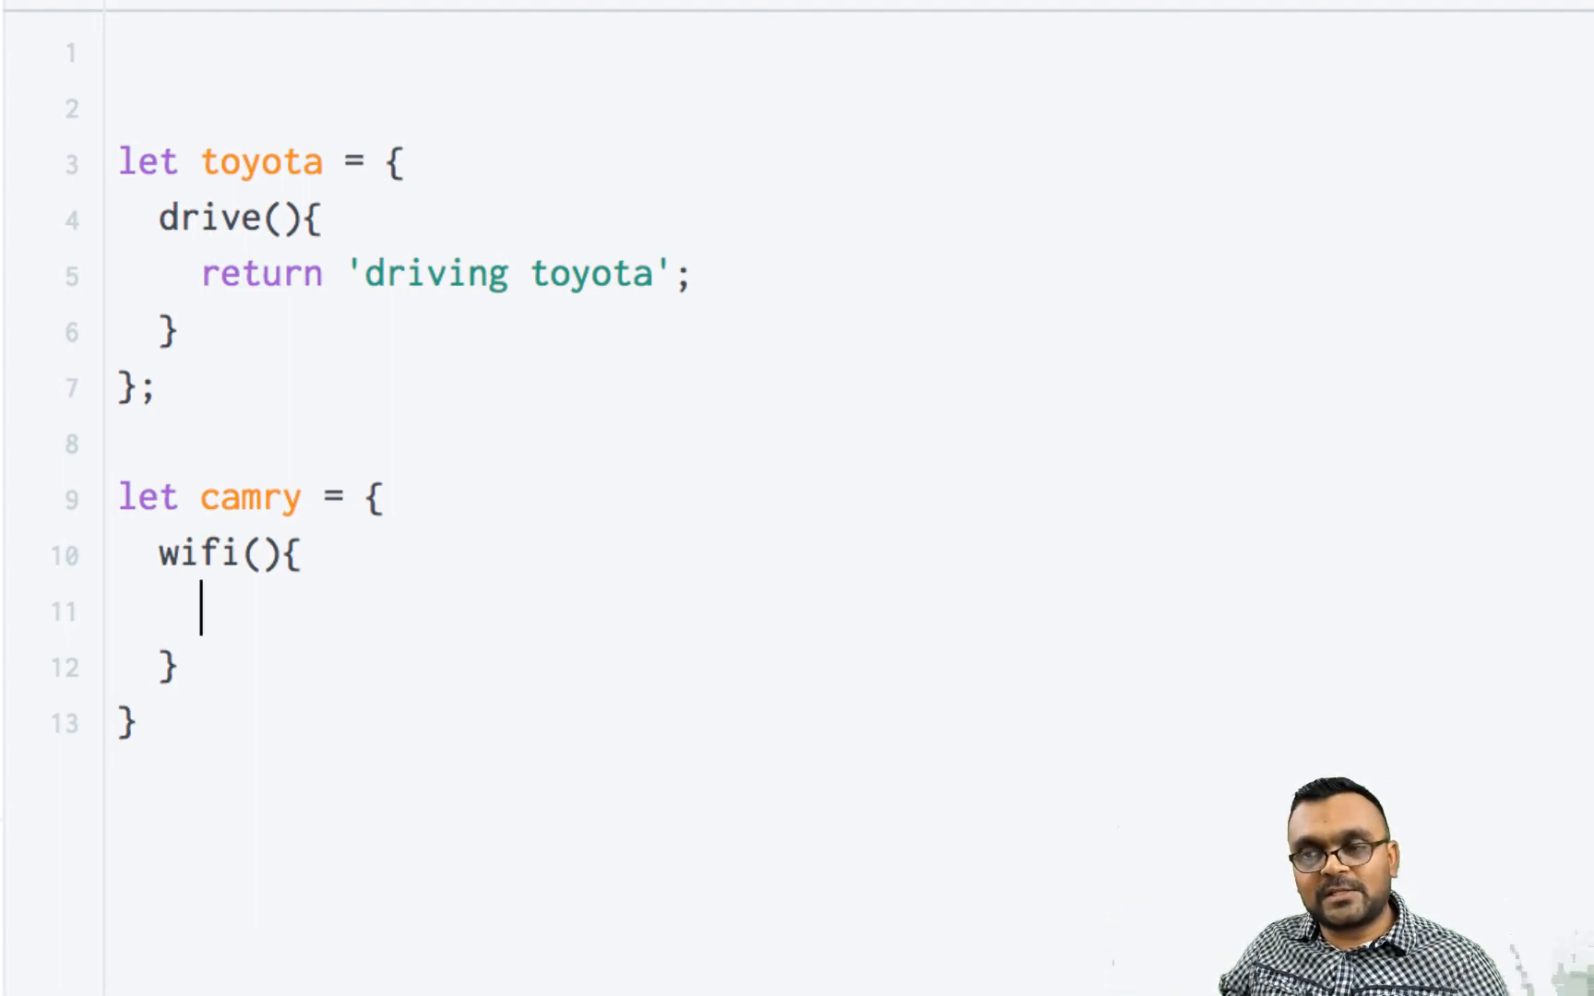
{"action": "type", "text": "ret"}
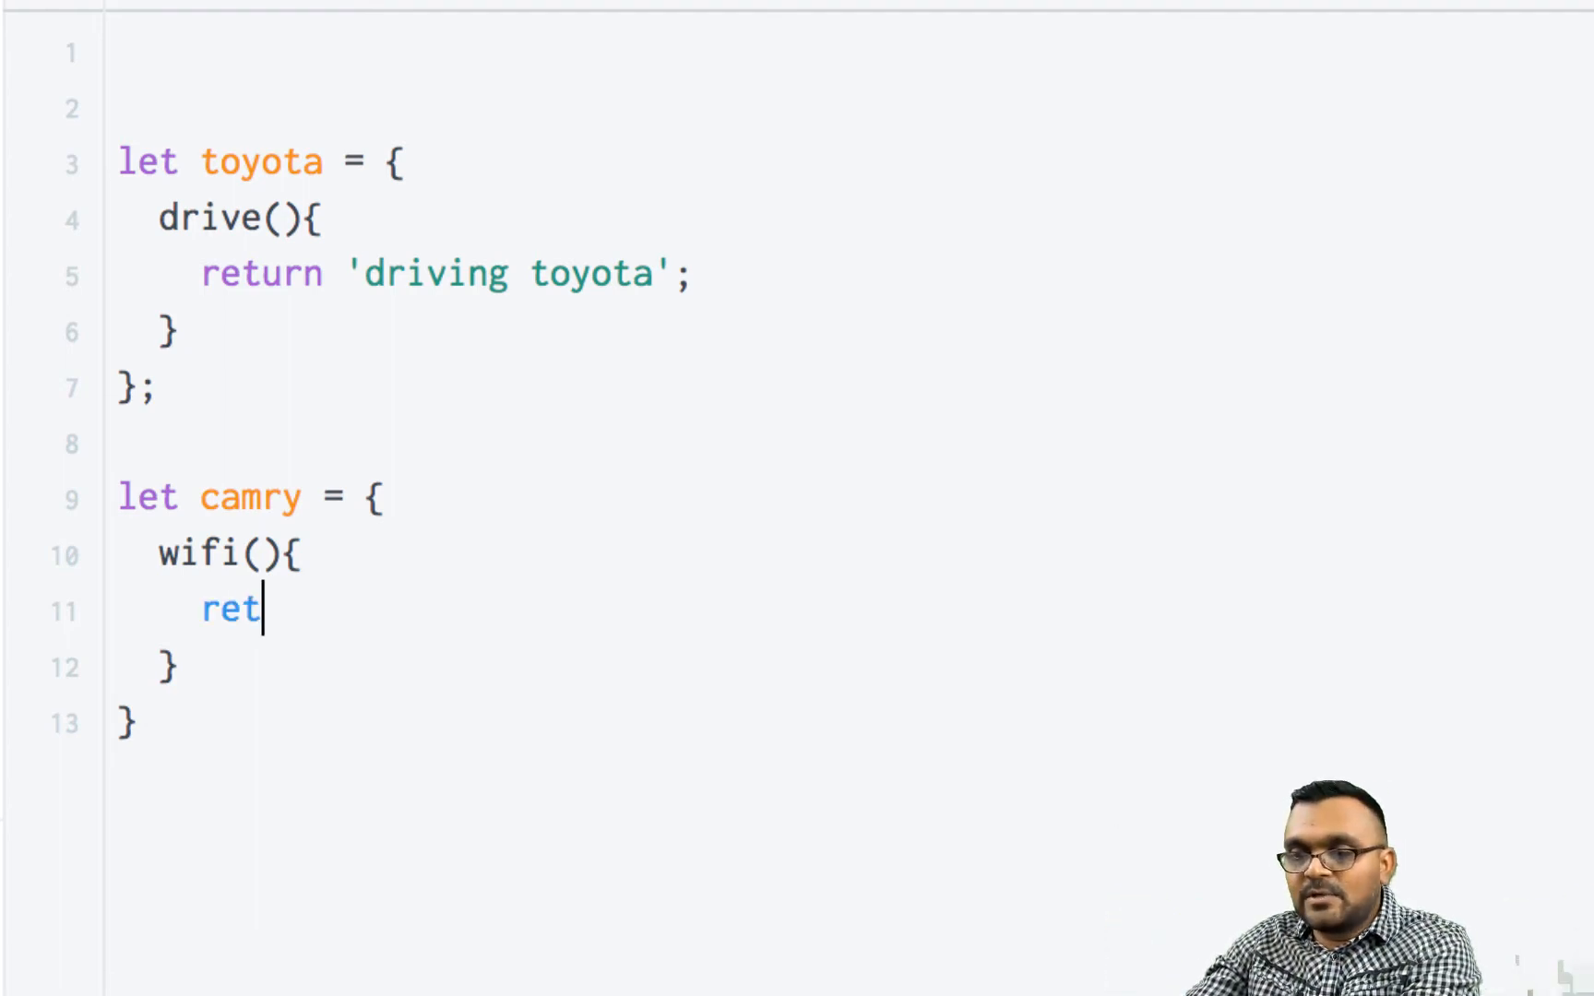
{"action": "type", "text": "urn 'usi"}
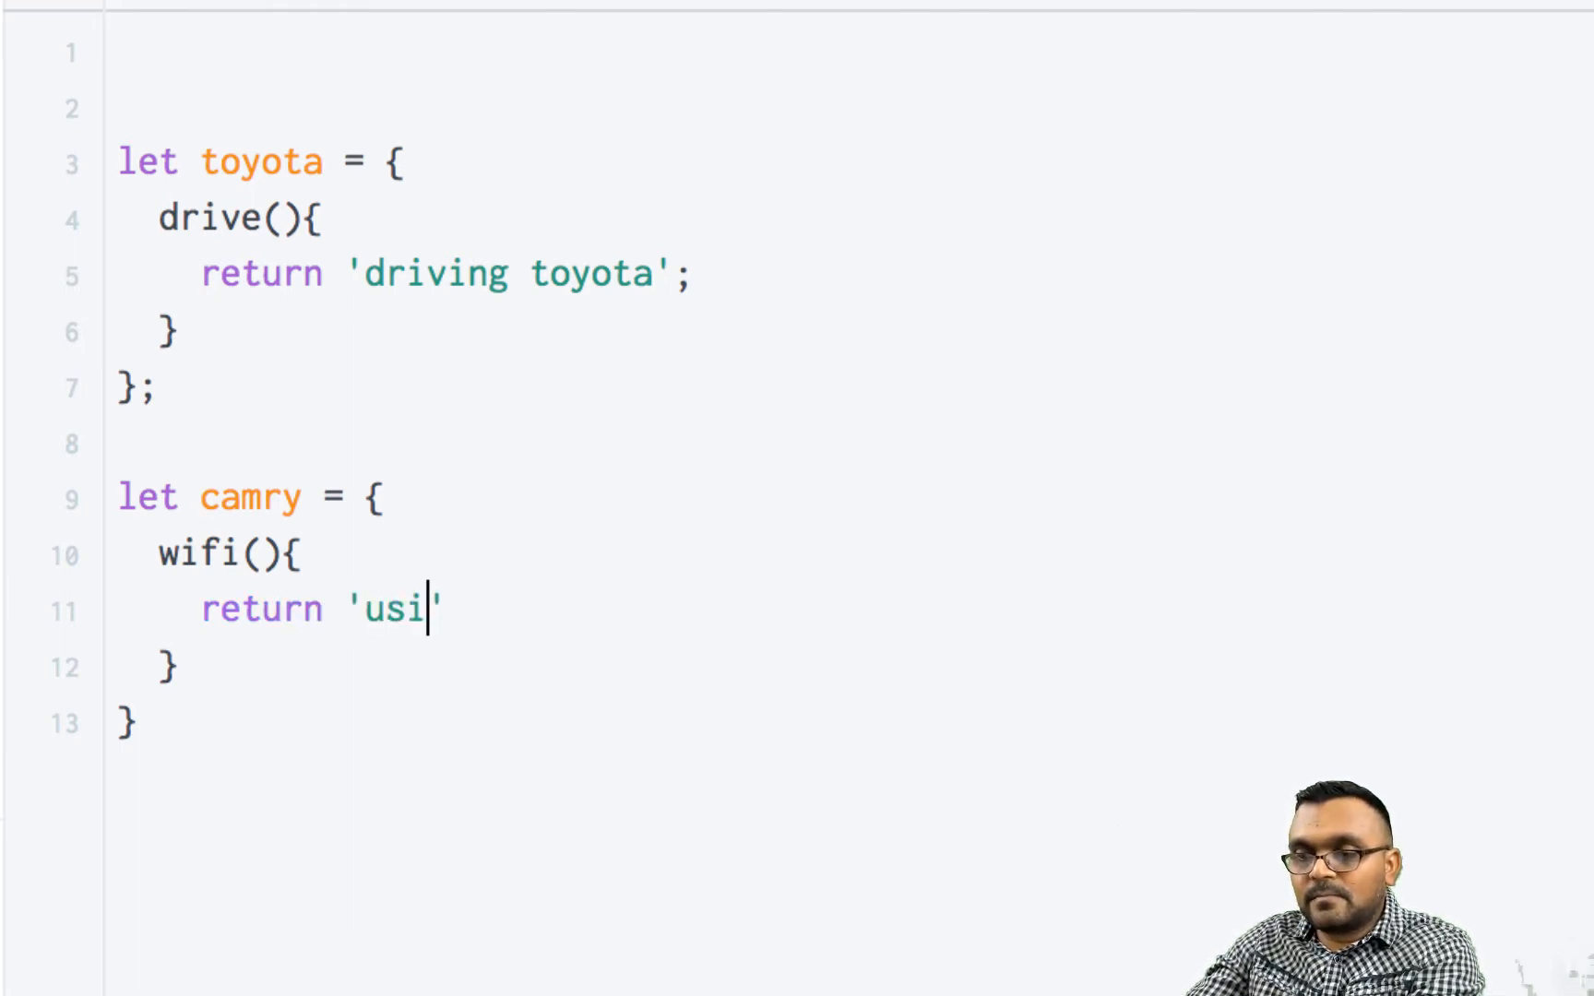
{"action": "type", "text": "ng wifi"}
{"action": "left_click", "coordinate": [140, 723]}
{"action": "type", "text": ";"}
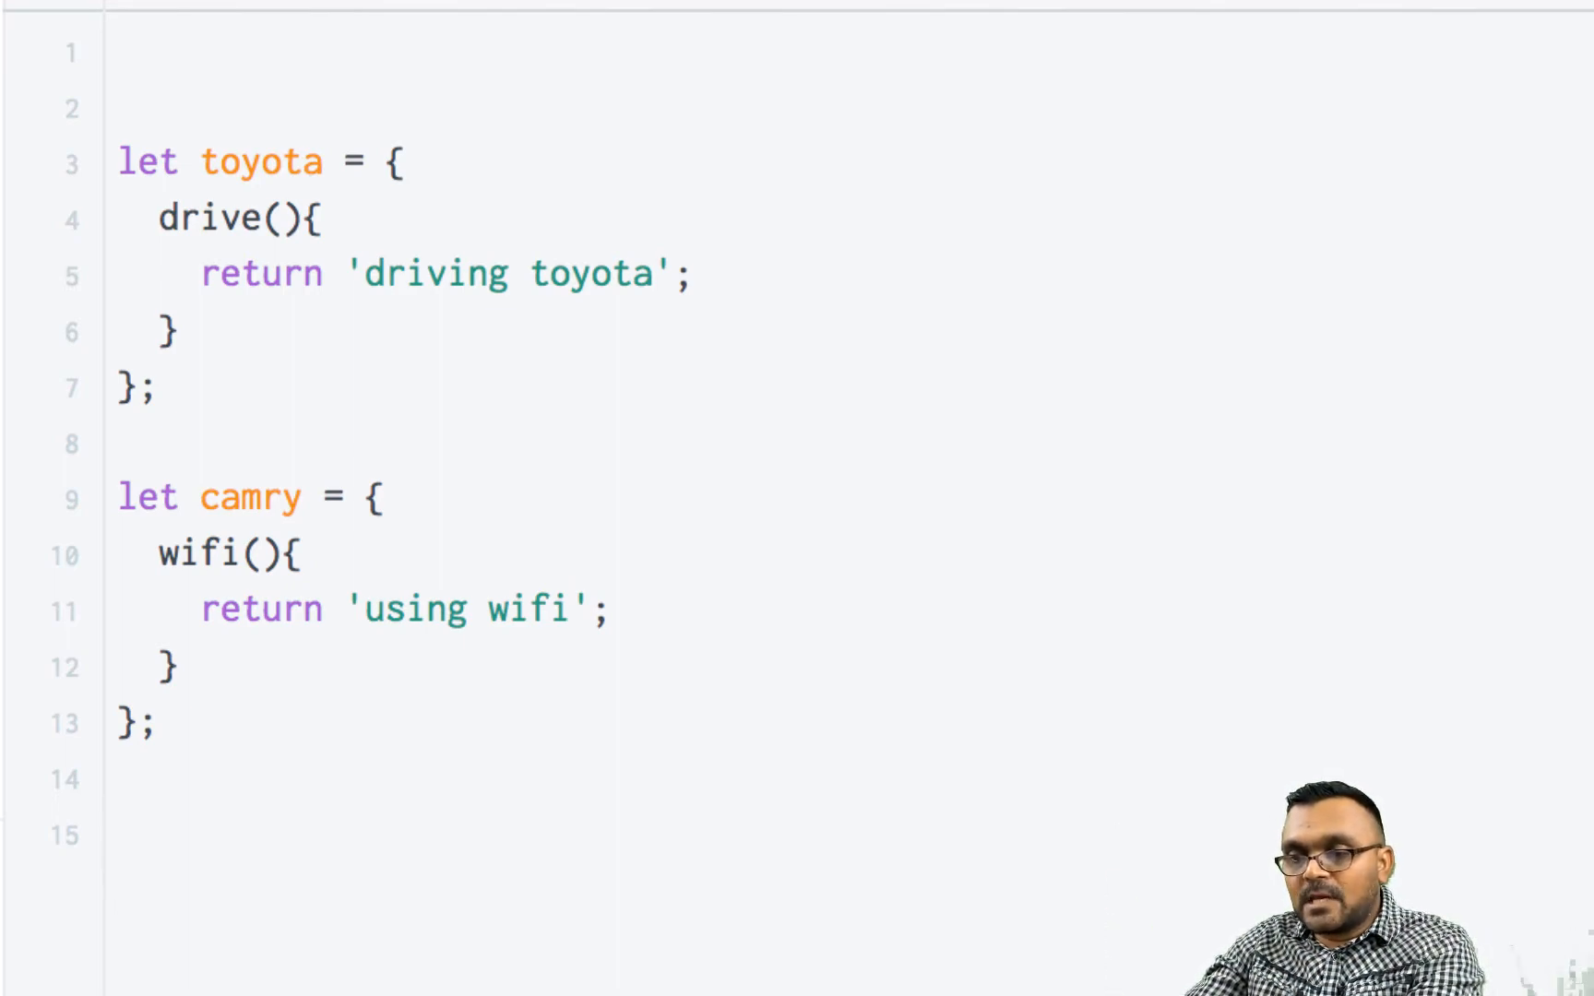
Add Object.setPrototypeOf(camry, toyota); after the camry object.
{"action": "type", "text": "Object."}
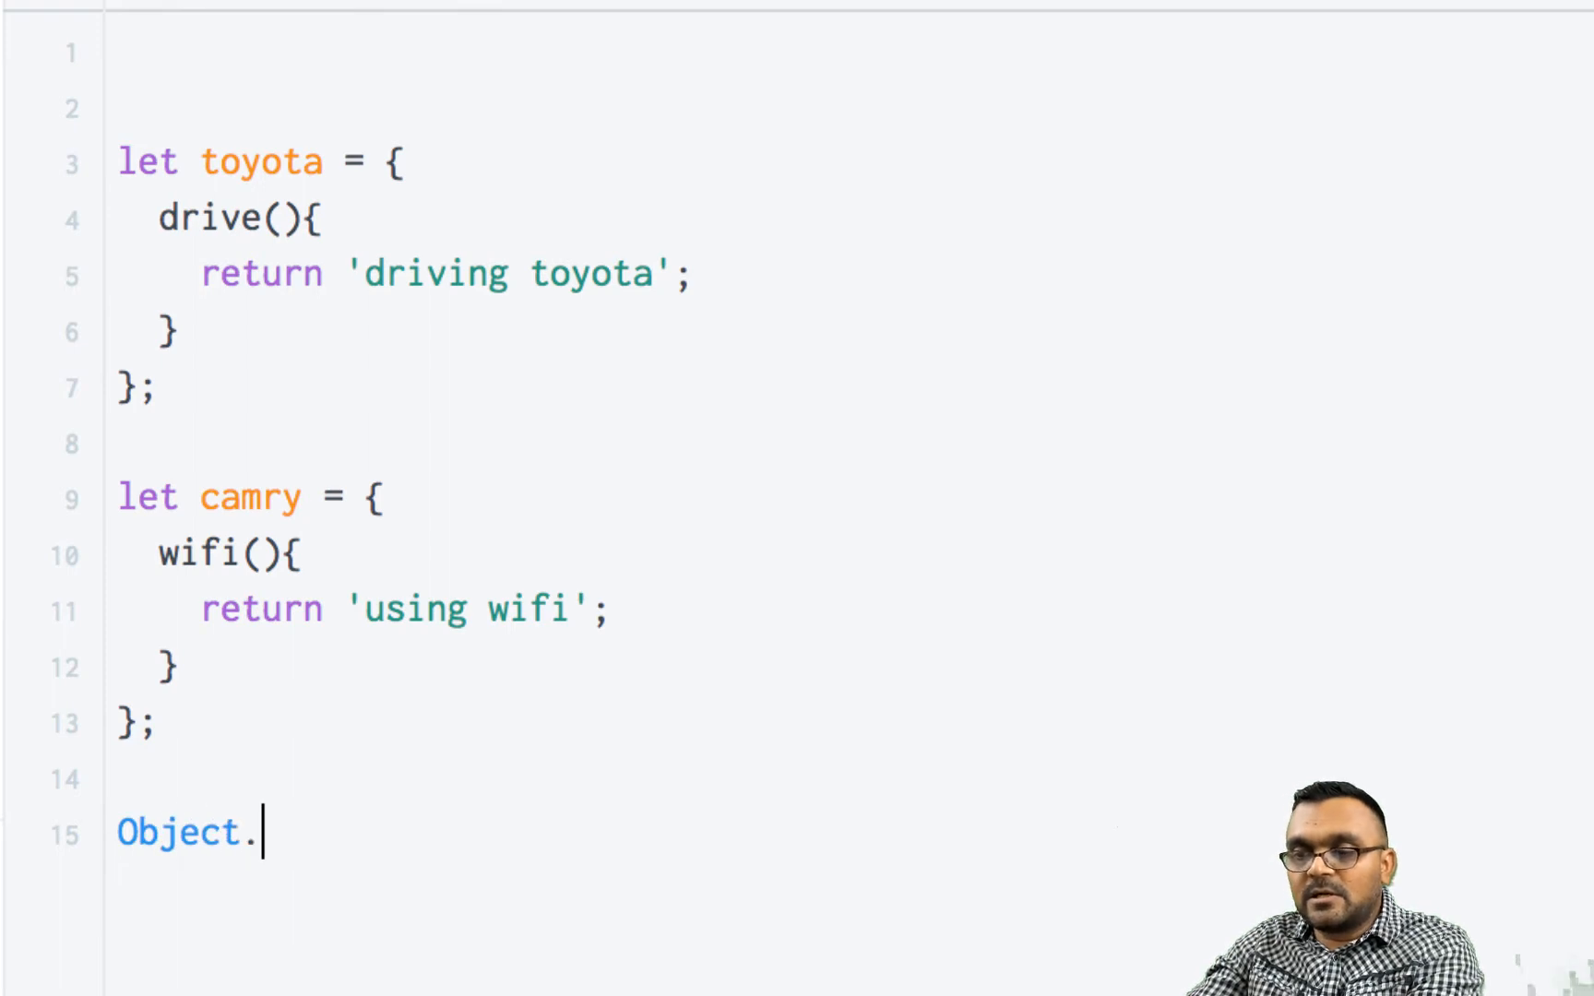
{"action": "type", "text": "setPrototypeOf("}
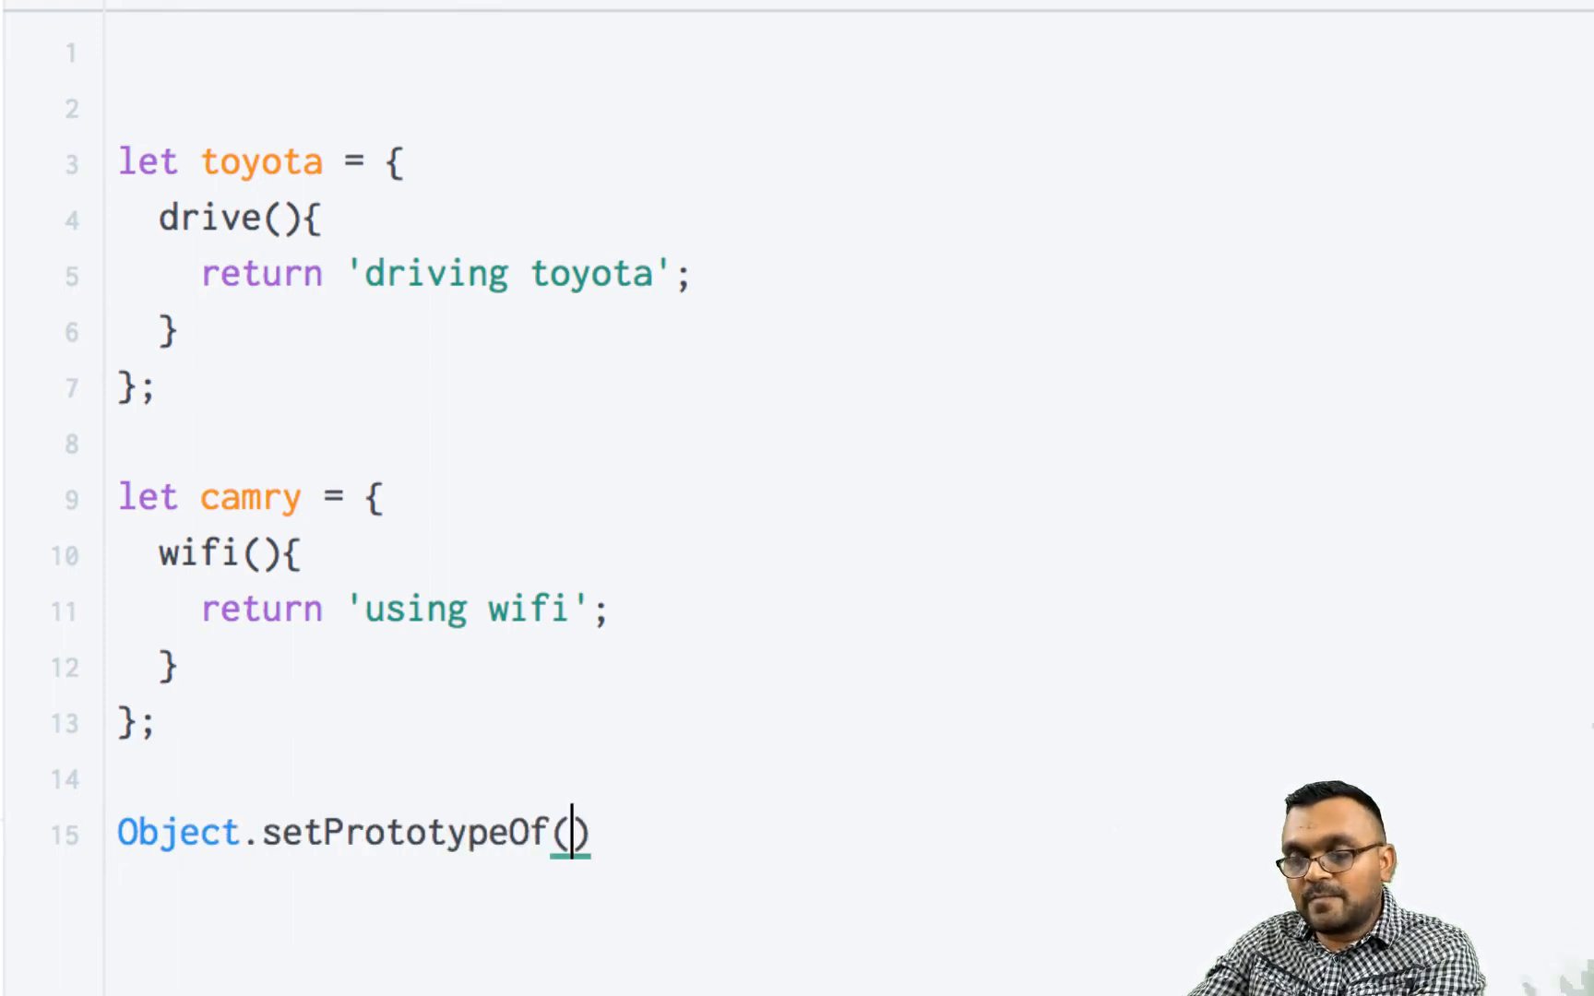
{"action": "type", "text": "camry"}
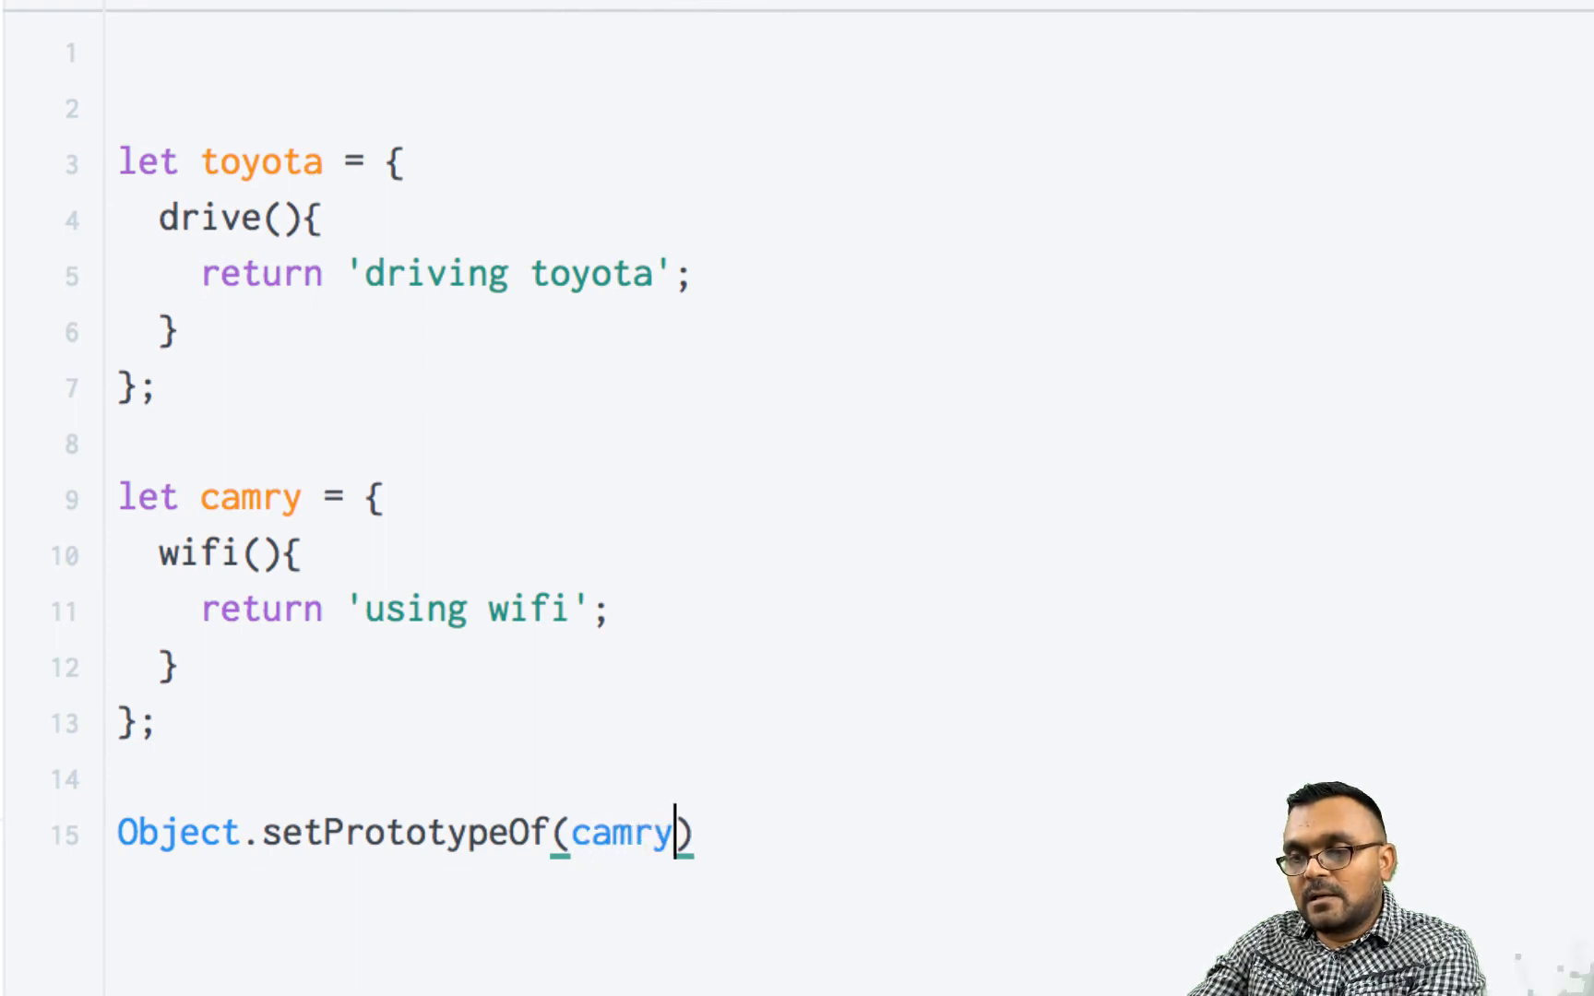
{"action": "type", "text": ", to"}
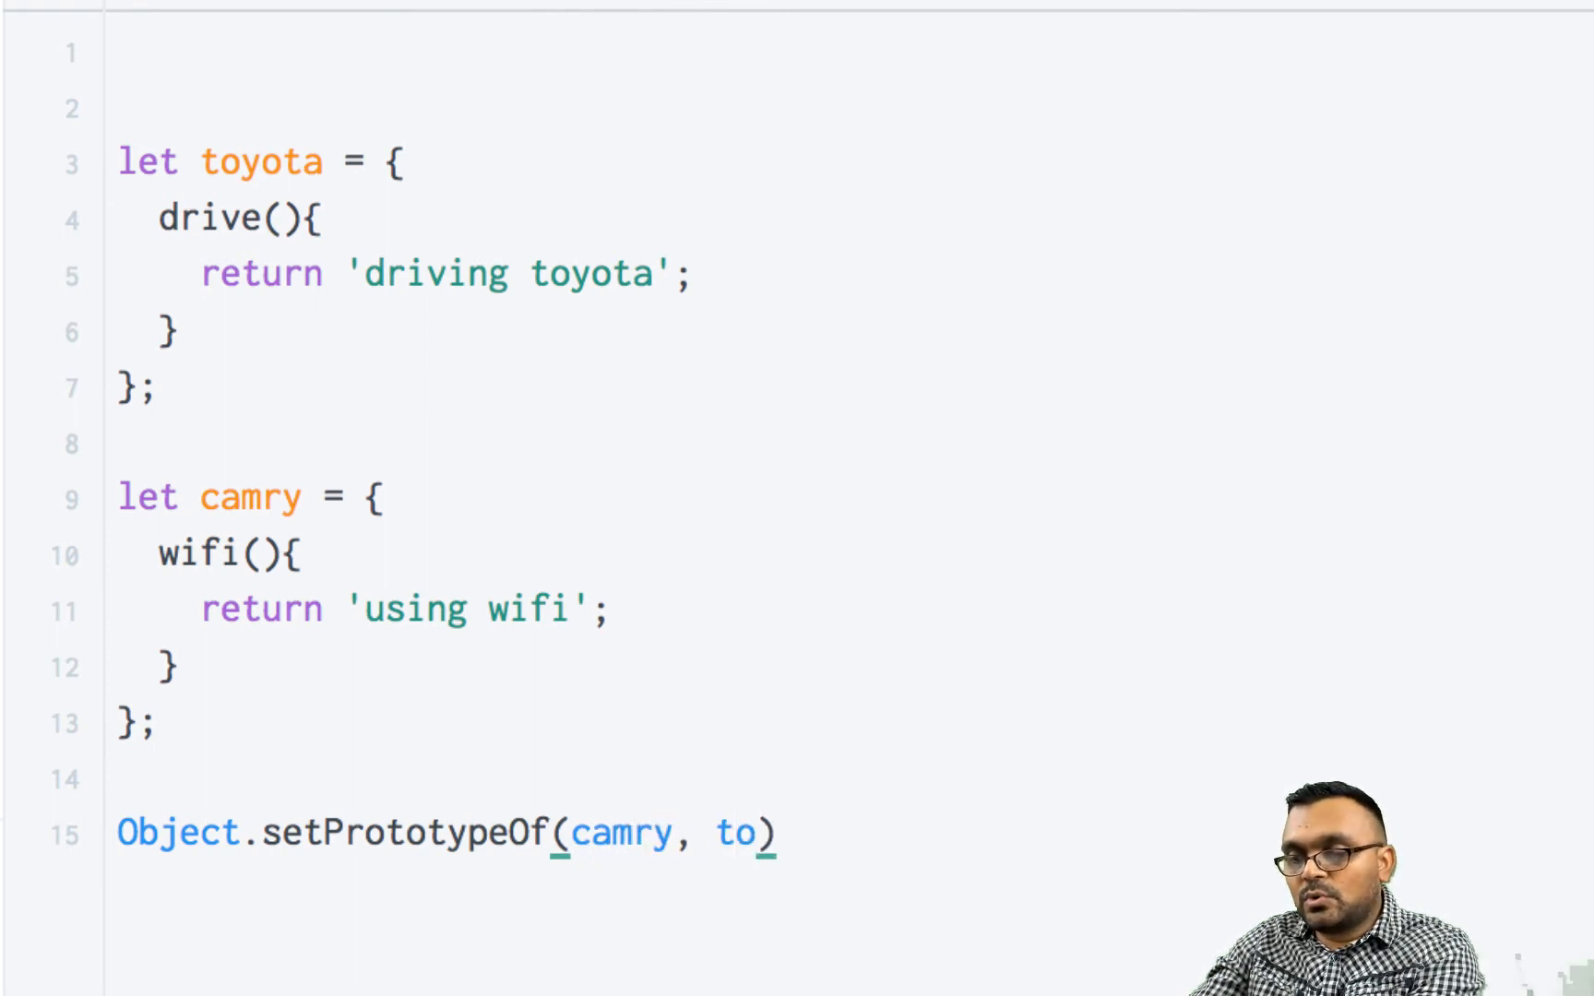
{"action": "type", "text": "yot"}
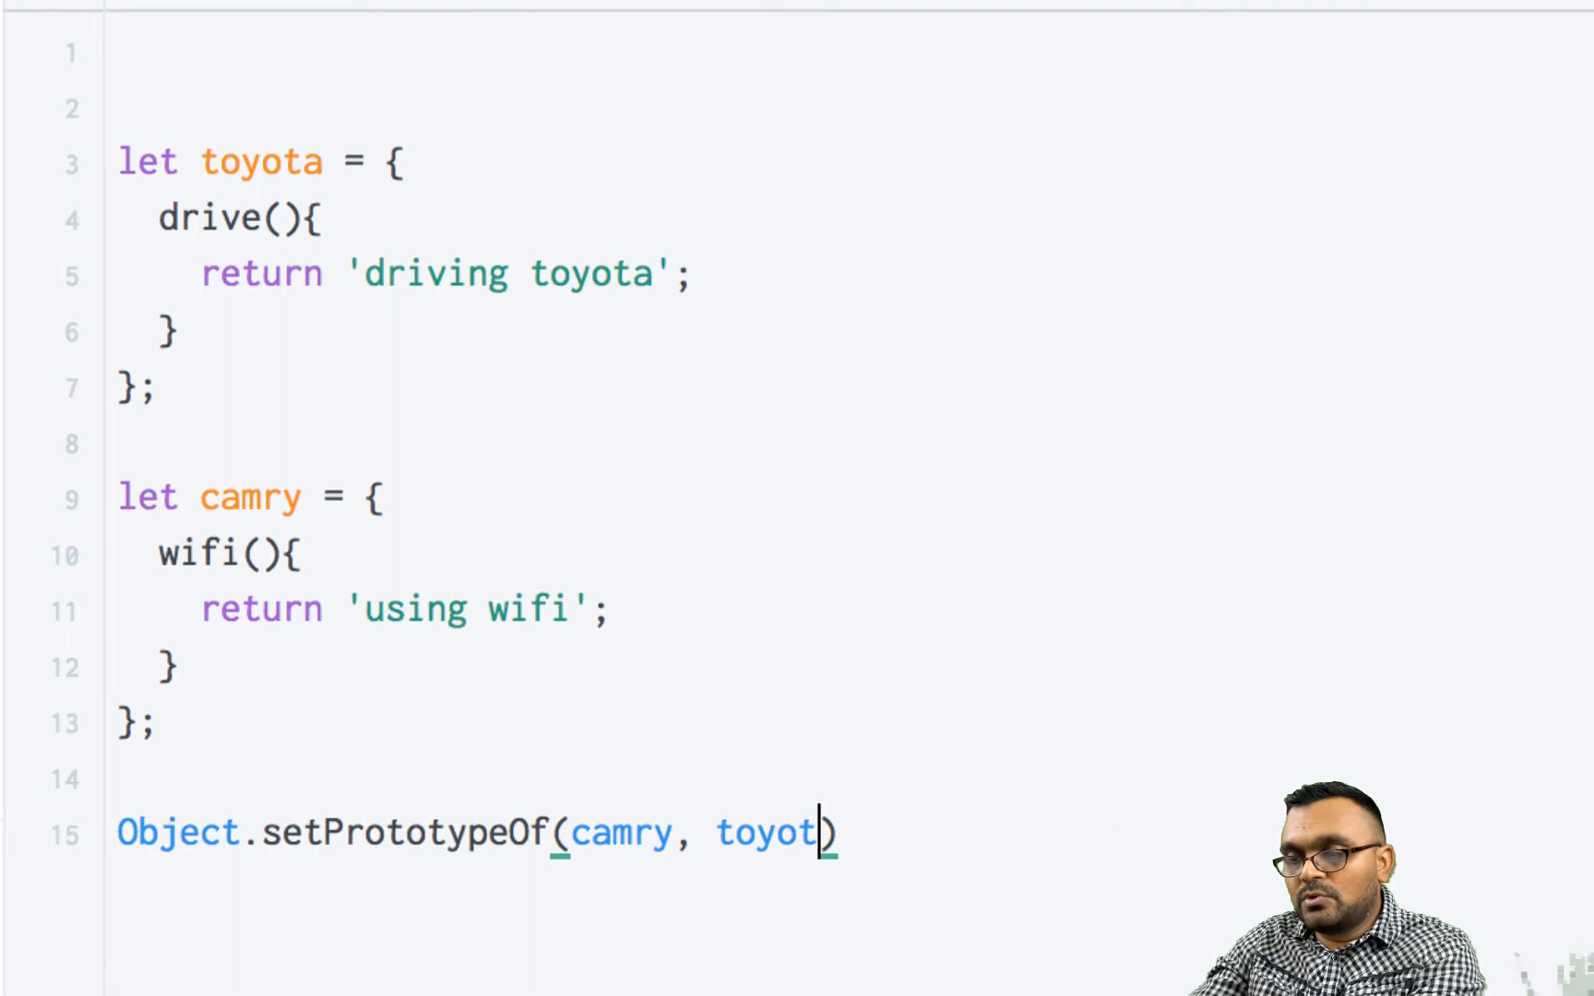
{"action": "type", "text": "a);"}
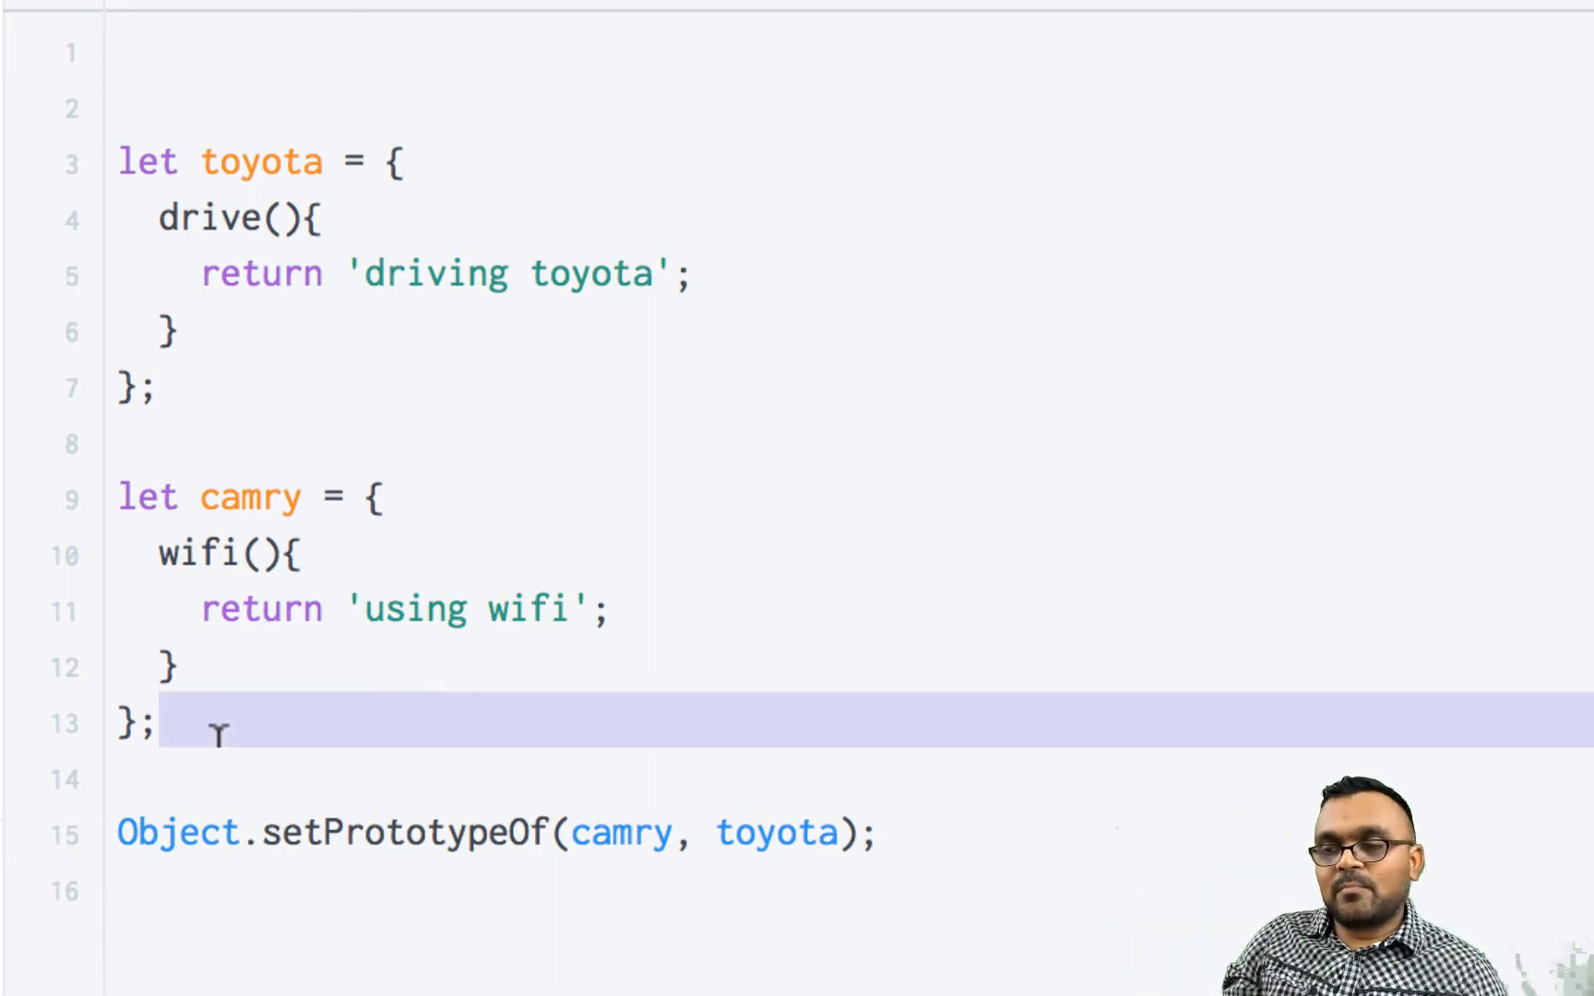
Comment out the setPrototypeOf line and add console.dir(camry); above it.
{"action": "key", "text": "Enter"}
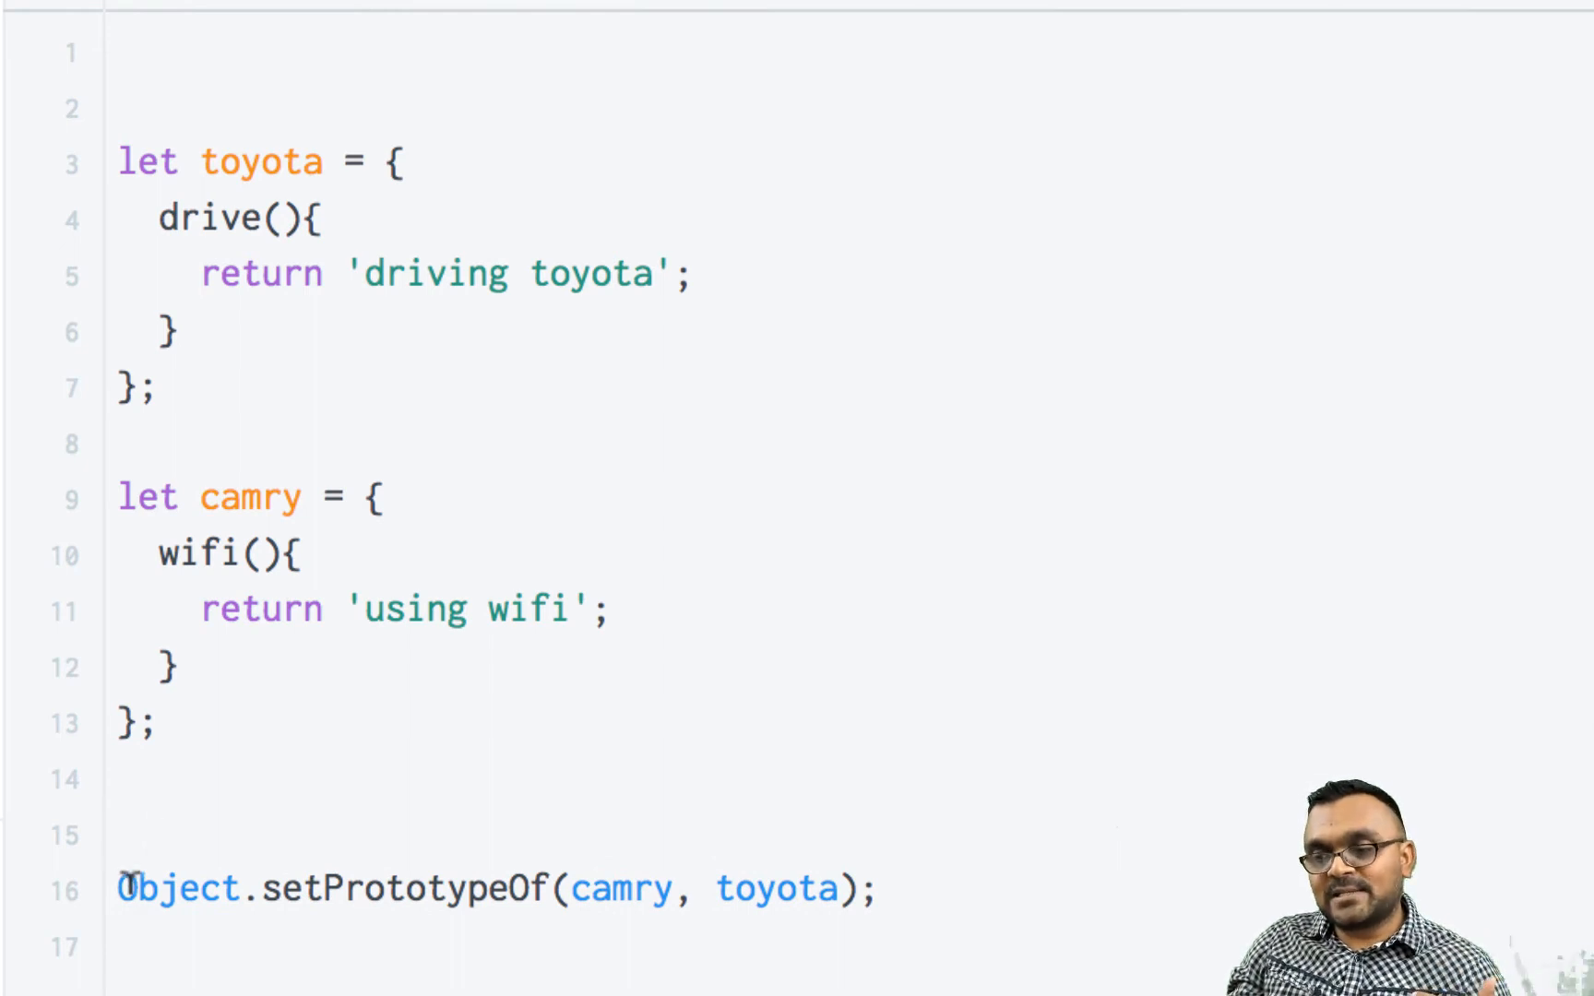
{"action": "type", "text": "//"}
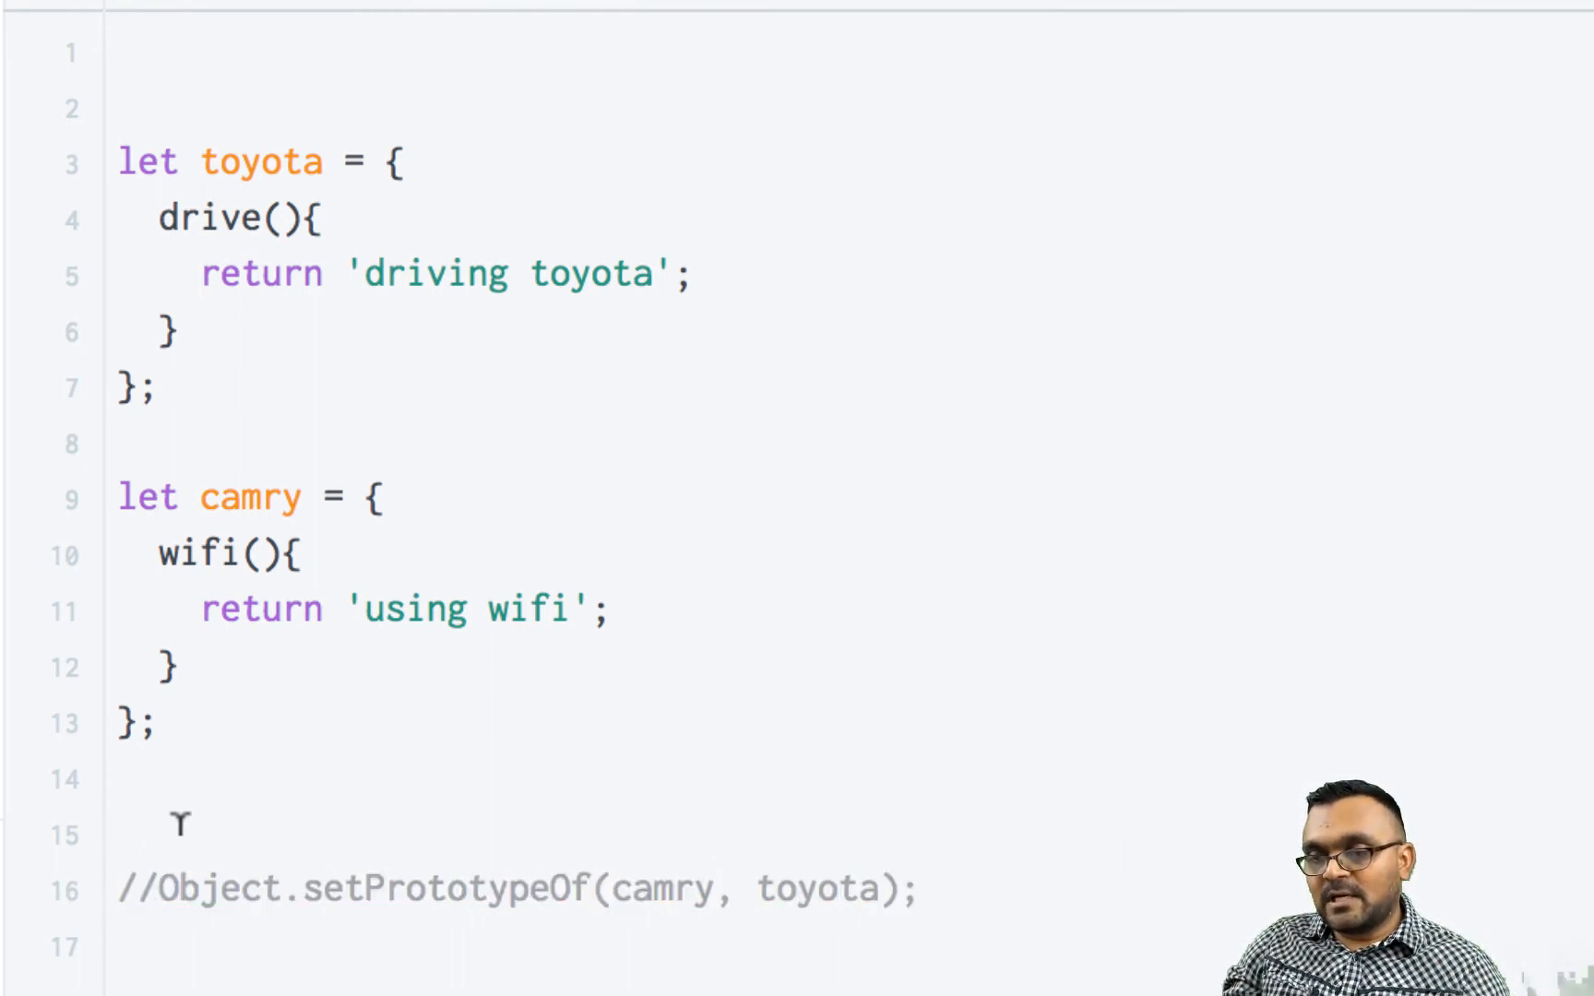
{"action": "type", "text": "conso"}
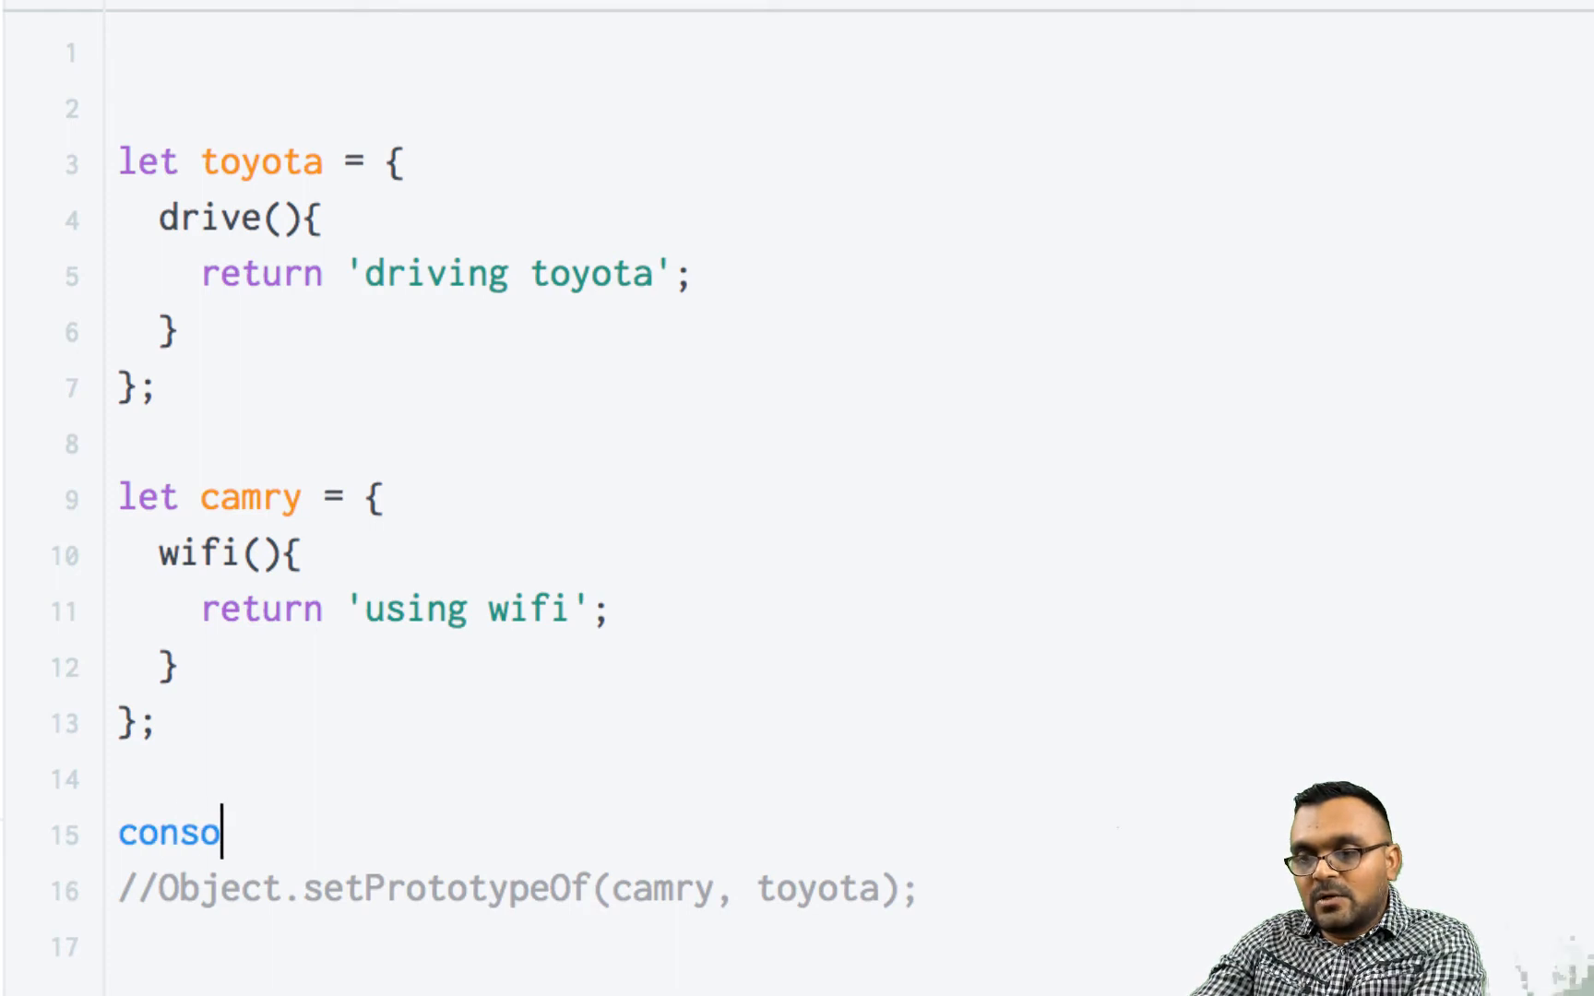
{"action": "type", "text": "le.dir()"}
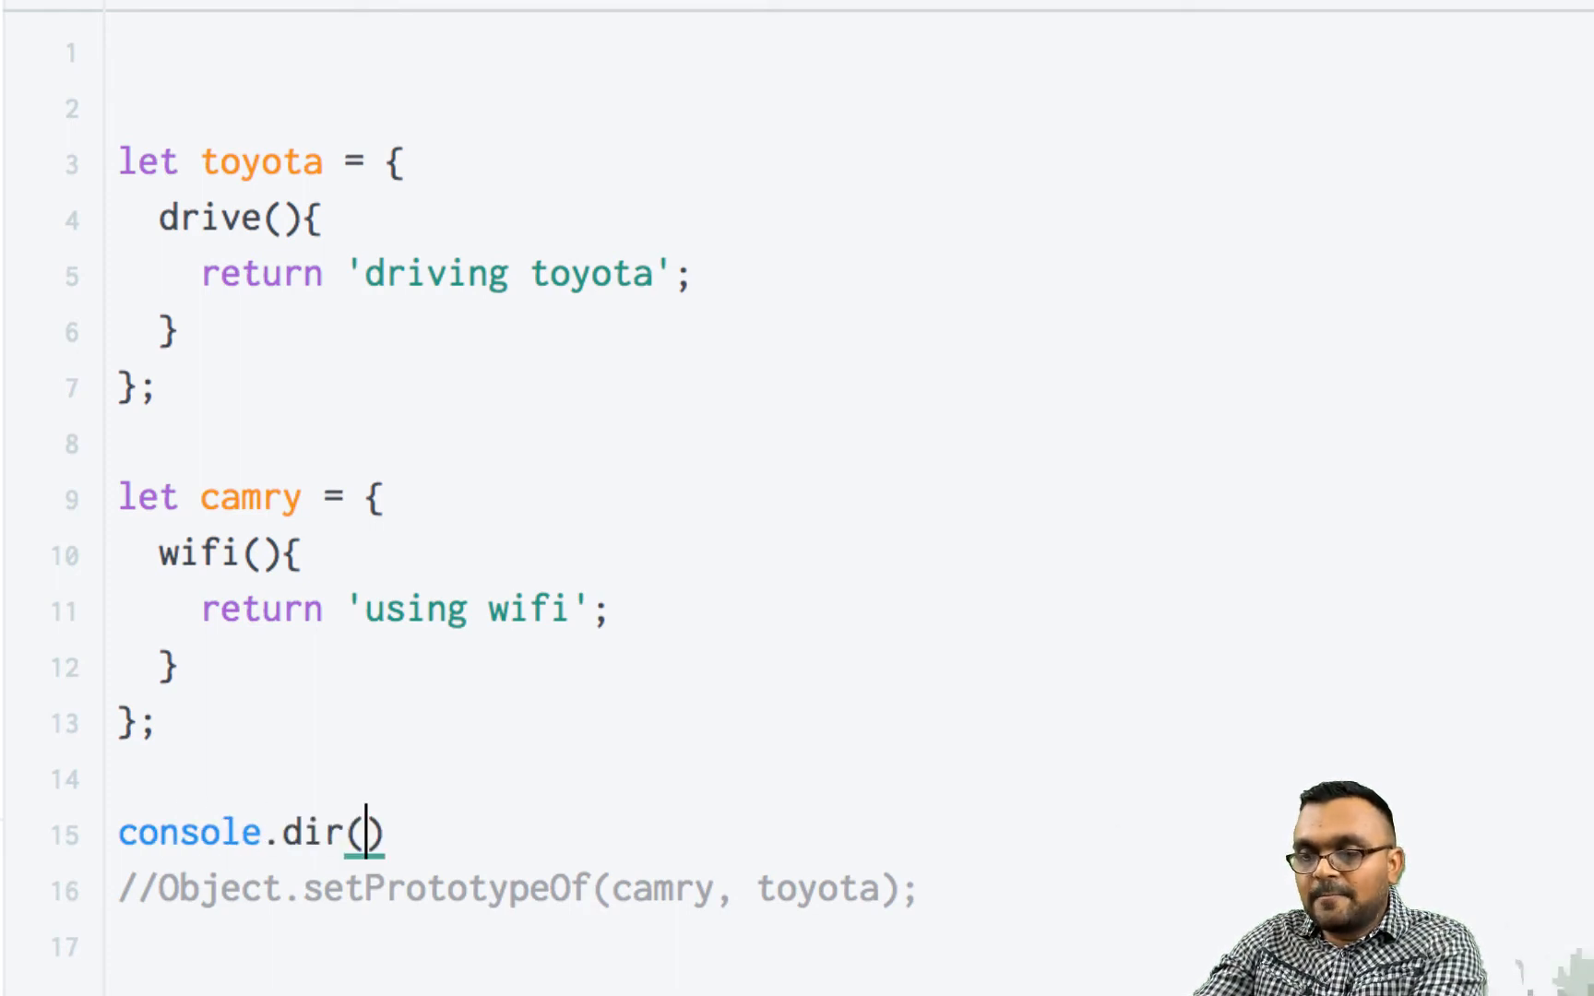
{"action": "type", "text": "camry"}
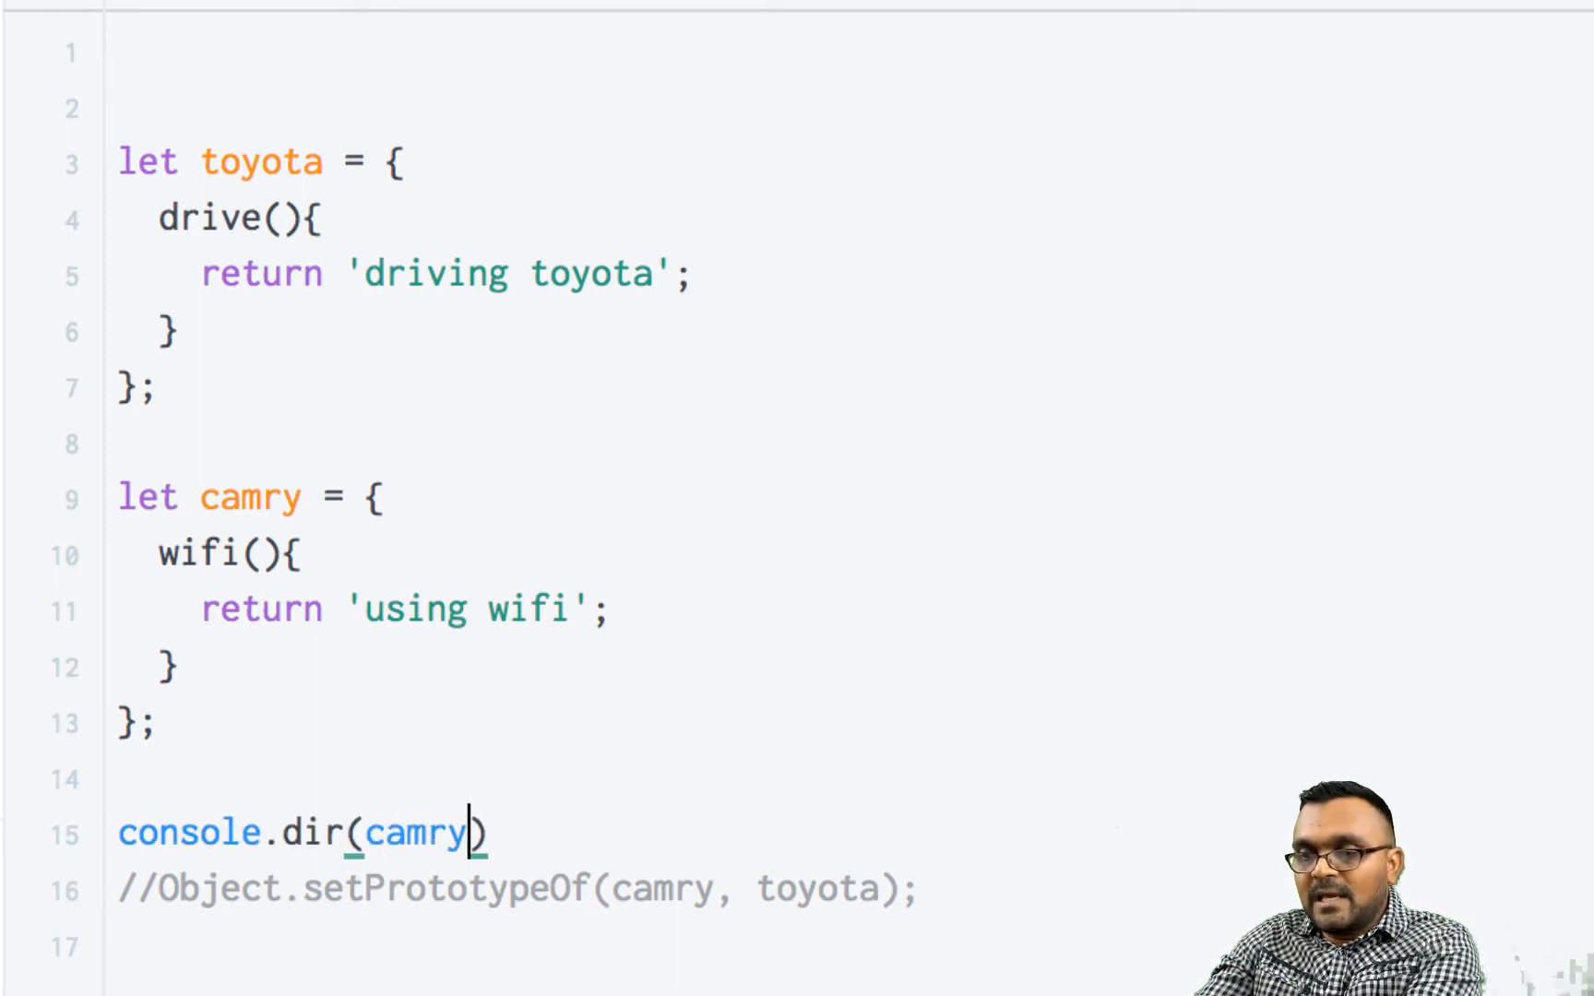
{"action": "type", "text": ";"}
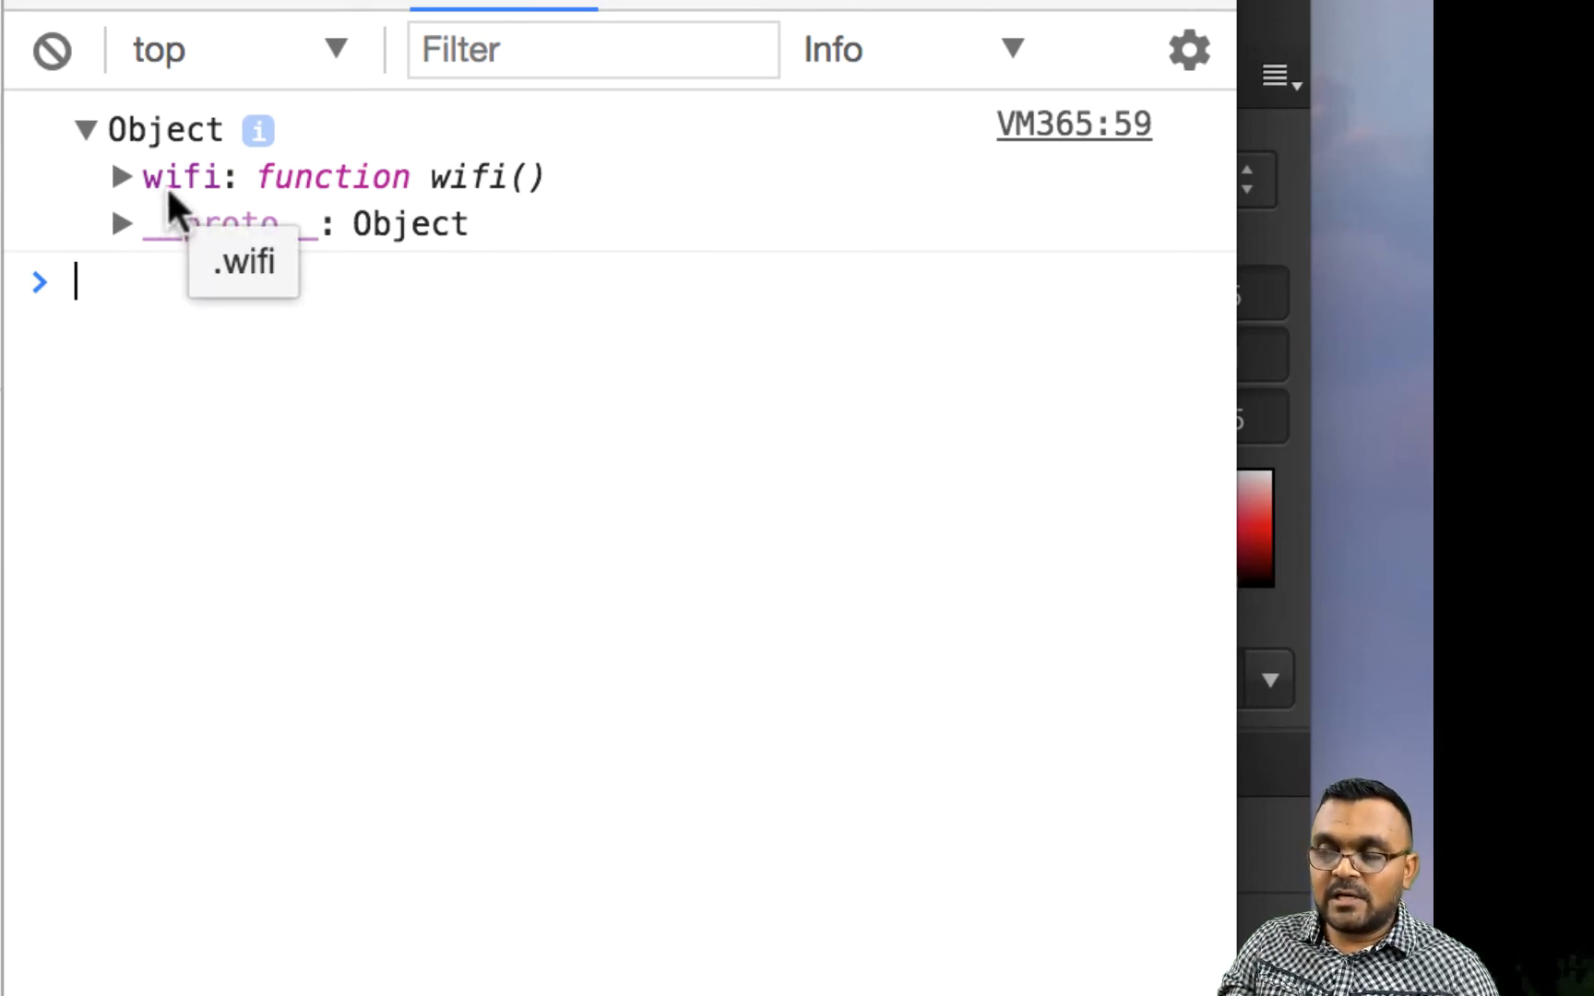
{"action": "mouse_move", "coordinate": [127, 239]}
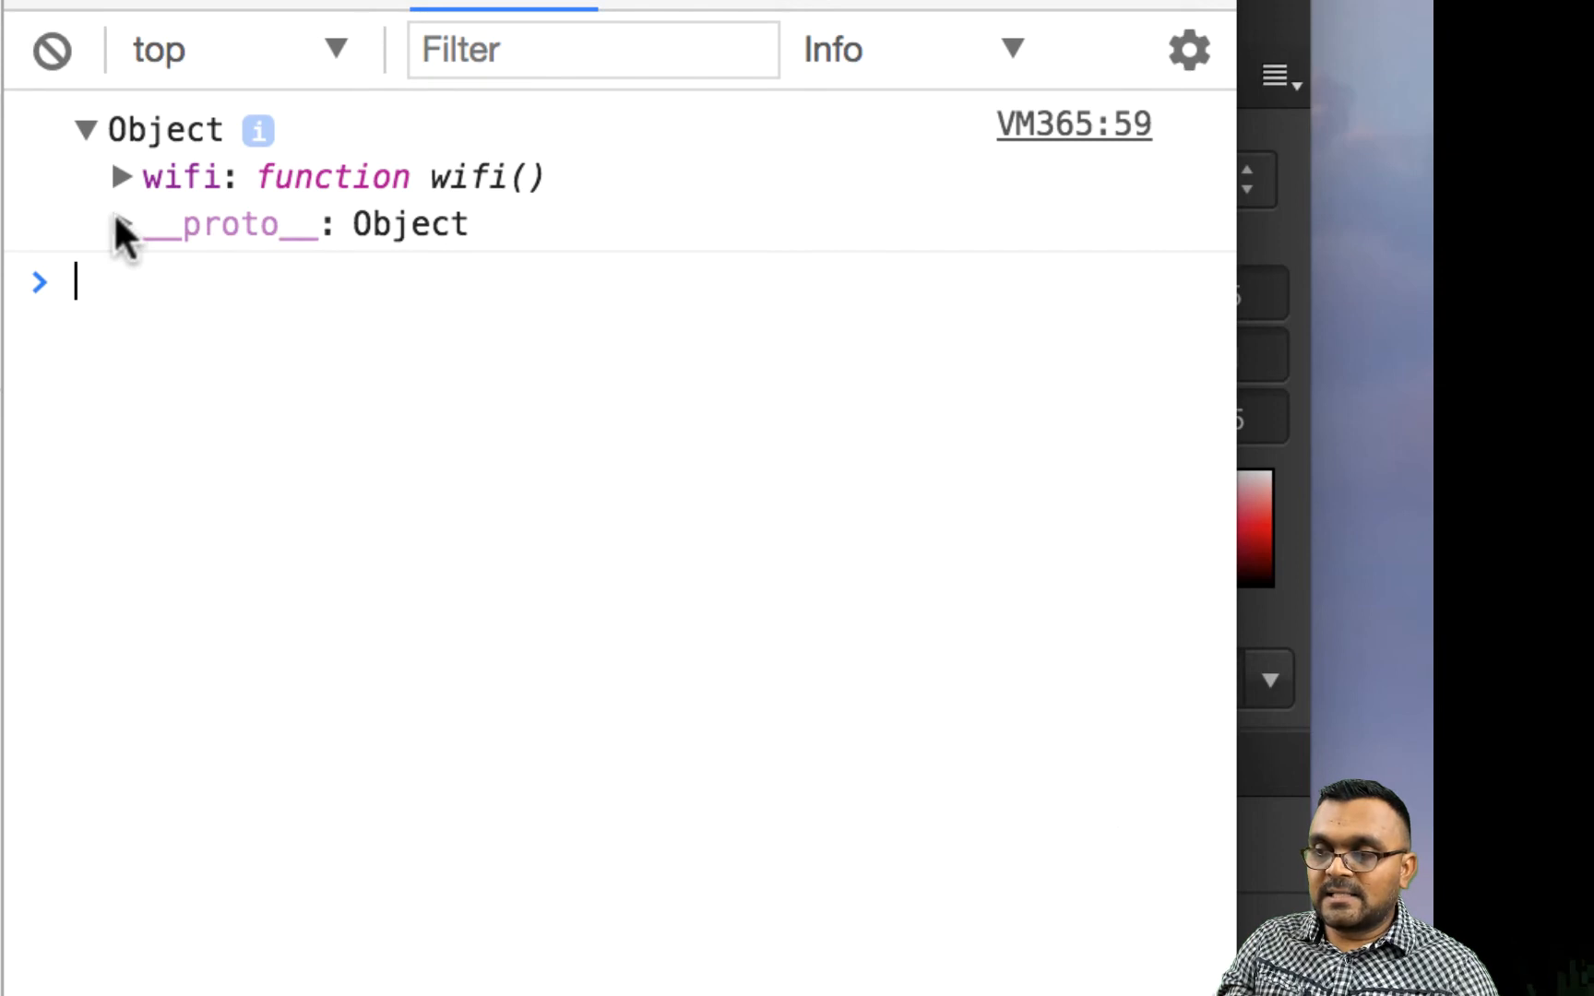
Expand the logged camry objects and their __proto__ to find toyota's drive function.
{"action": "left_click", "coordinate": [120, 222]}
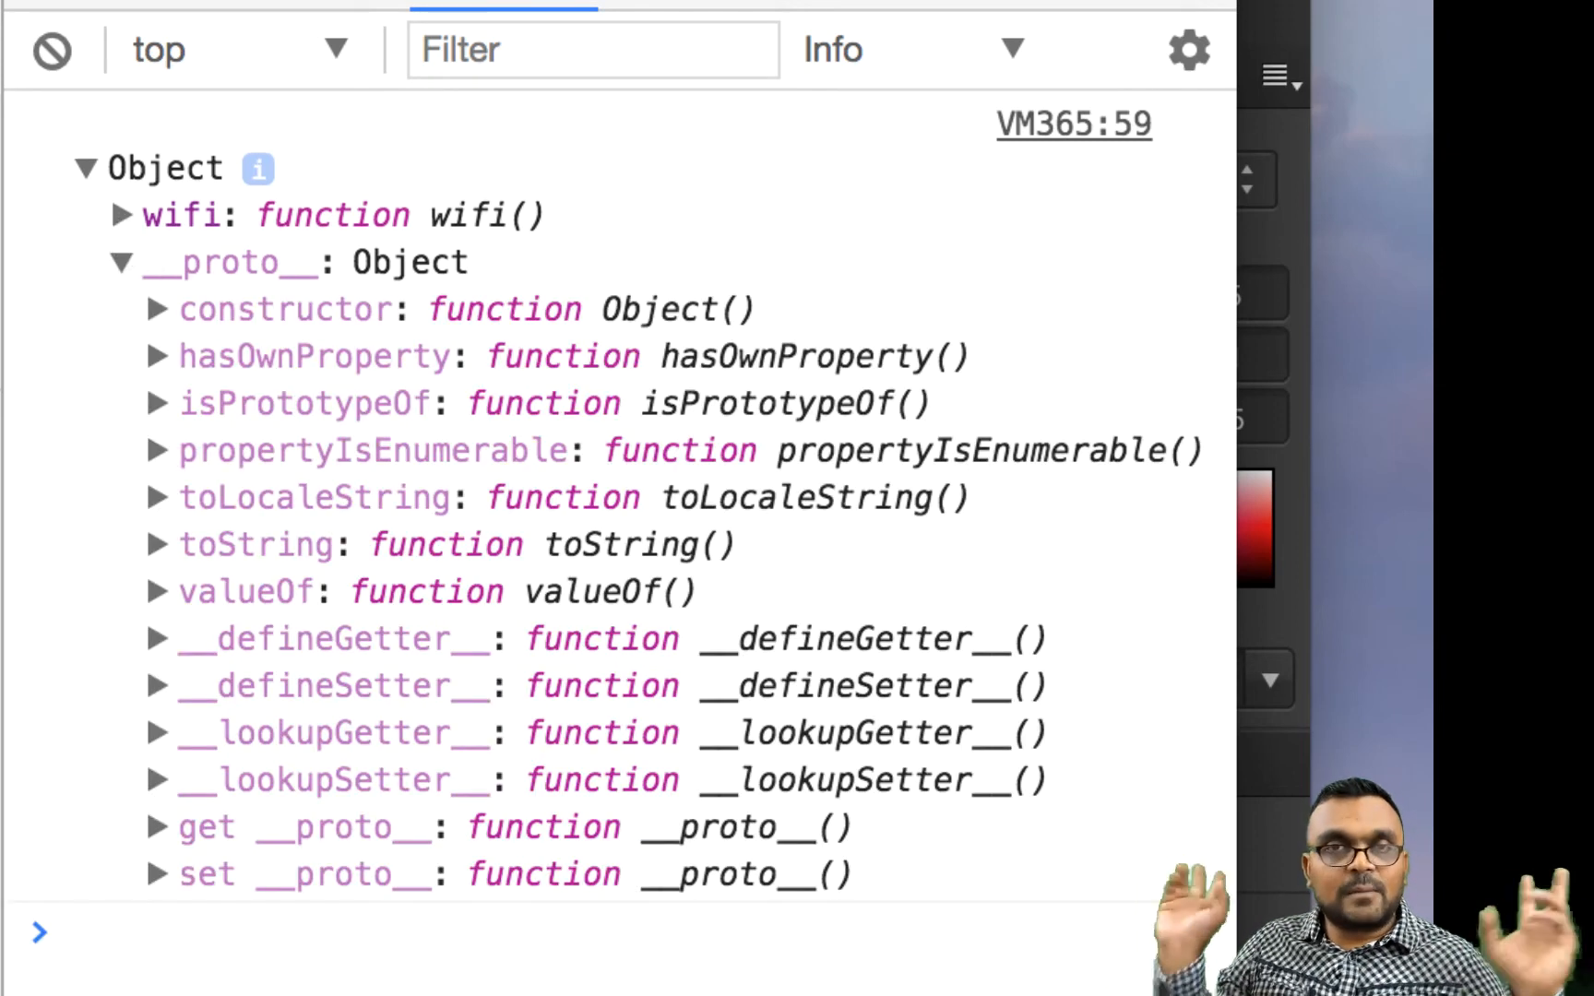
{"action": "mouse_move", "coordinate": [315, 451]}
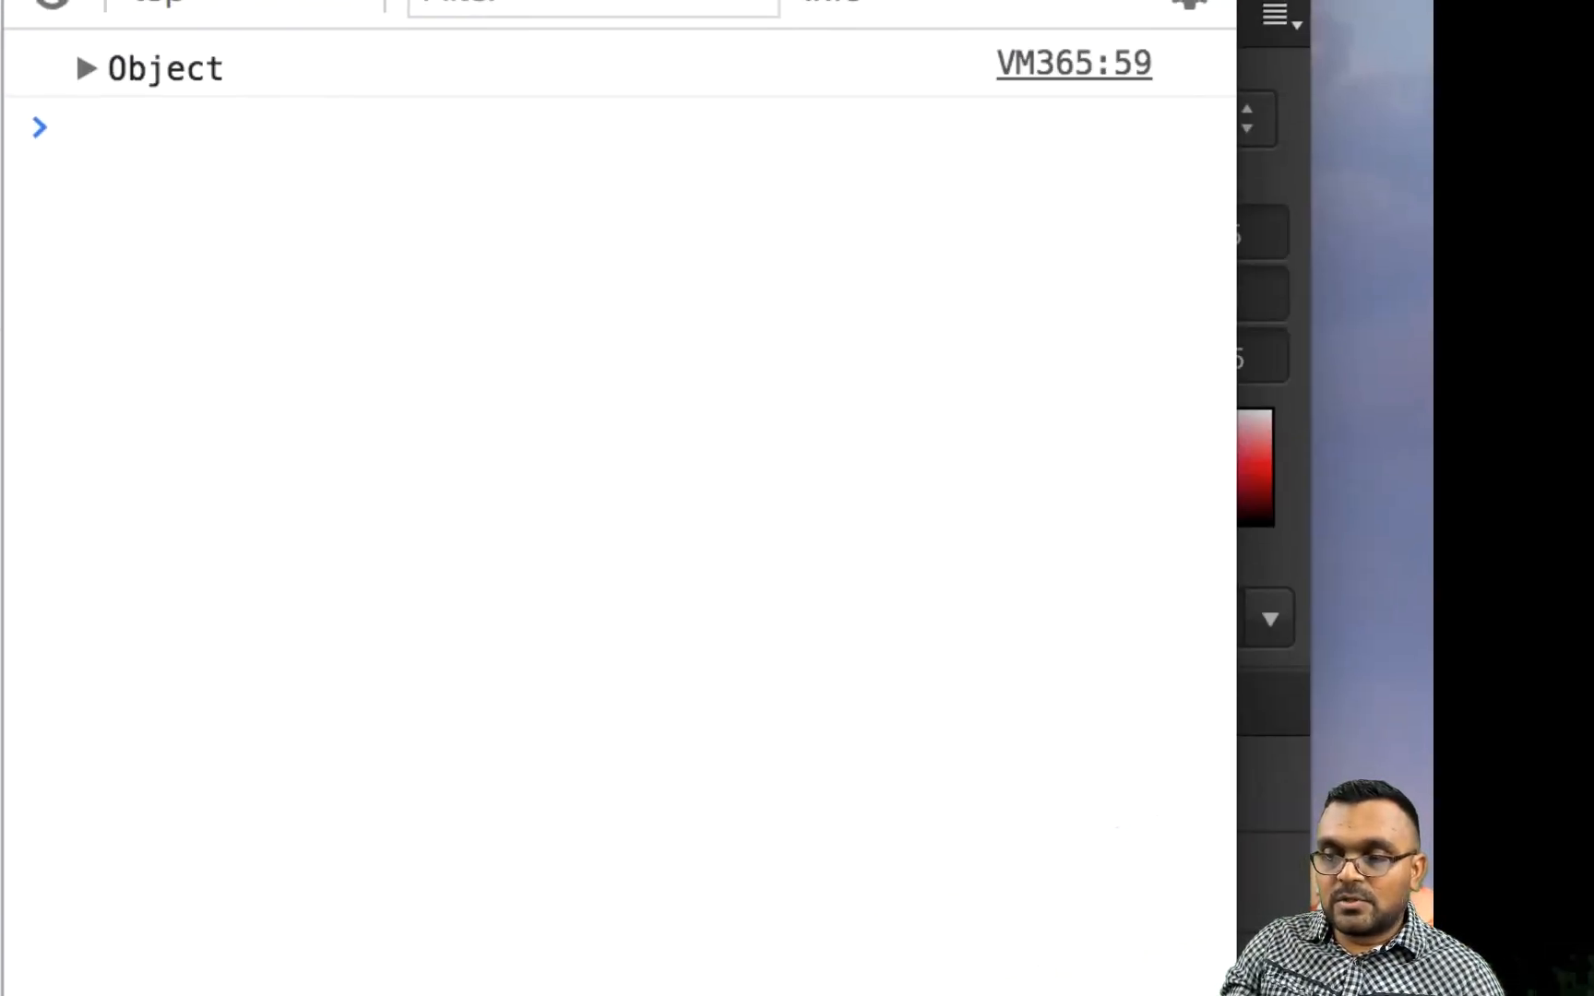
{"action": "left_click", "coordinate": [87, 69]}
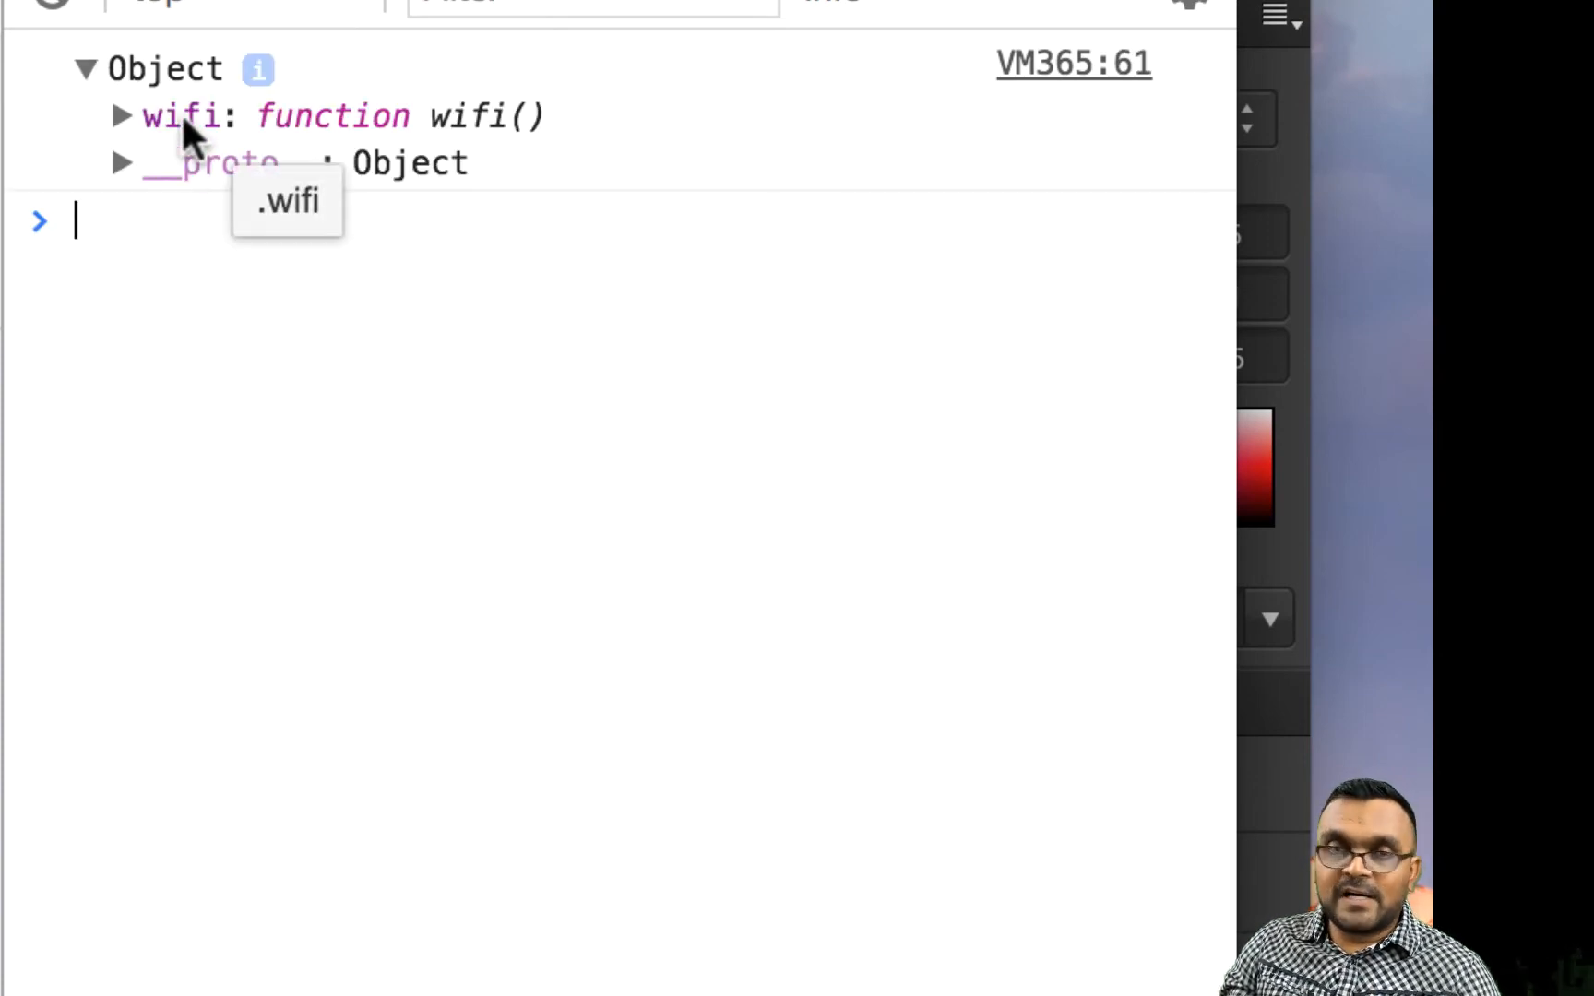
{"action": "mouse_move", "coordinate": [127, 178]}
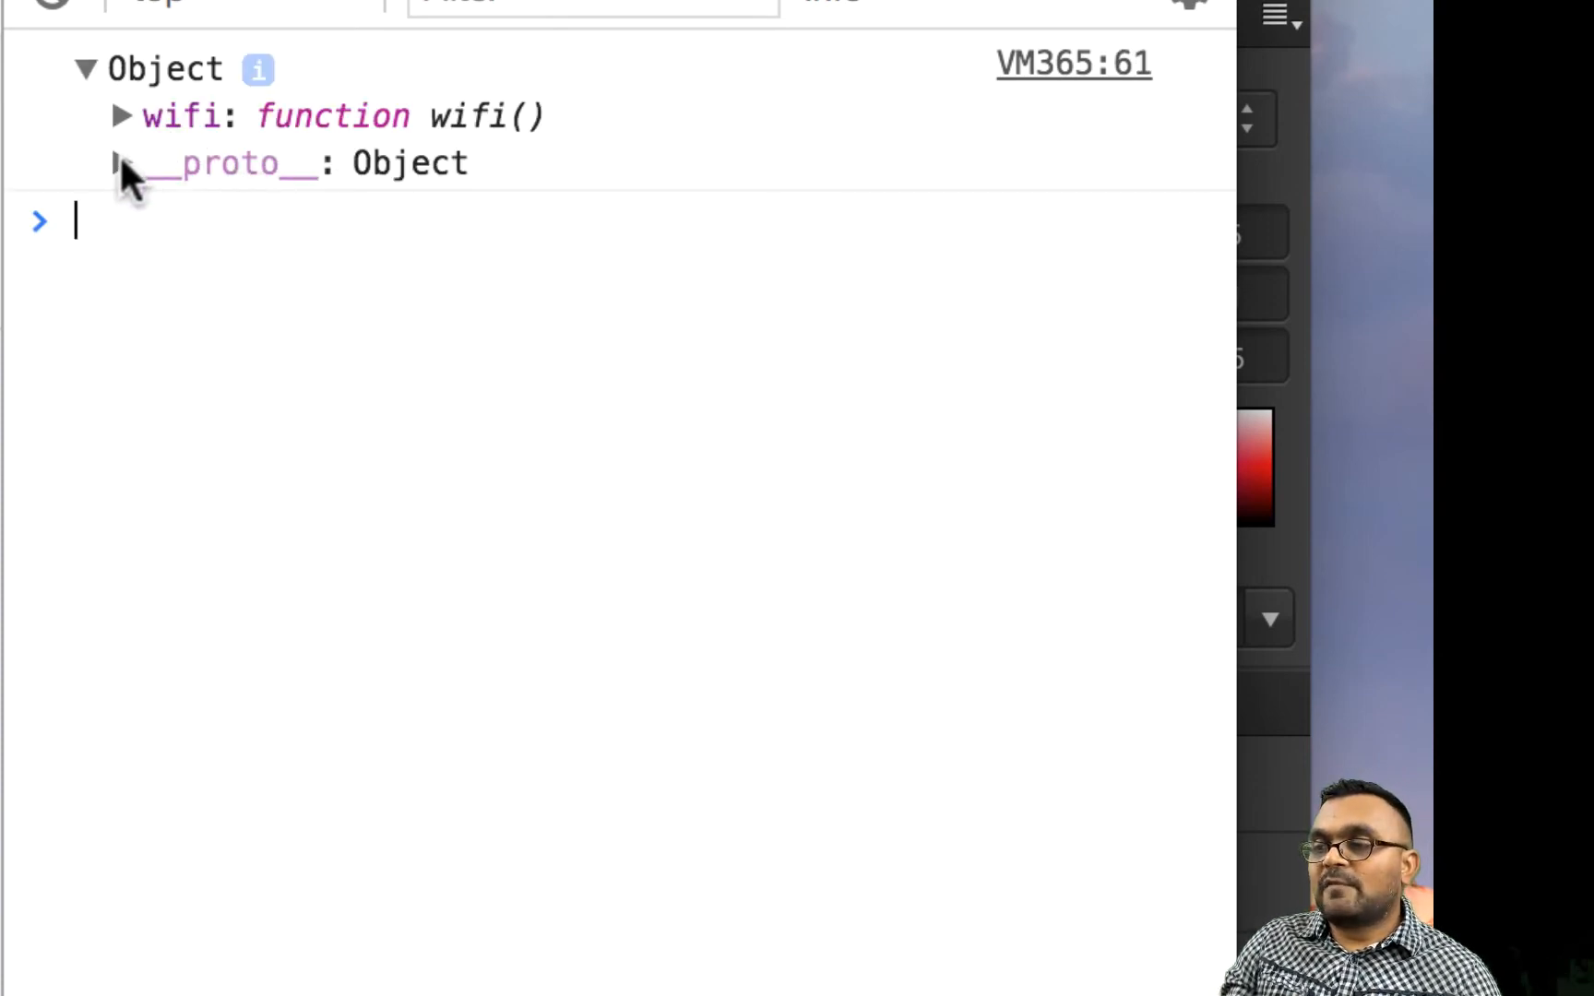
{"action": "left_click", "coordinate": [120, 162]}
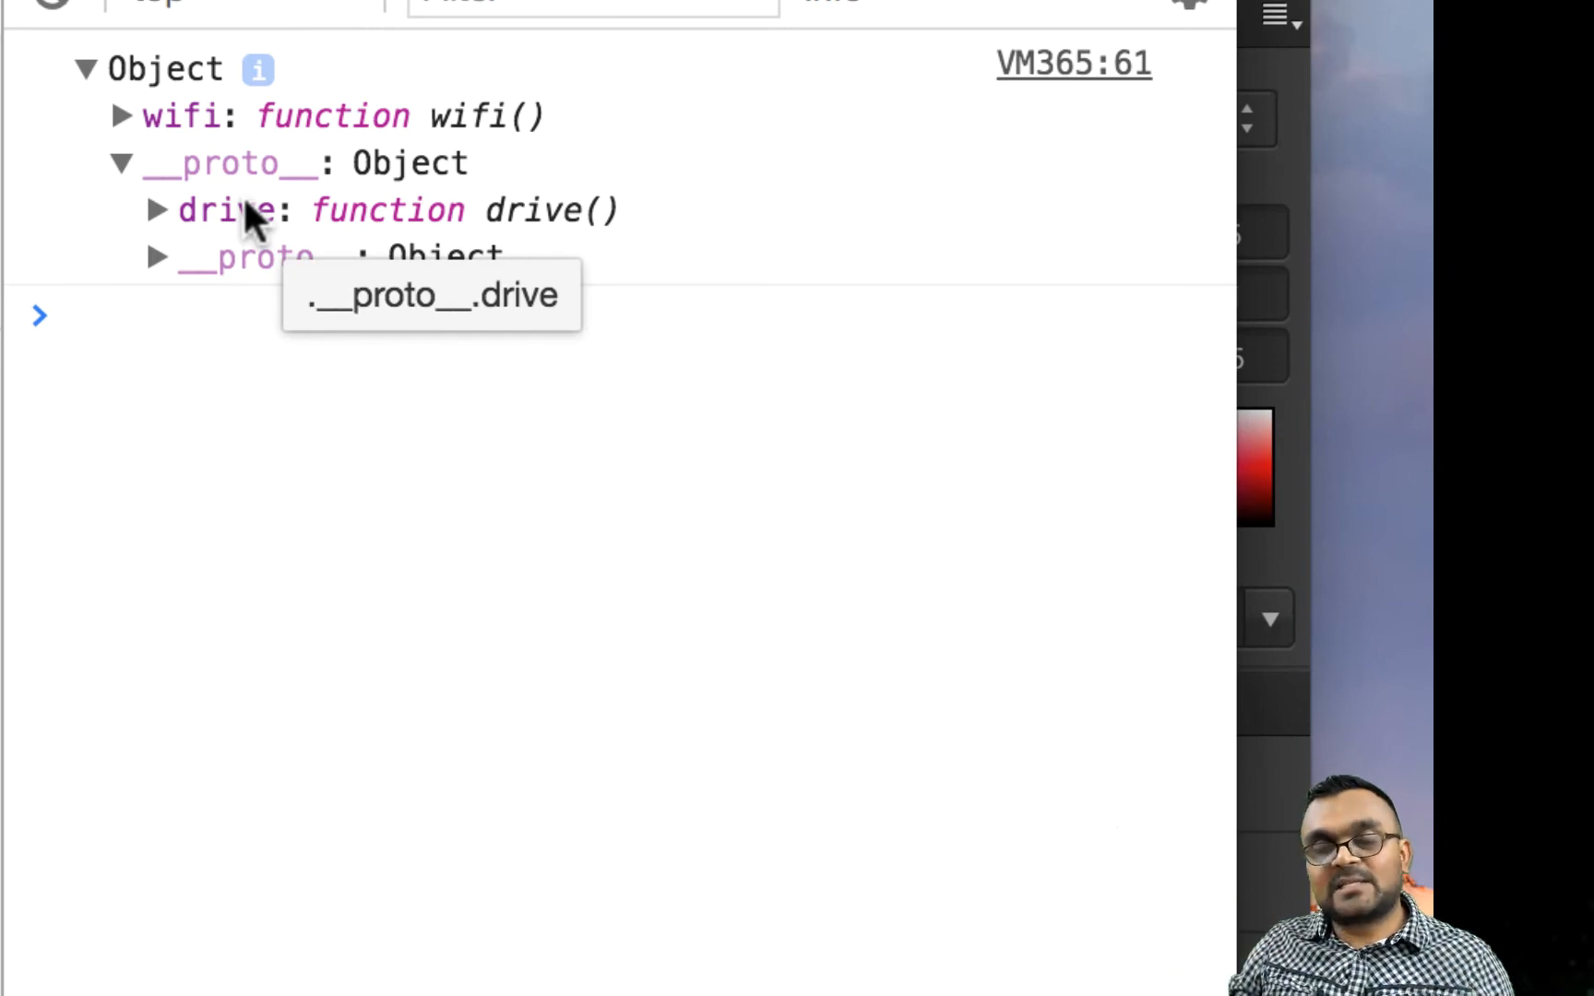
{"action": "left_click", "coordinate": [77, 315]}
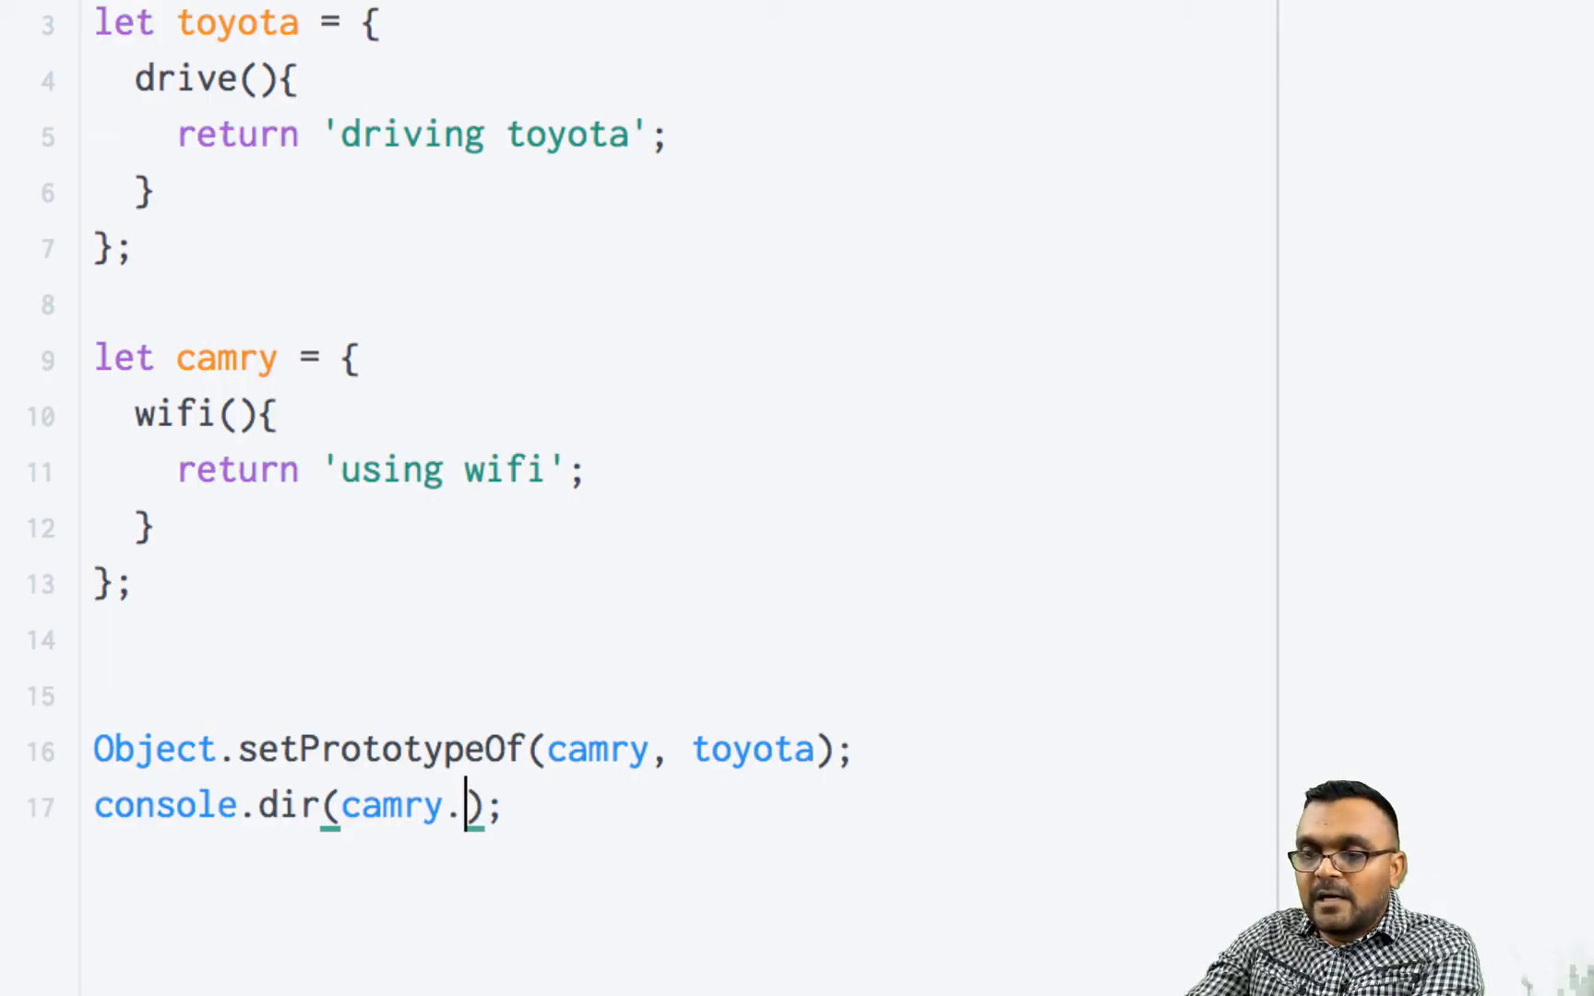
Log camry.drive() and rename wifi to drive returning 'driving camry'.
{"action": "type", "text": "dr"}
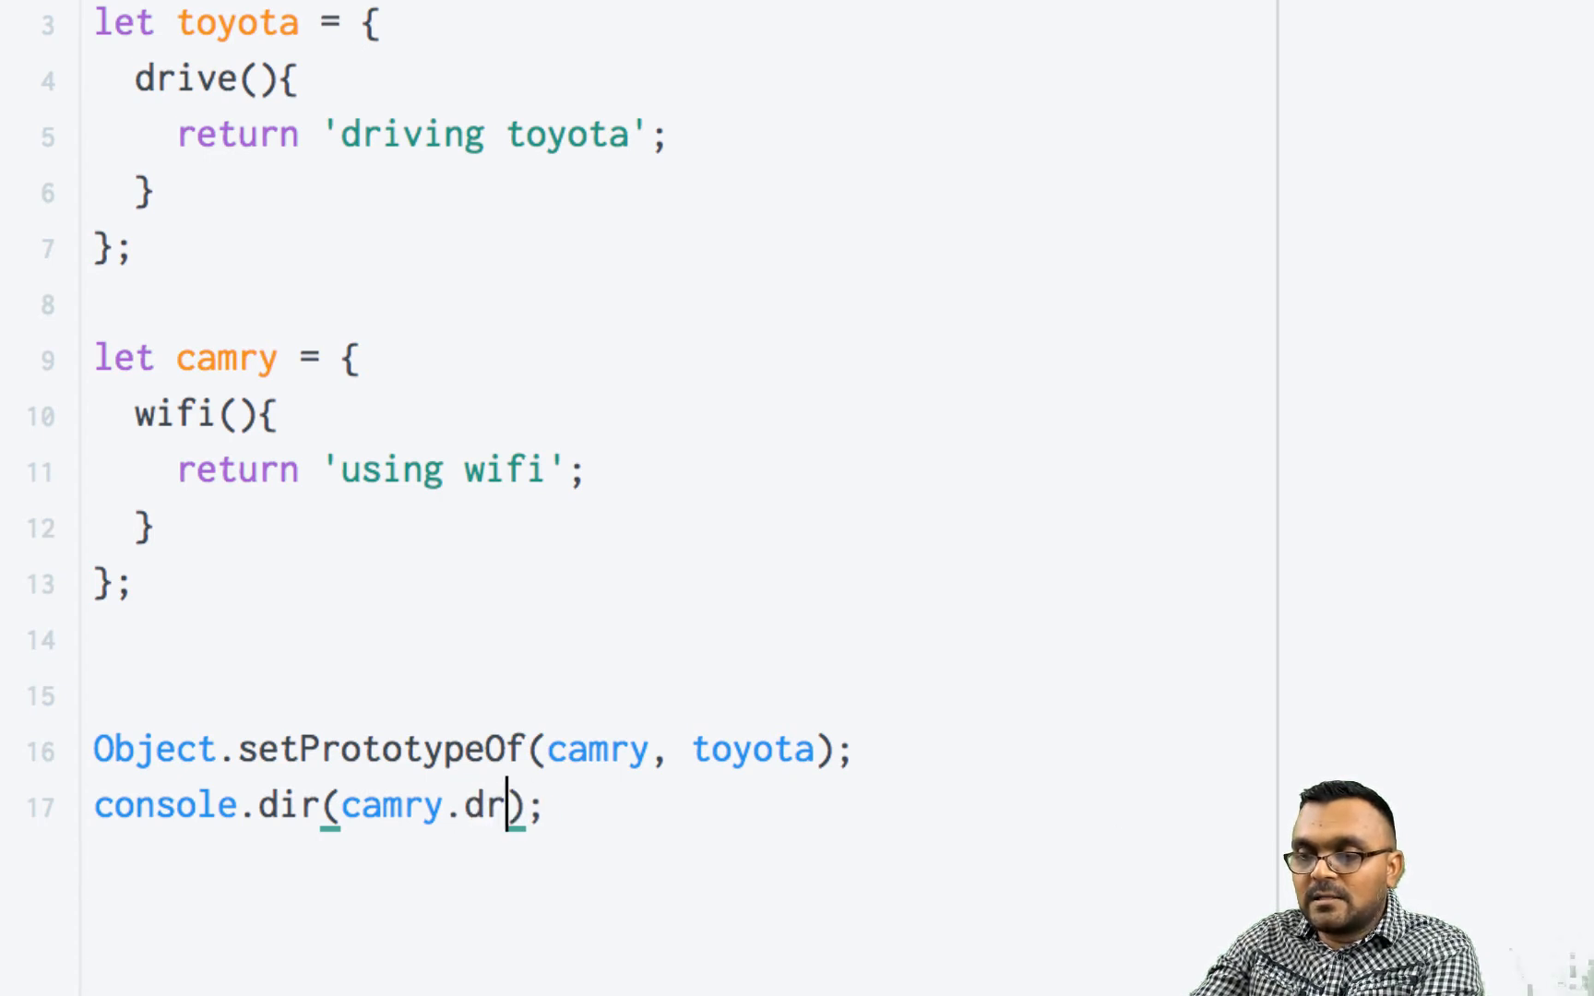
{"action": "type", "text": "ive()"}
{"action": "type", "text": "console.dir(camry.wifi());"}
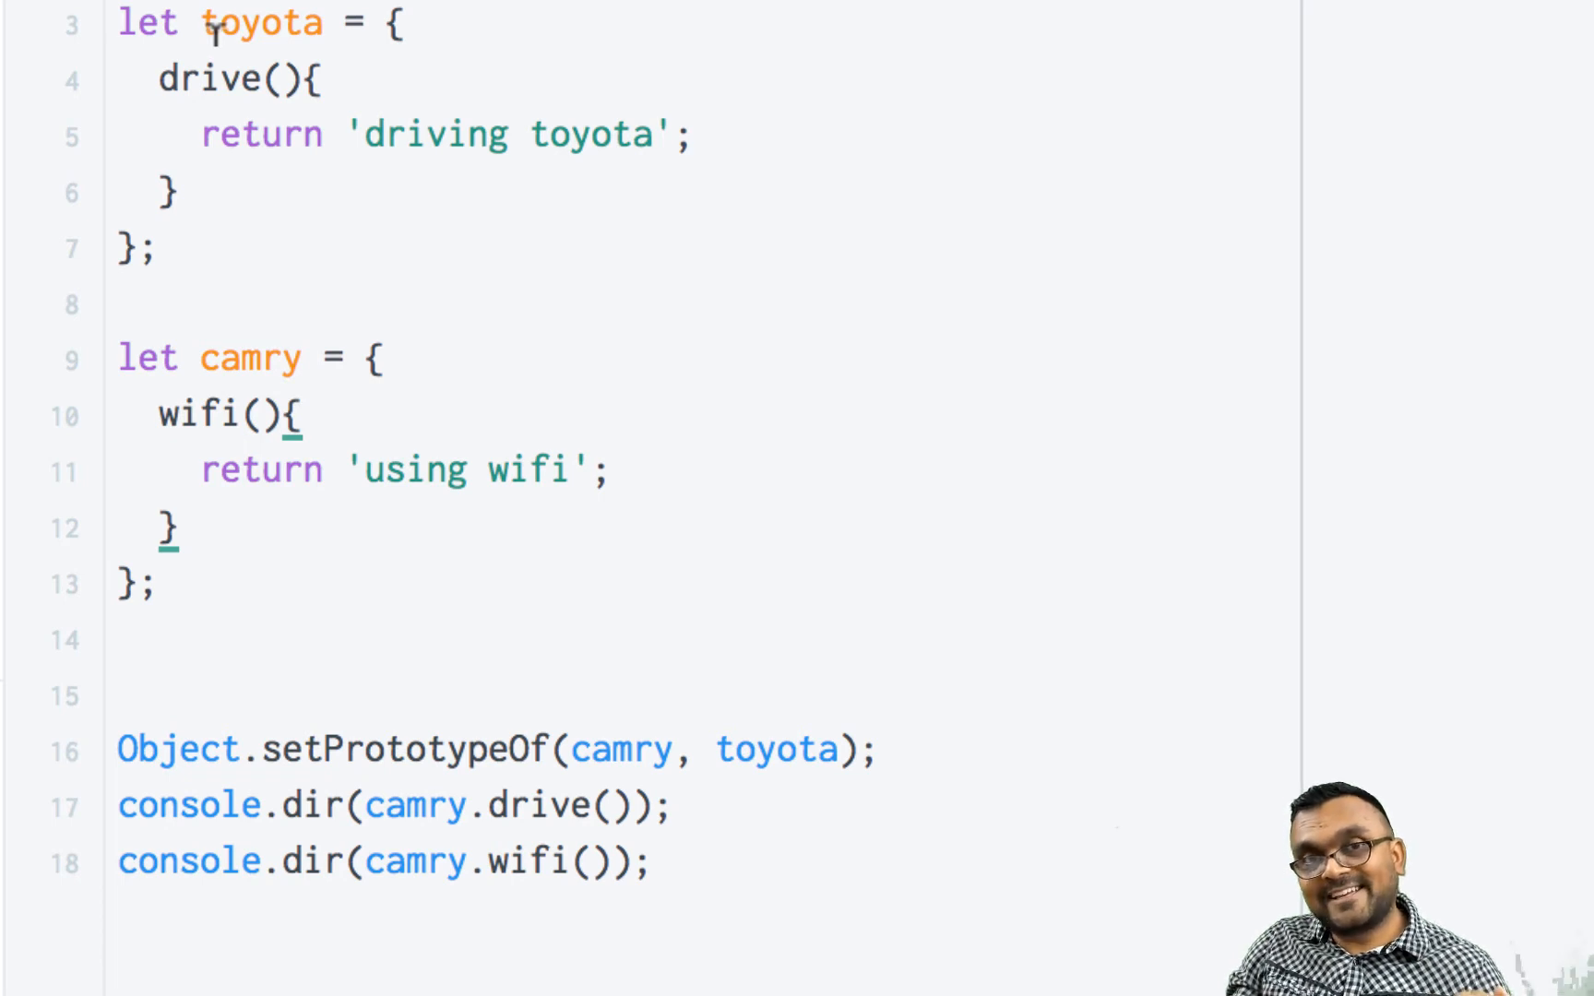
{"action": "double_click", "coordinate": [209, 414]}
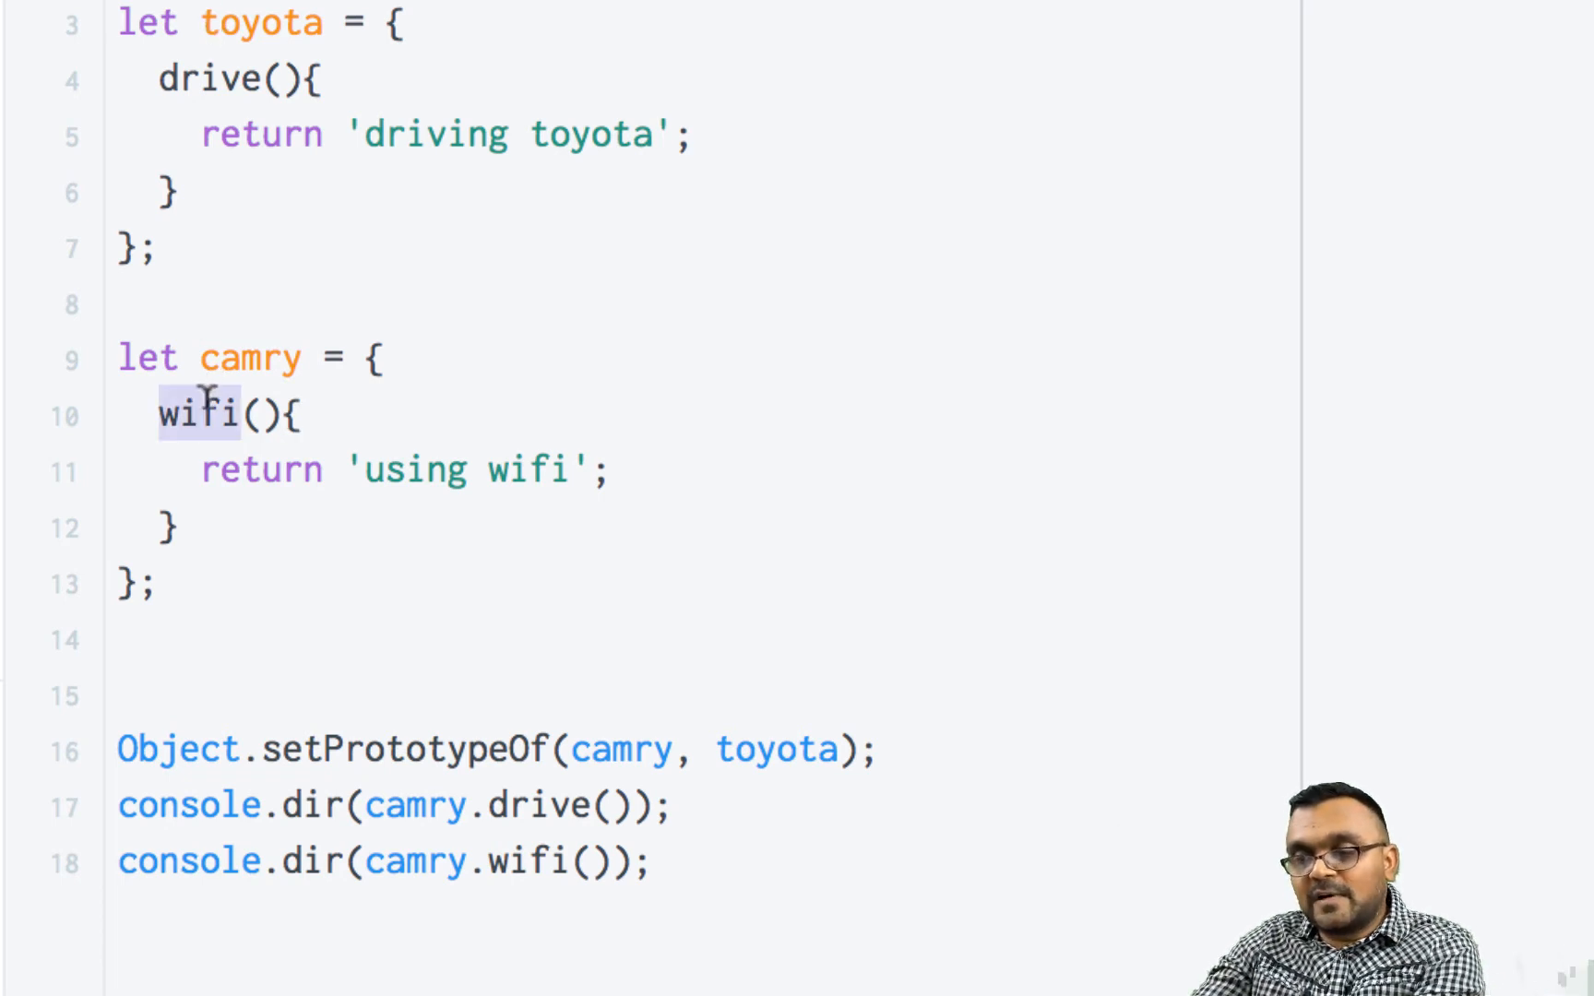
{"action": "type", "text": "drive"}
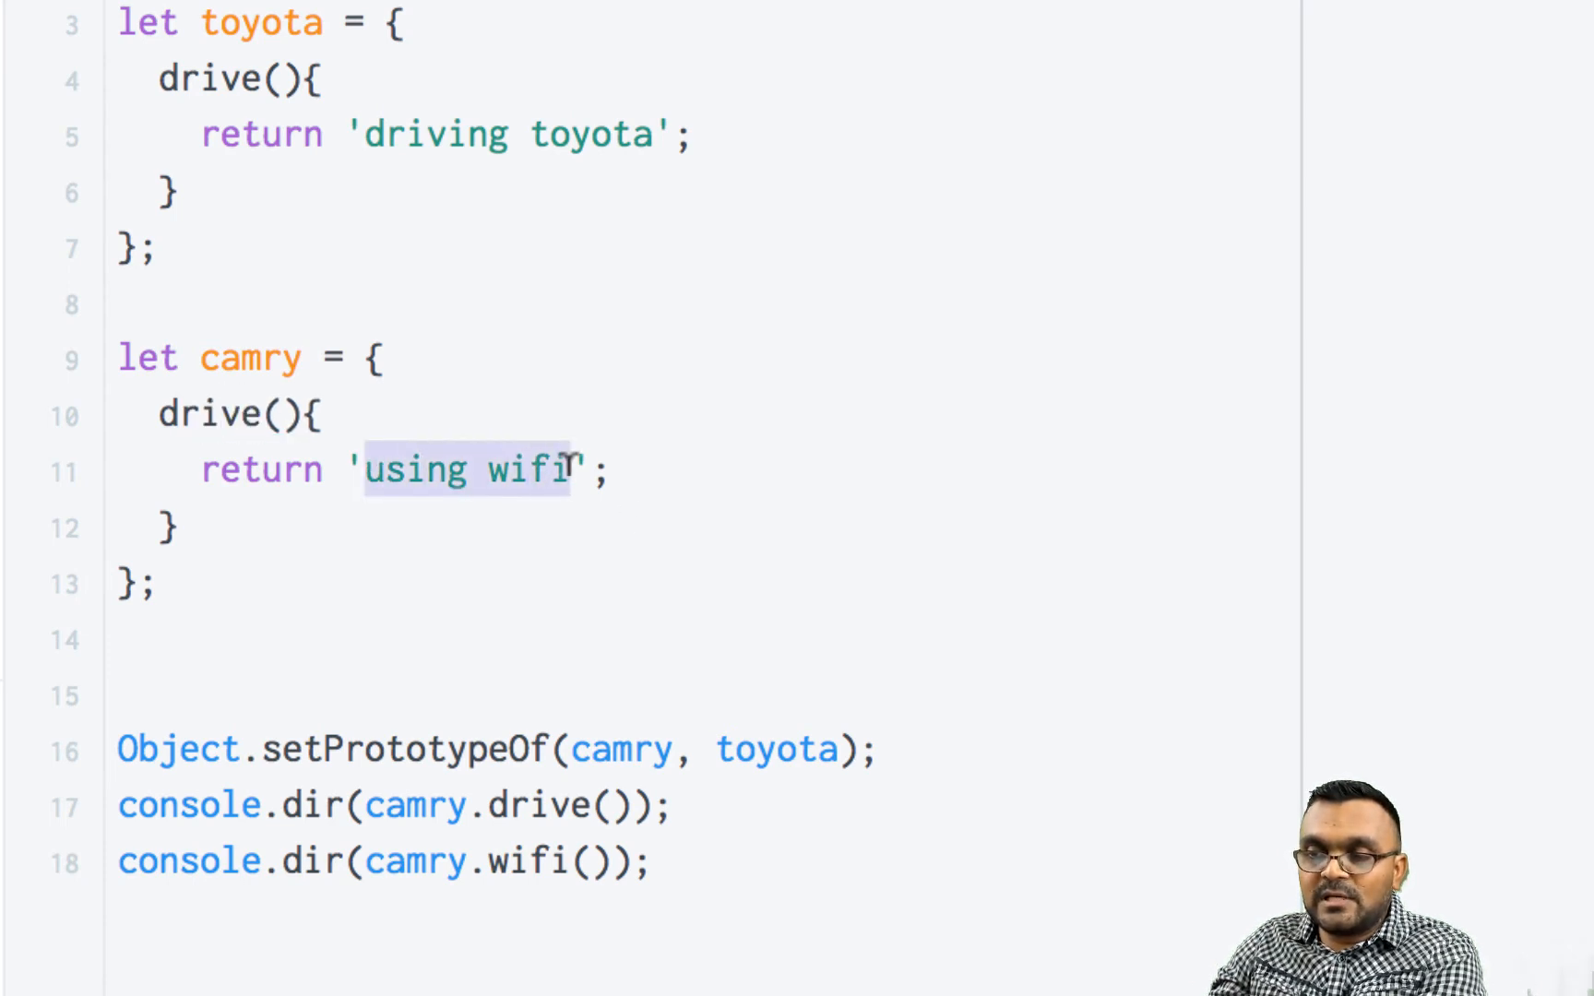
{"action": "type", "text": "dri"}
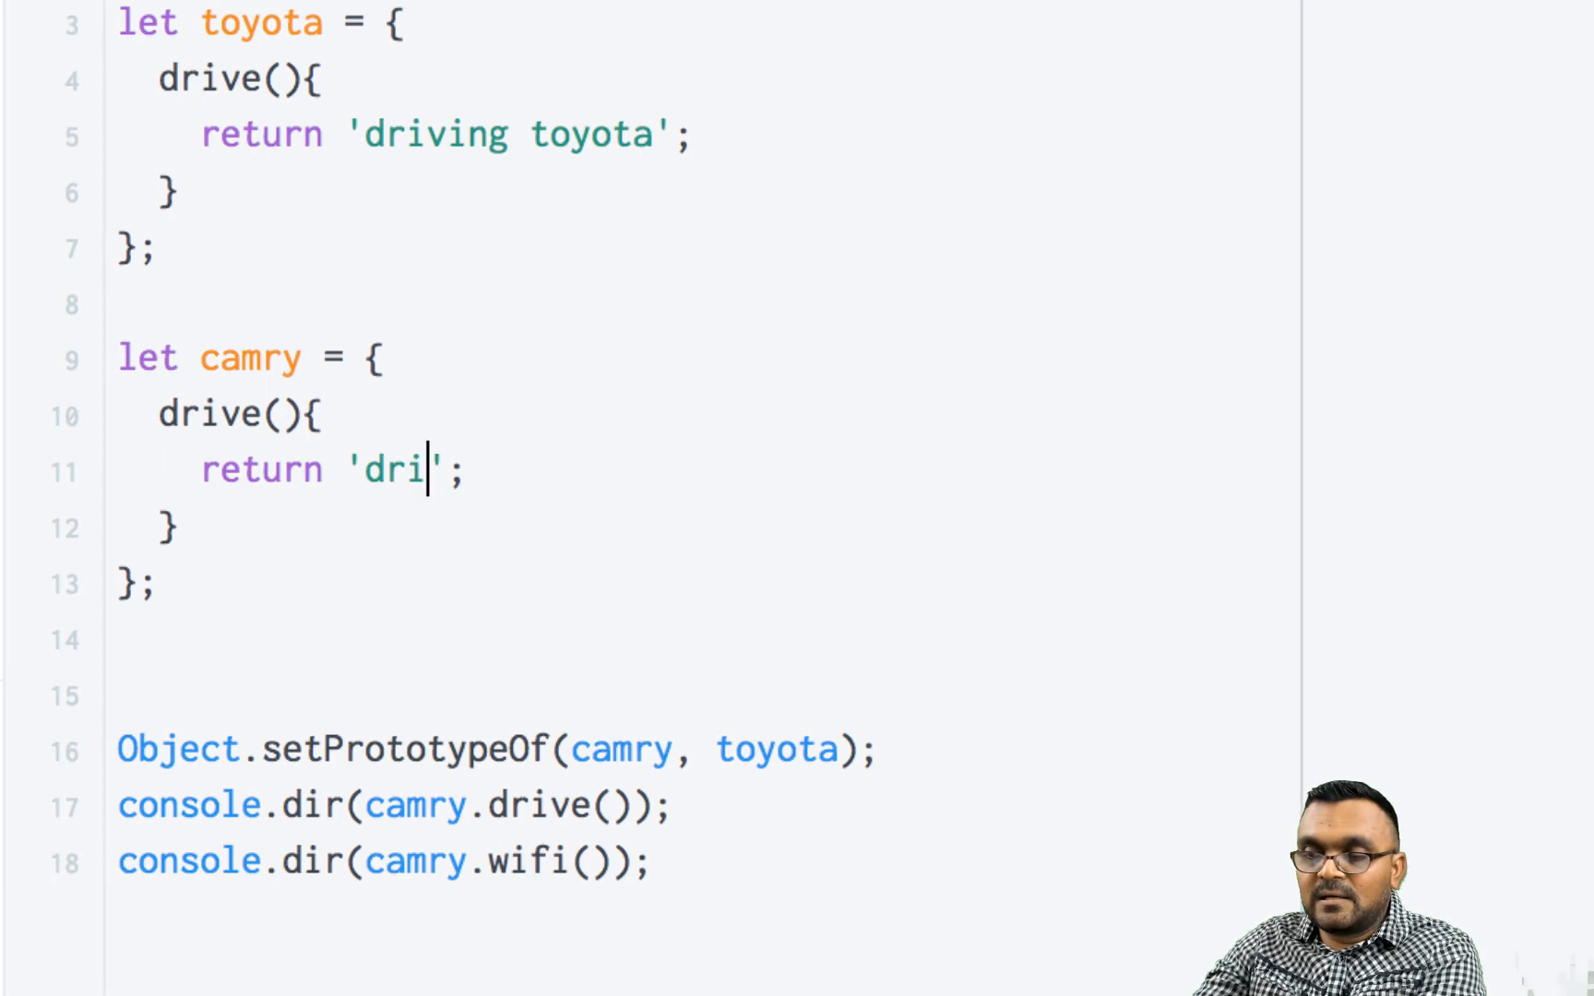
{"action": "type", "text": "ving camr"}
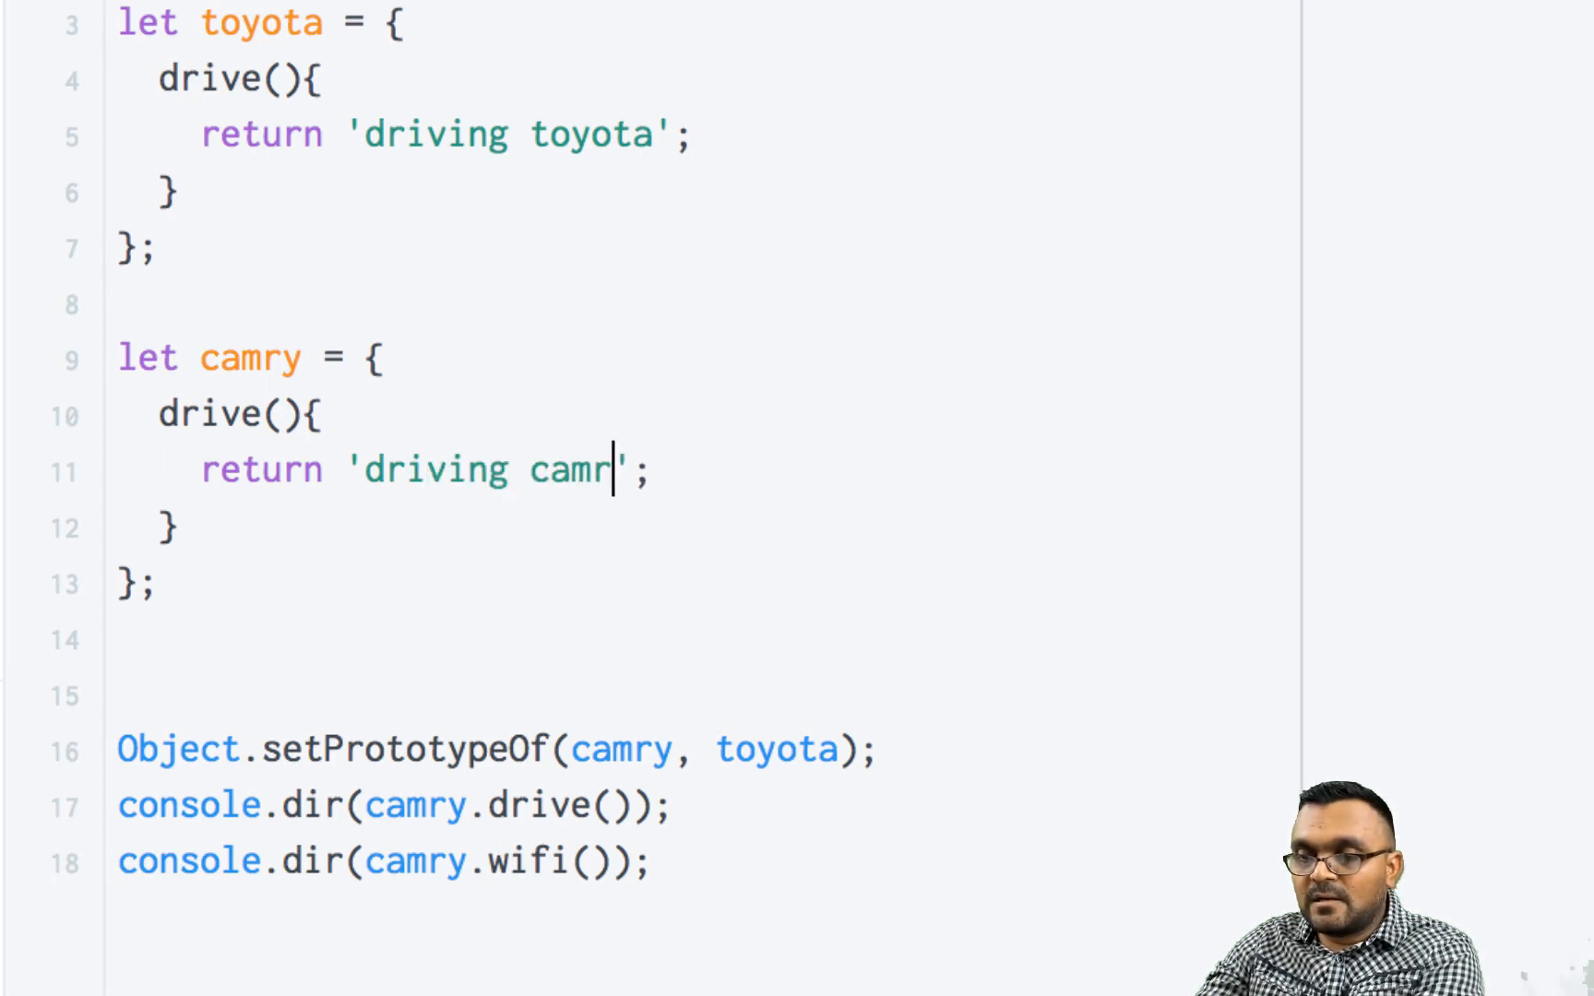
{"action": "type", "text": "y"}
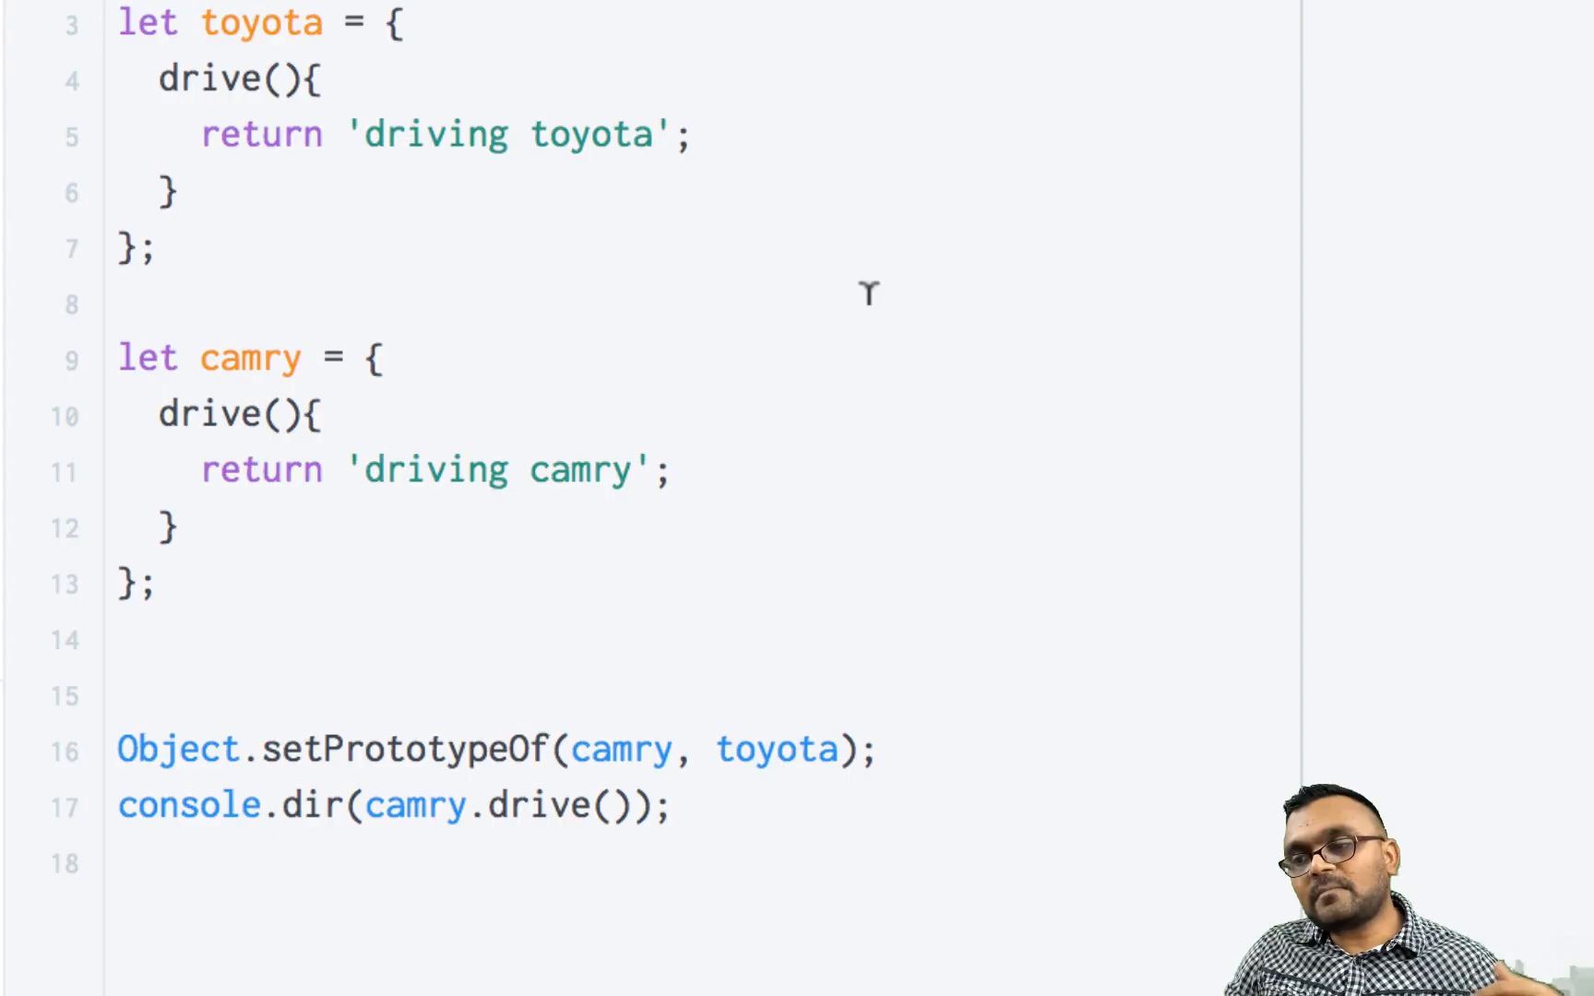
{"action": "mouse_move", "coordinate": [244, 107]}
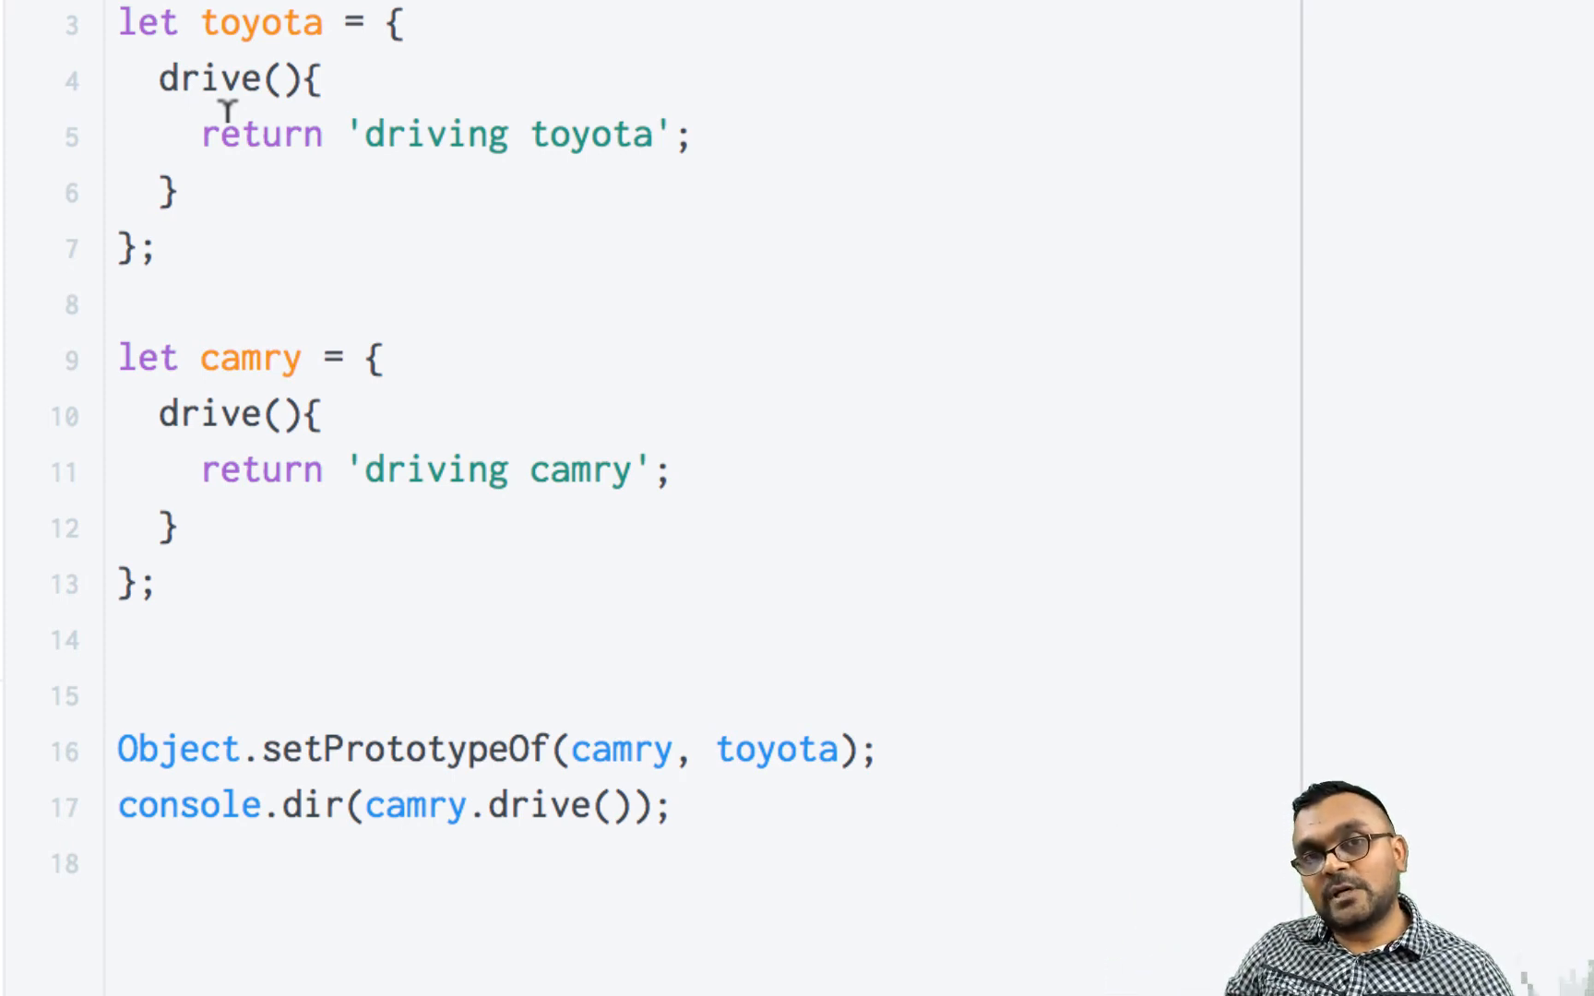
{"action": "mouse_move", "coordinate": [514, 448]}
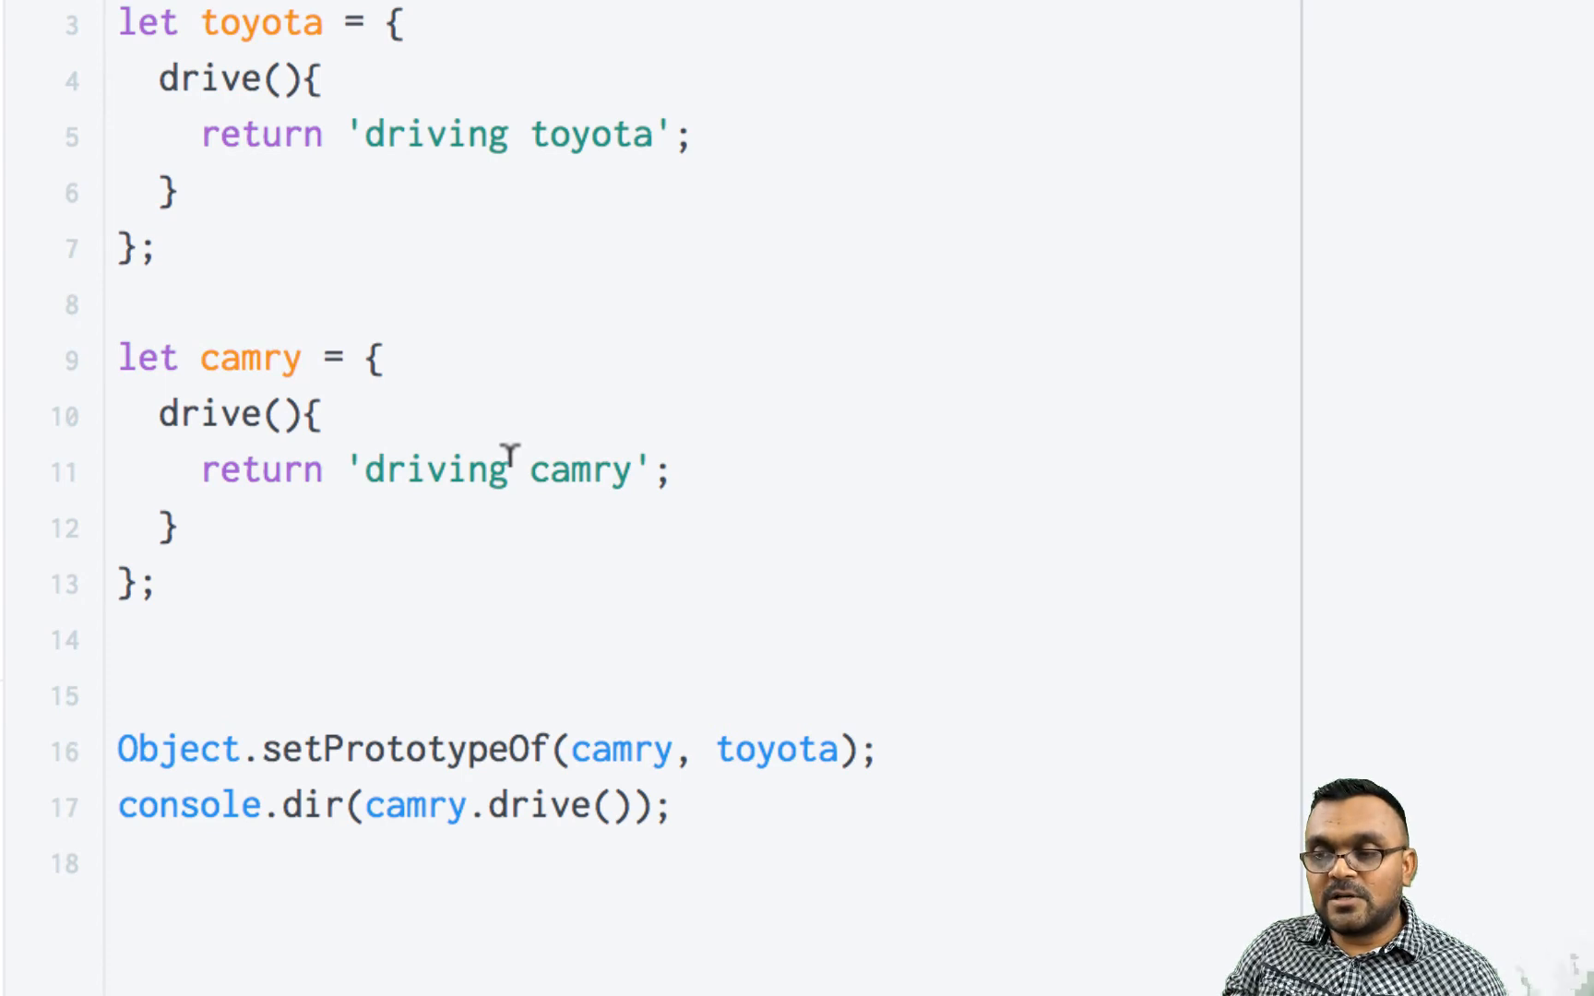
Replace the 'driving camry' string with the template literal `${super.drive()} camry`.
{"action": "double_click", "coordinate": [434, 469]}
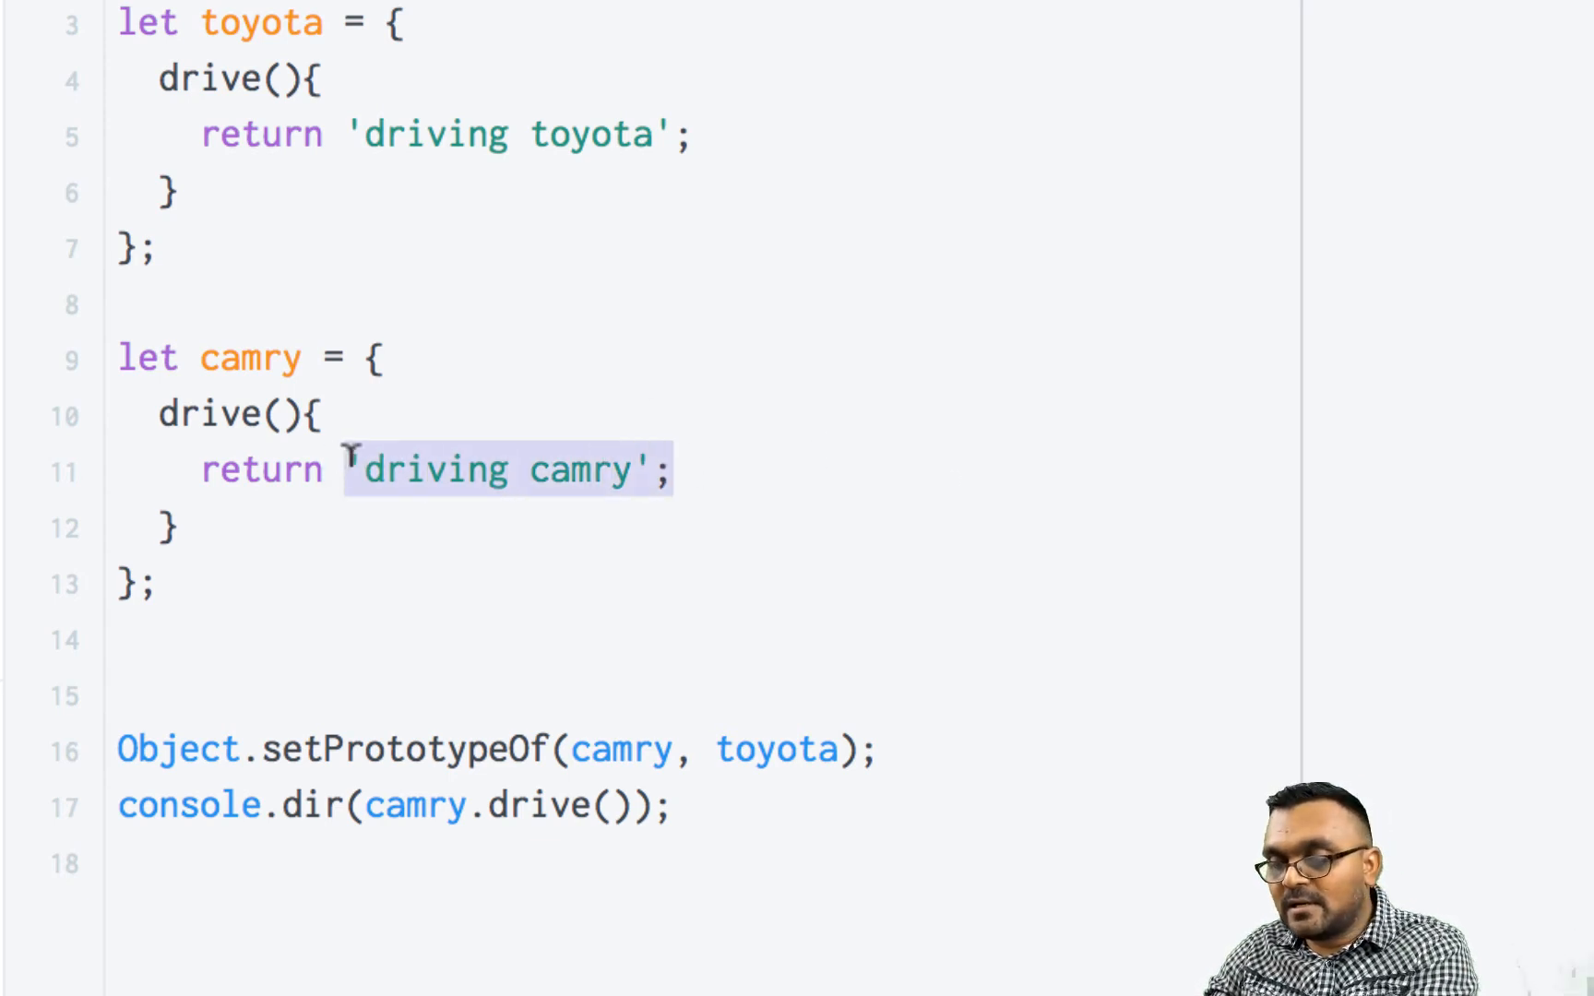
{"action": "key", "text": "Delete"}
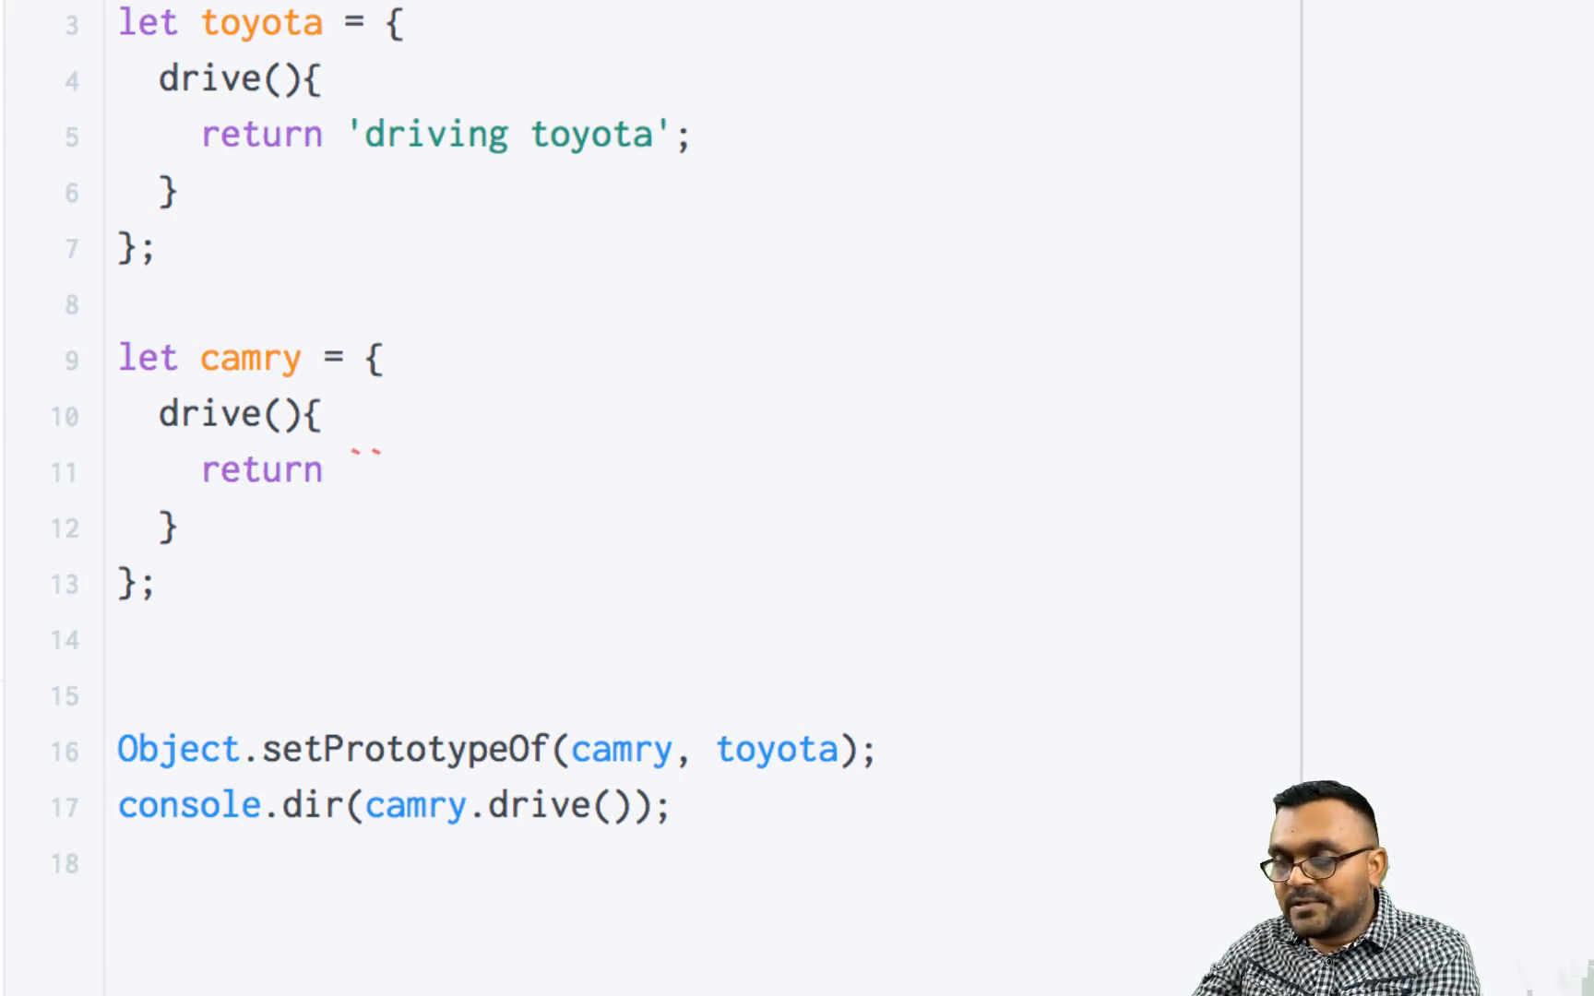
{"action": "type", "text": "super.d"}
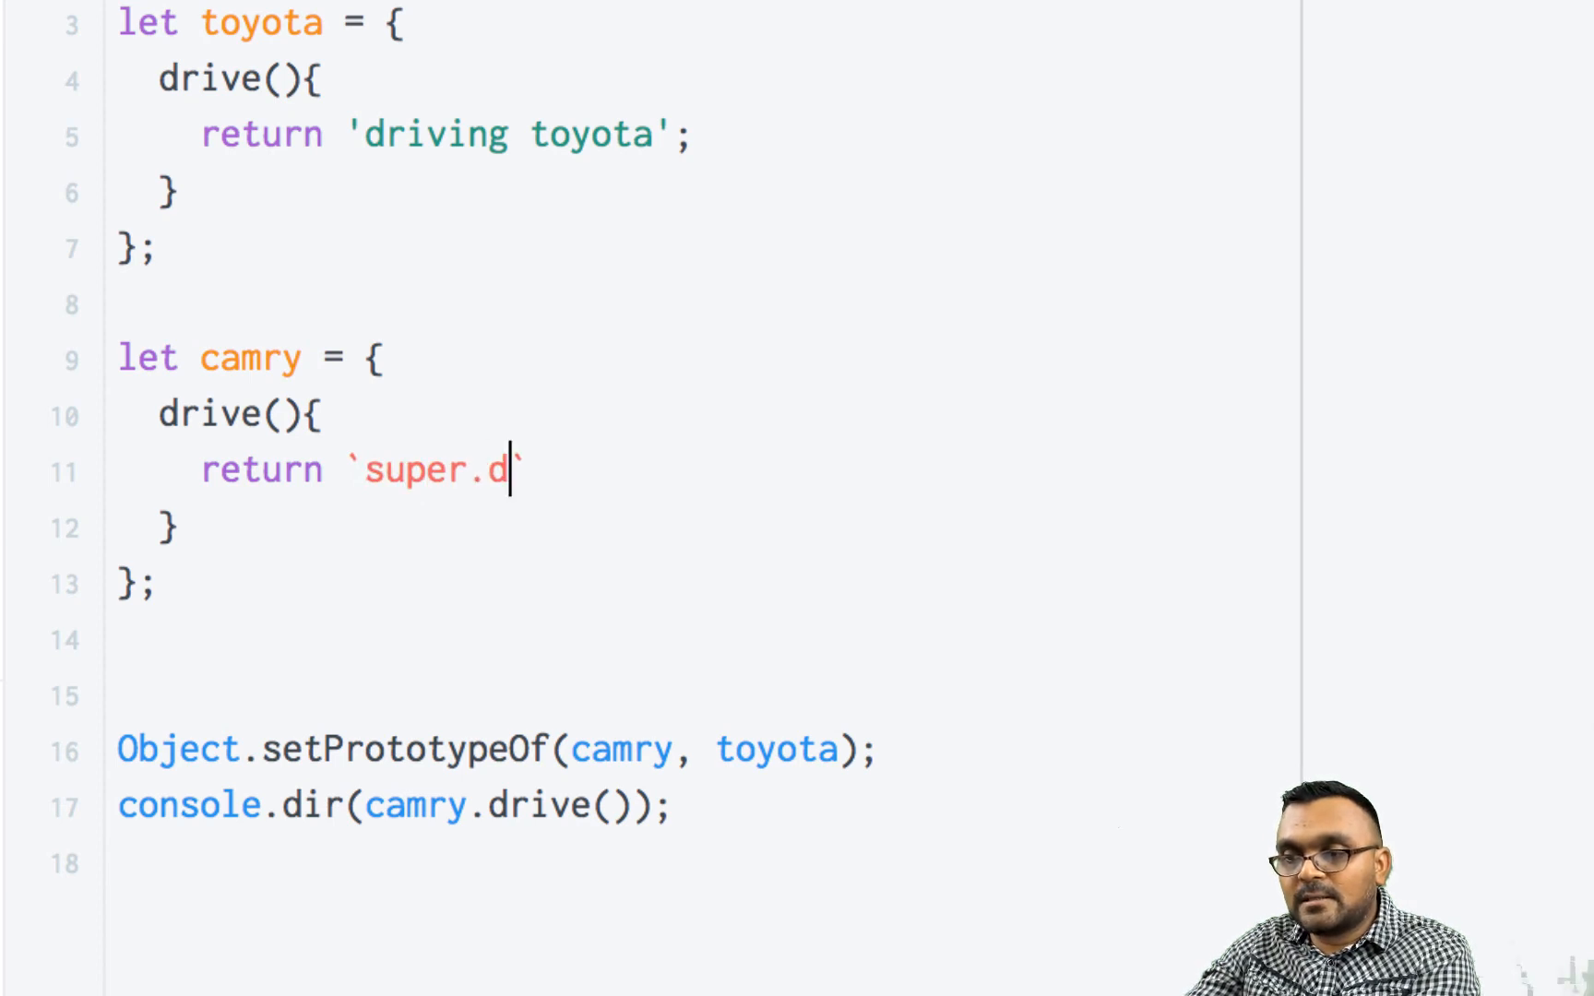
{"action": "type", "text": "rive()"}
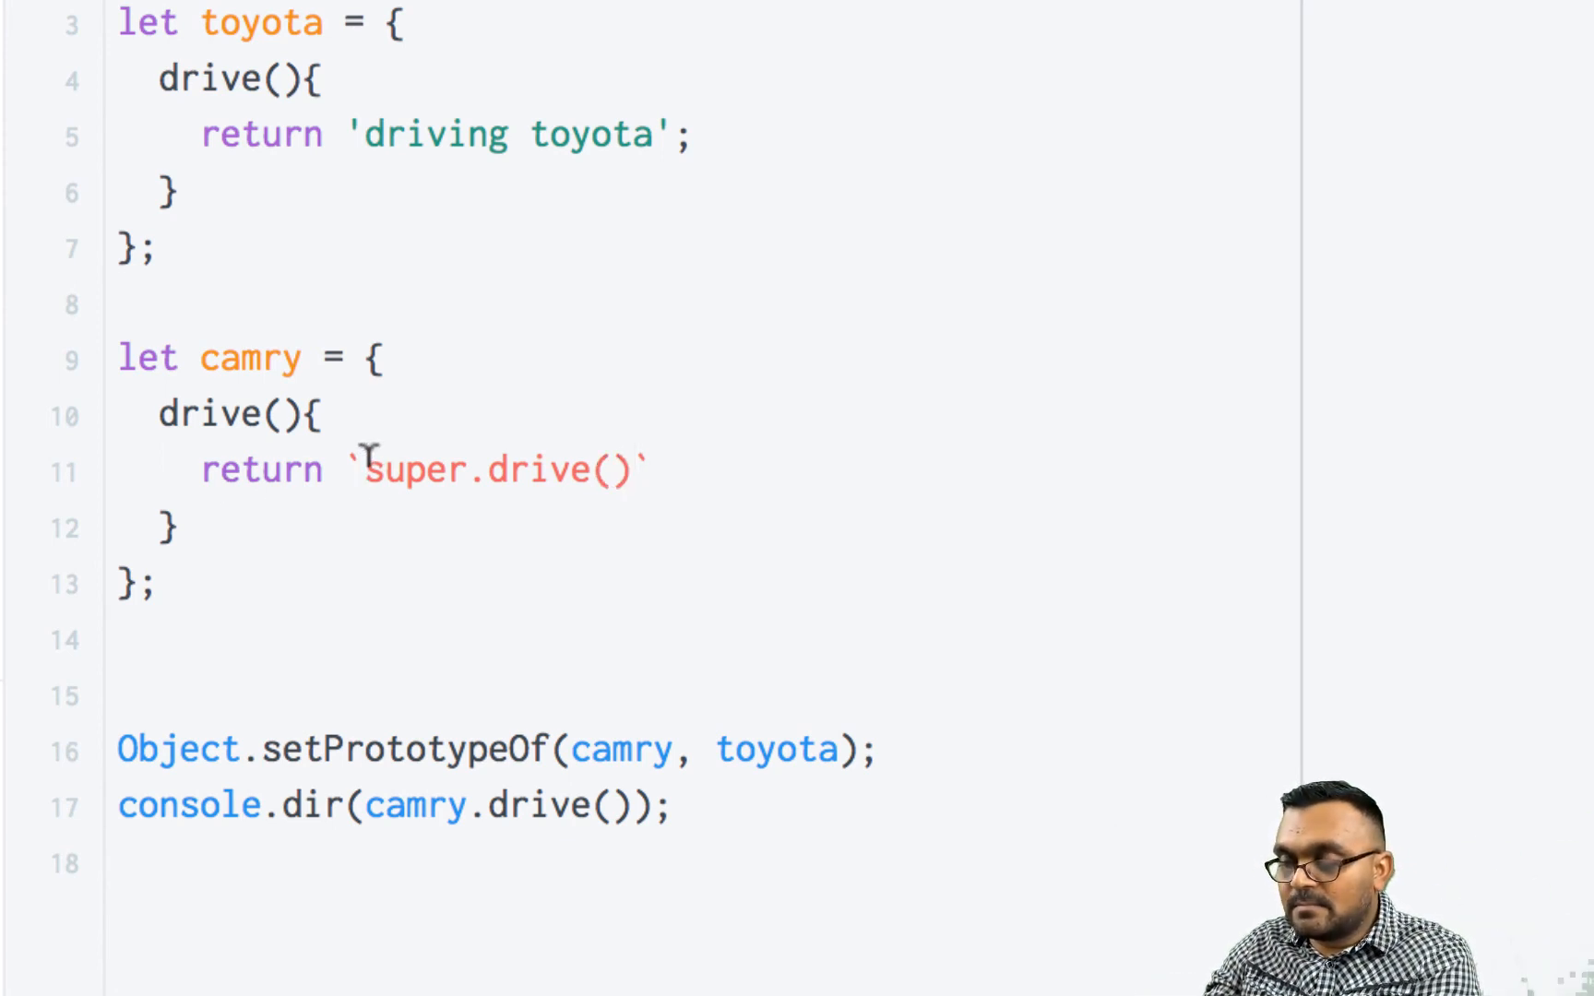
{"action": "type", "text": "$"}
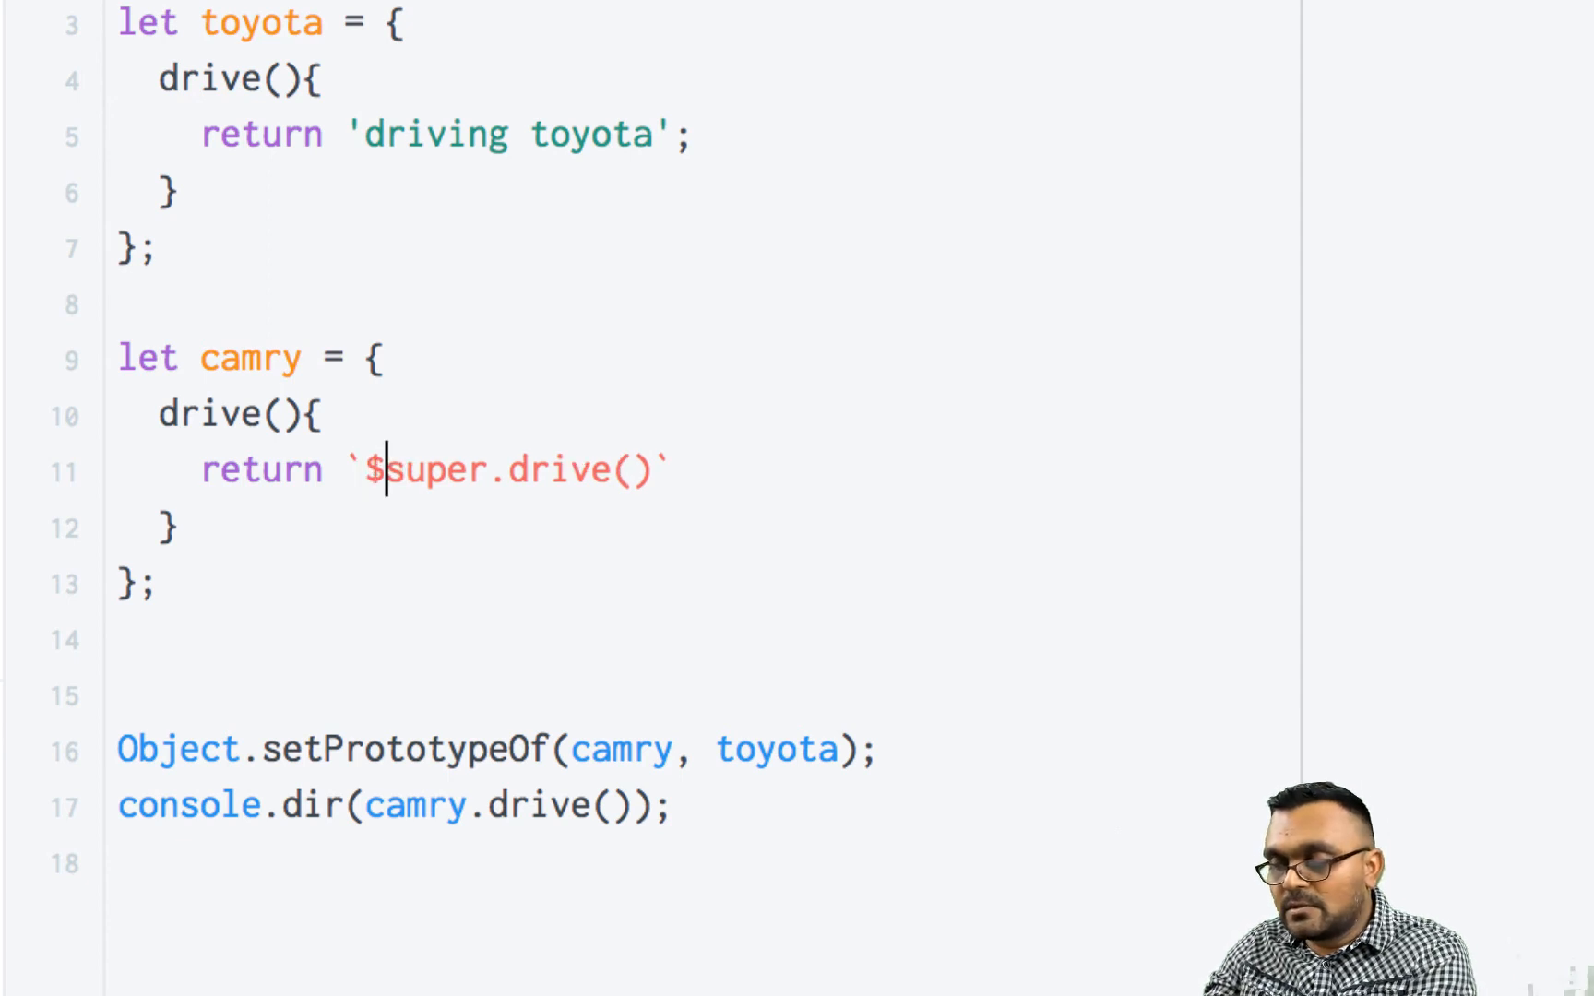
{"action": "type", "text": "{"}
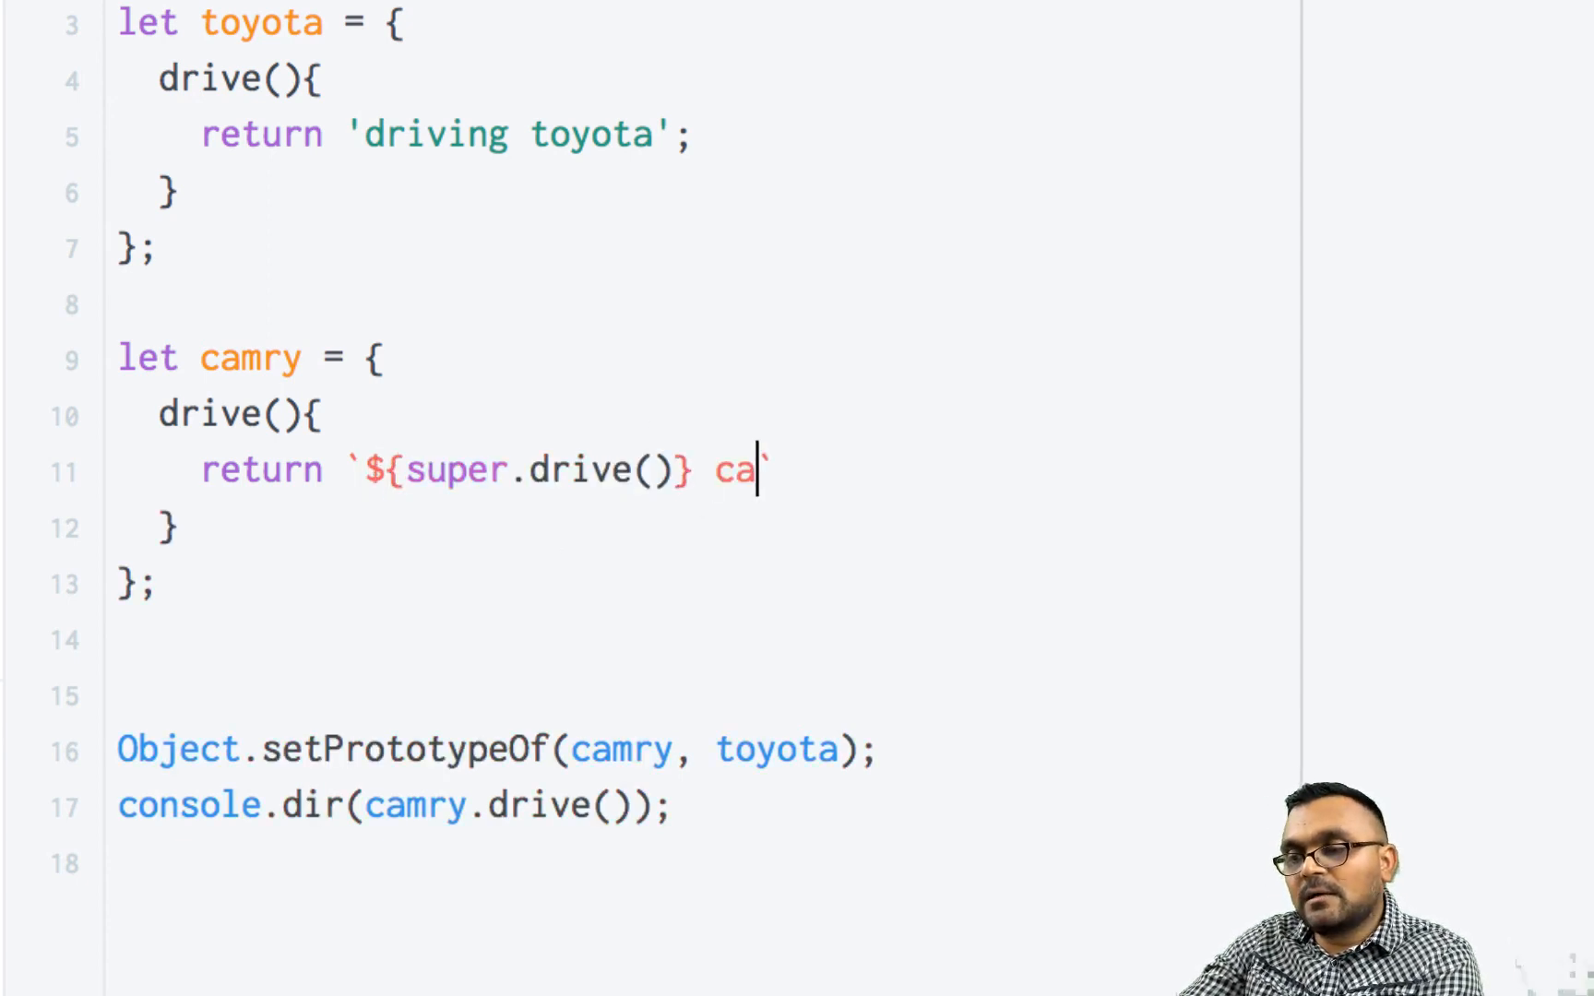
{"action": "type", "text": "mry"}
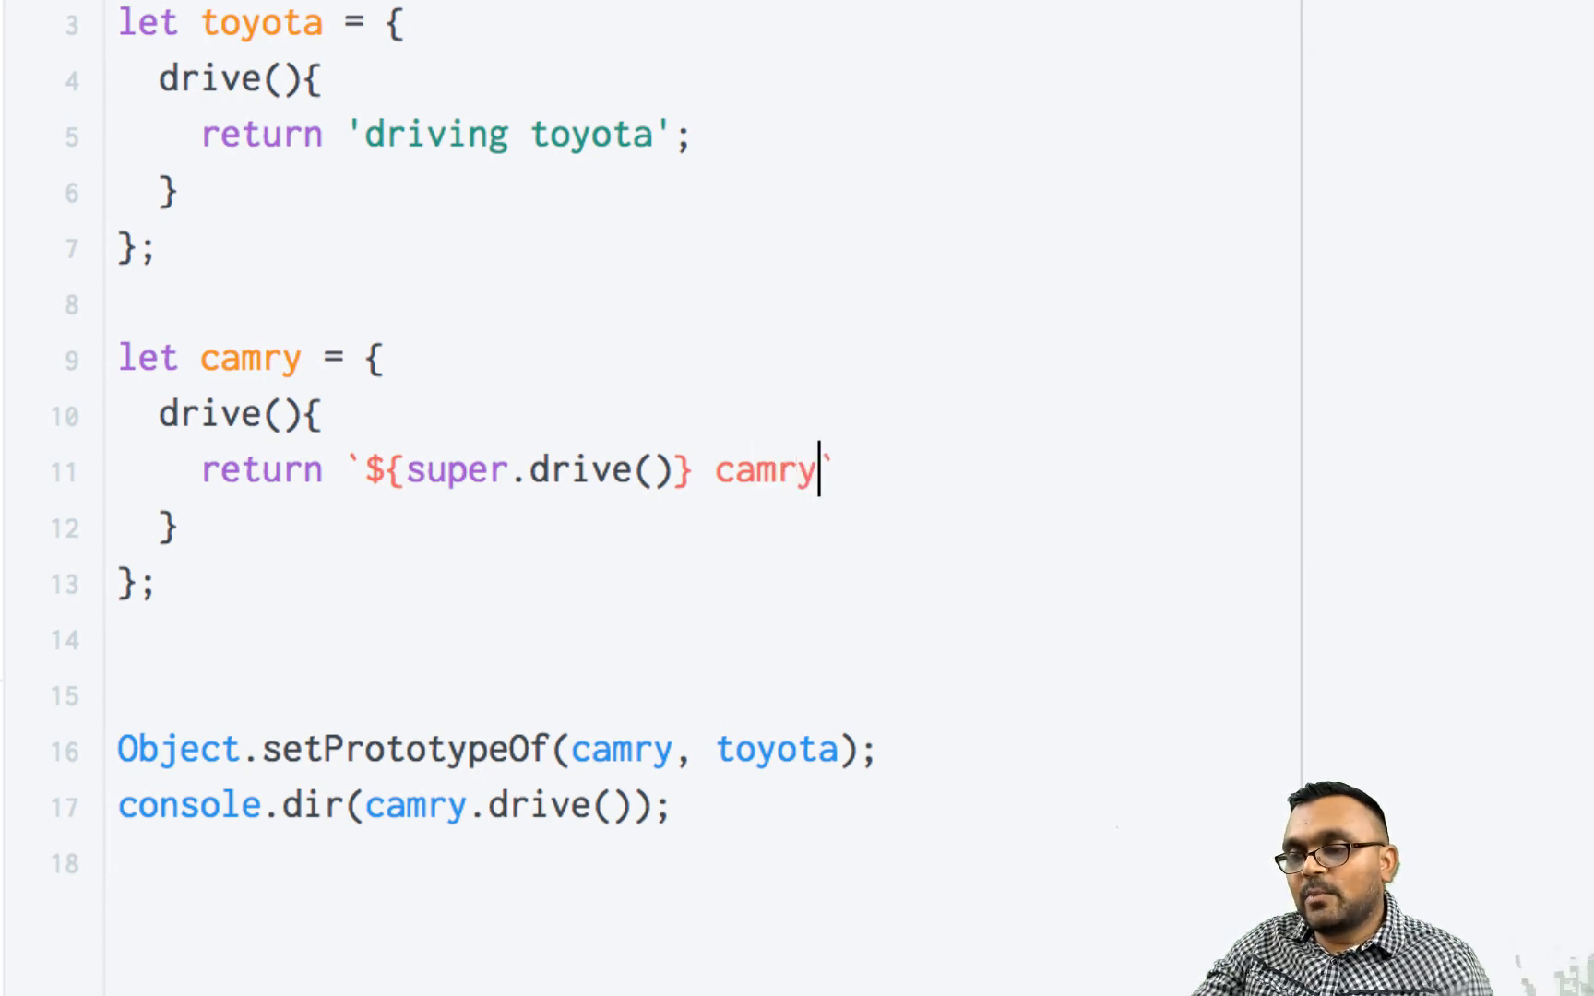
{"action": "type", "text": "`;"}
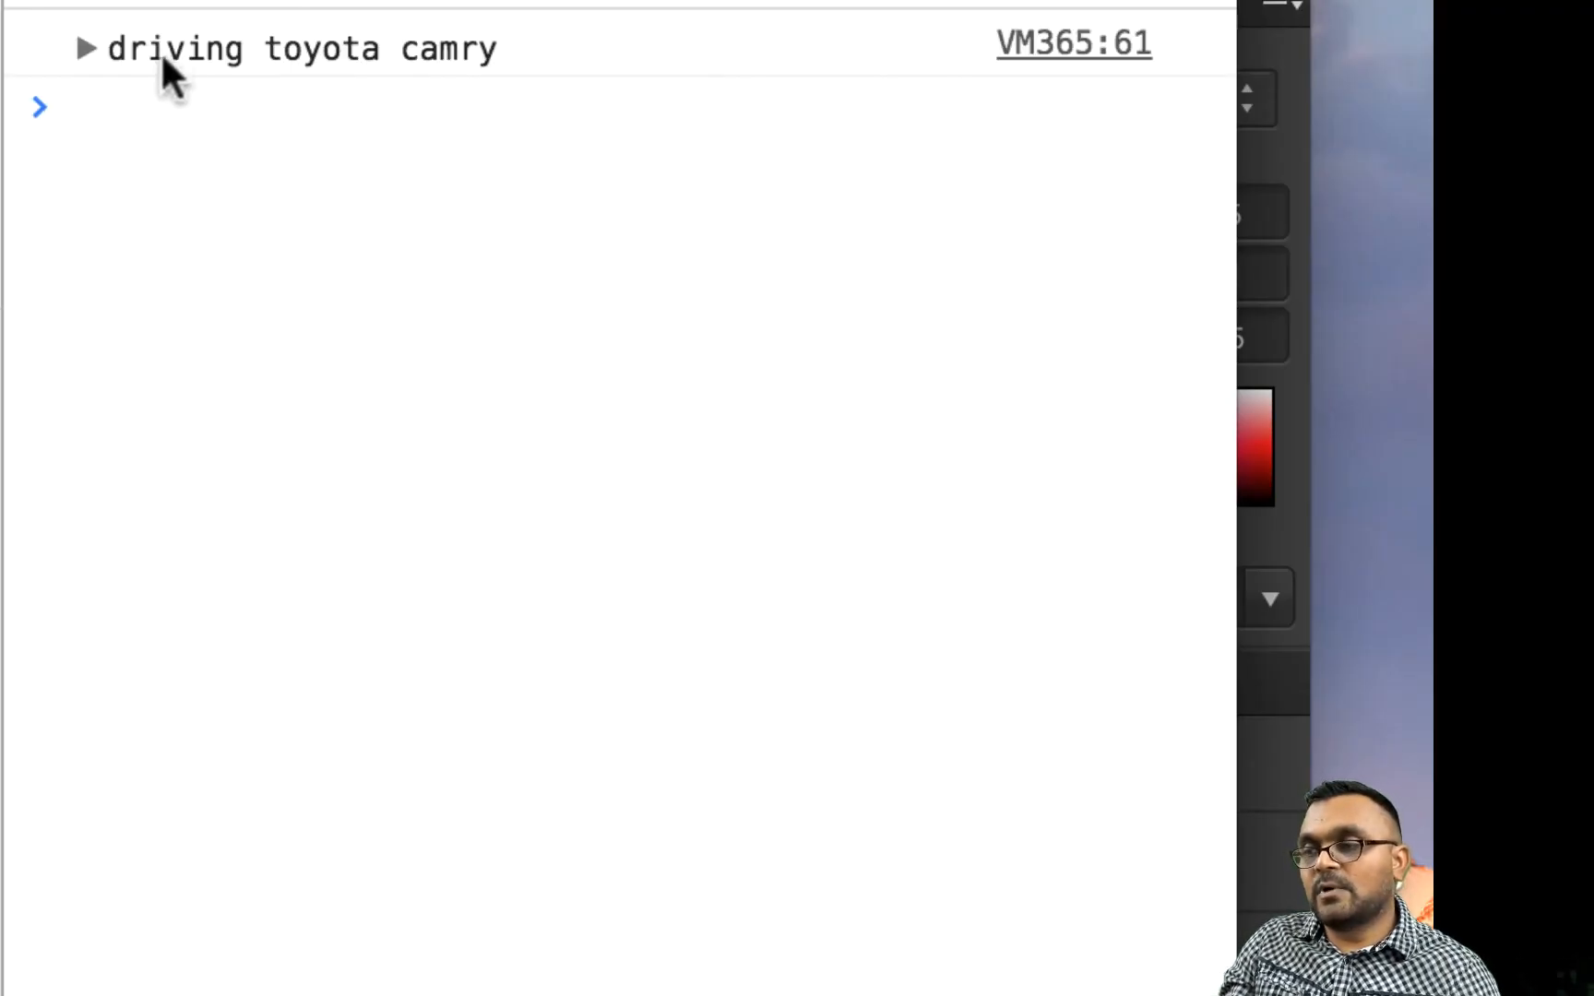
{"action": "mouse_move", "coordinate": [468, 97]}
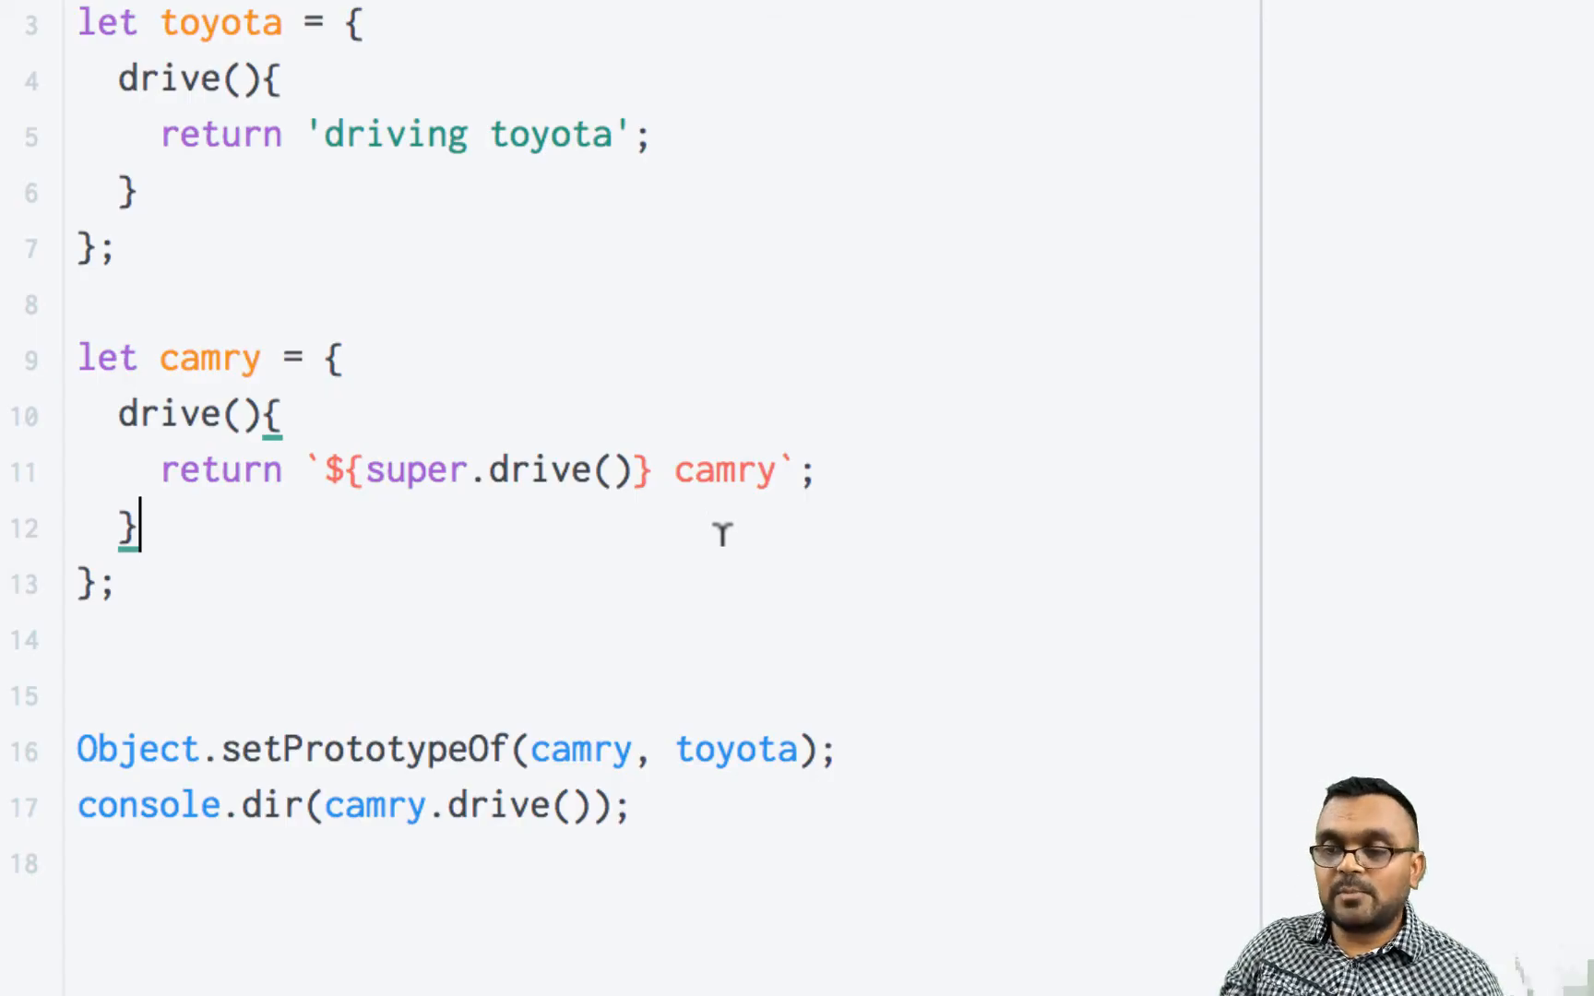
{"action": "mouse_move", "coordinate": [269, 732]}
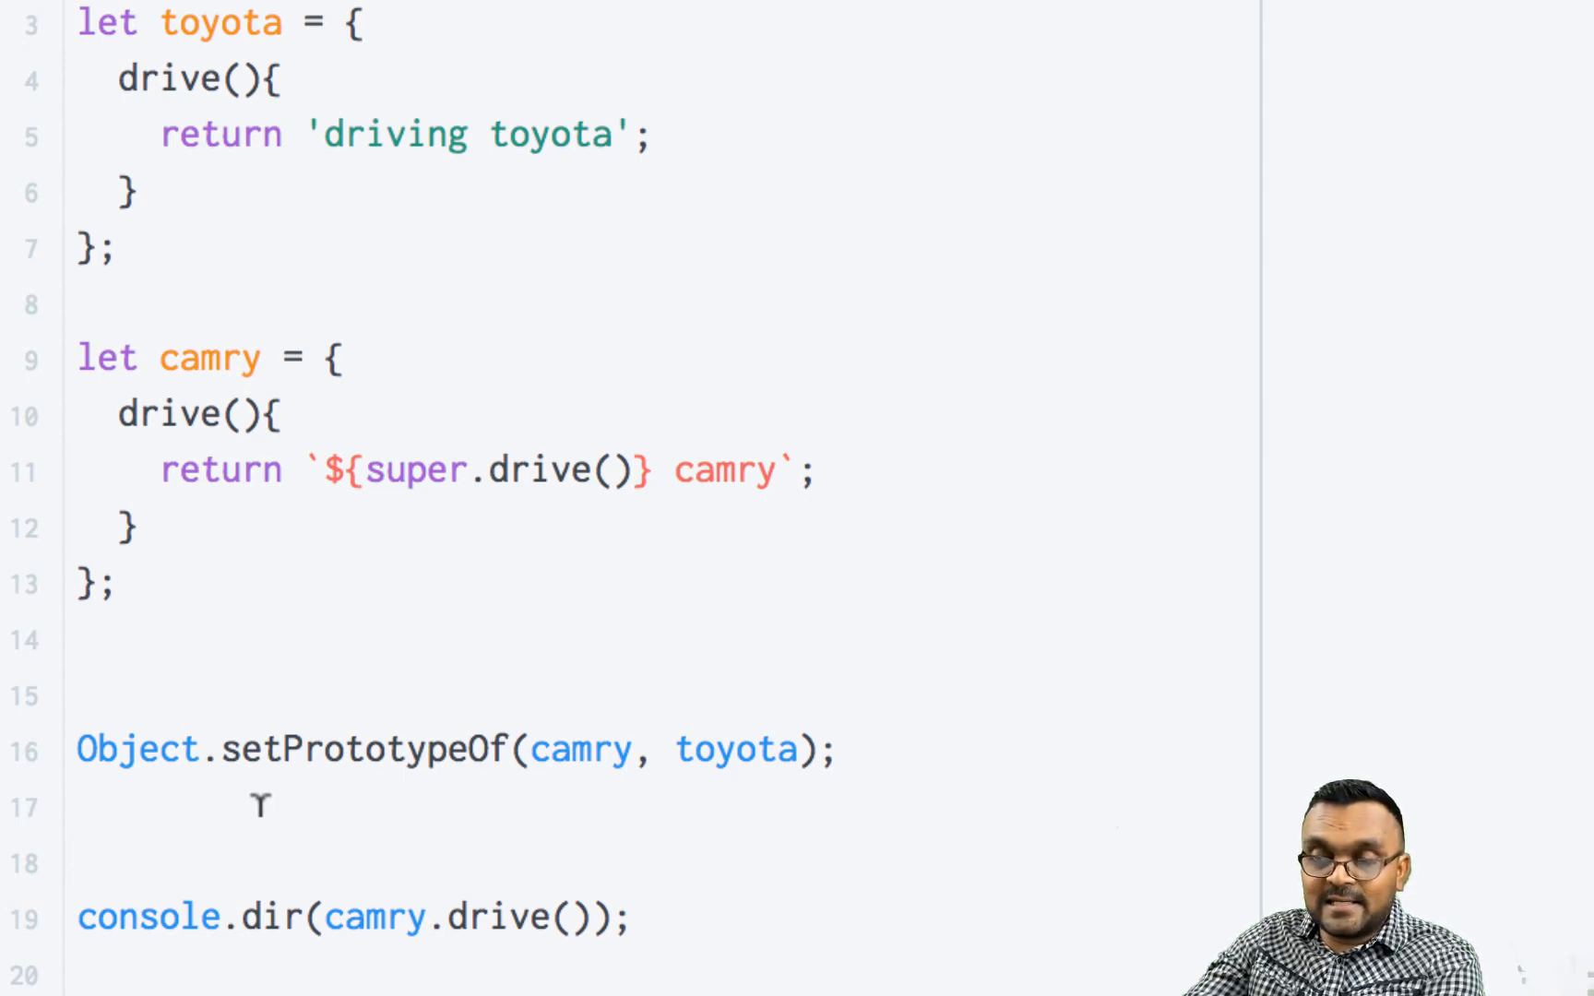
Add 'camry.__proto__ = toyota;' and comment out the Object.setPrototypeOf line with //.
{"action": "type", "text": "ca"}
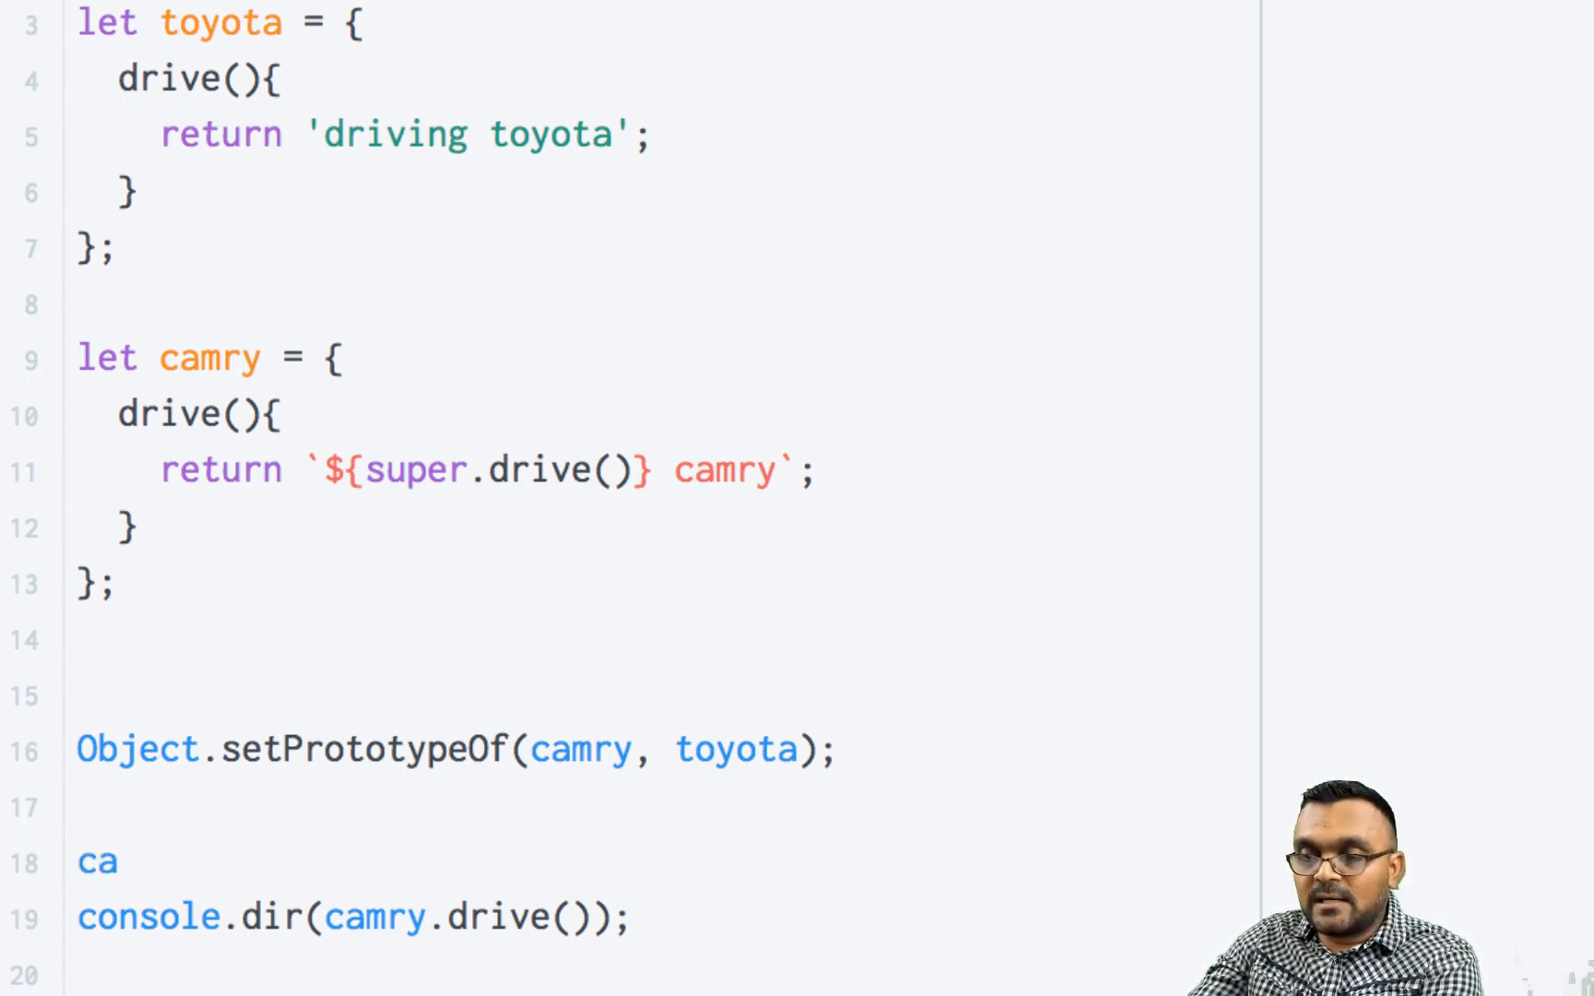
{"action": "type", "text": "mry.__"}
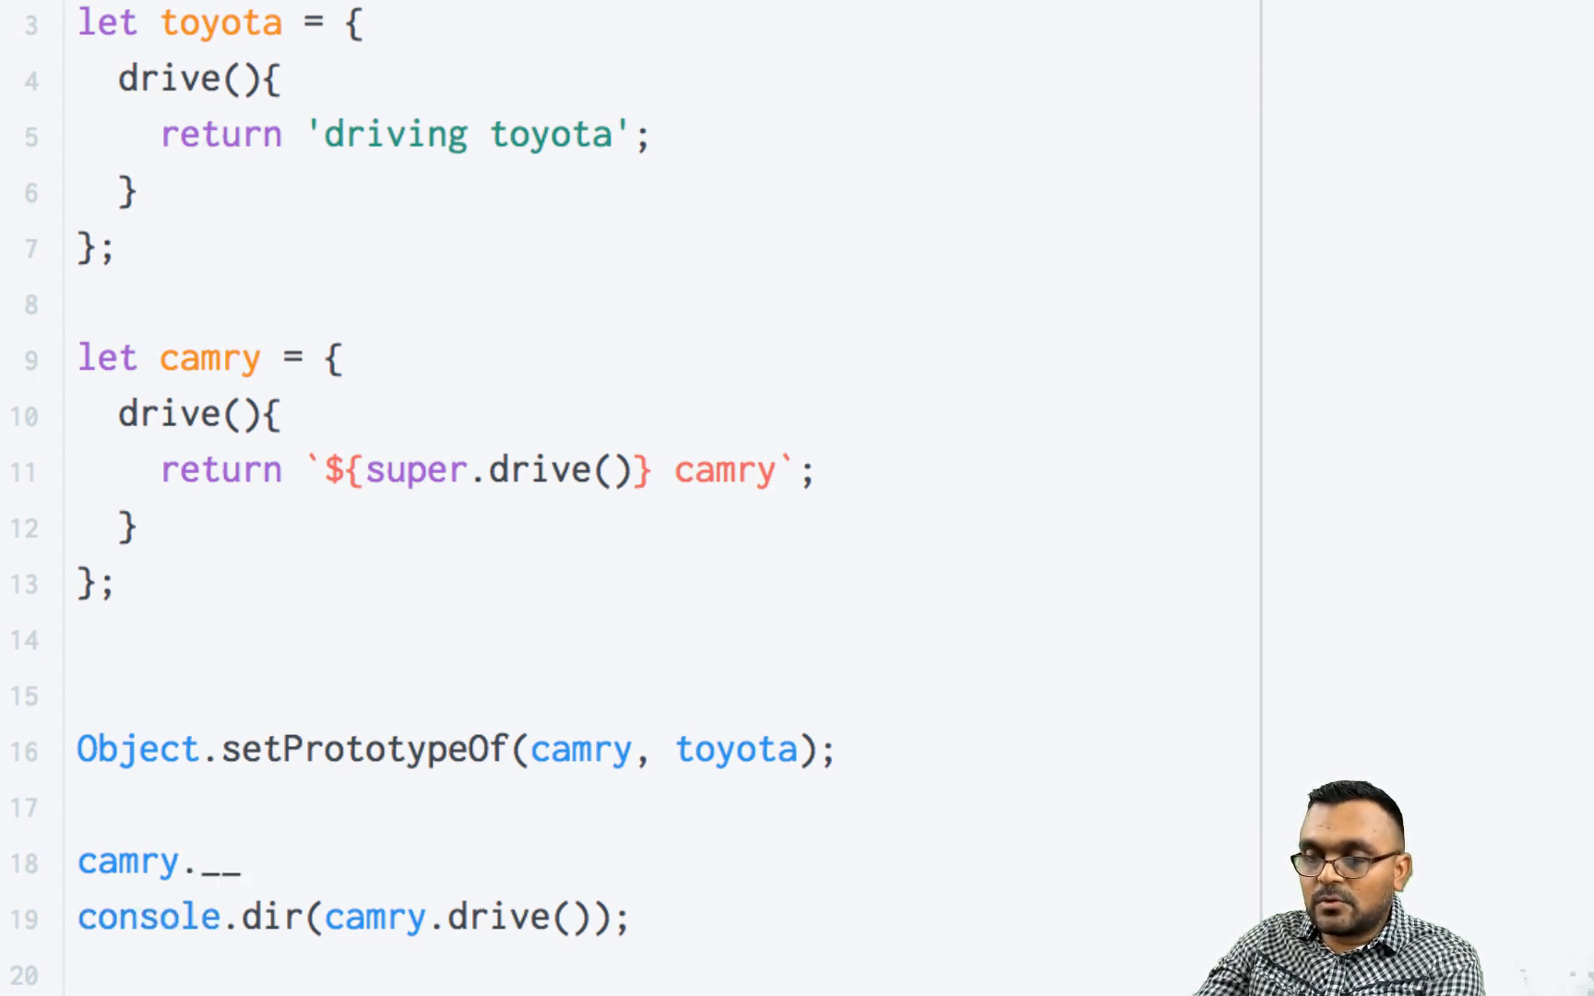
{"action": "type", "text": "proto__"}
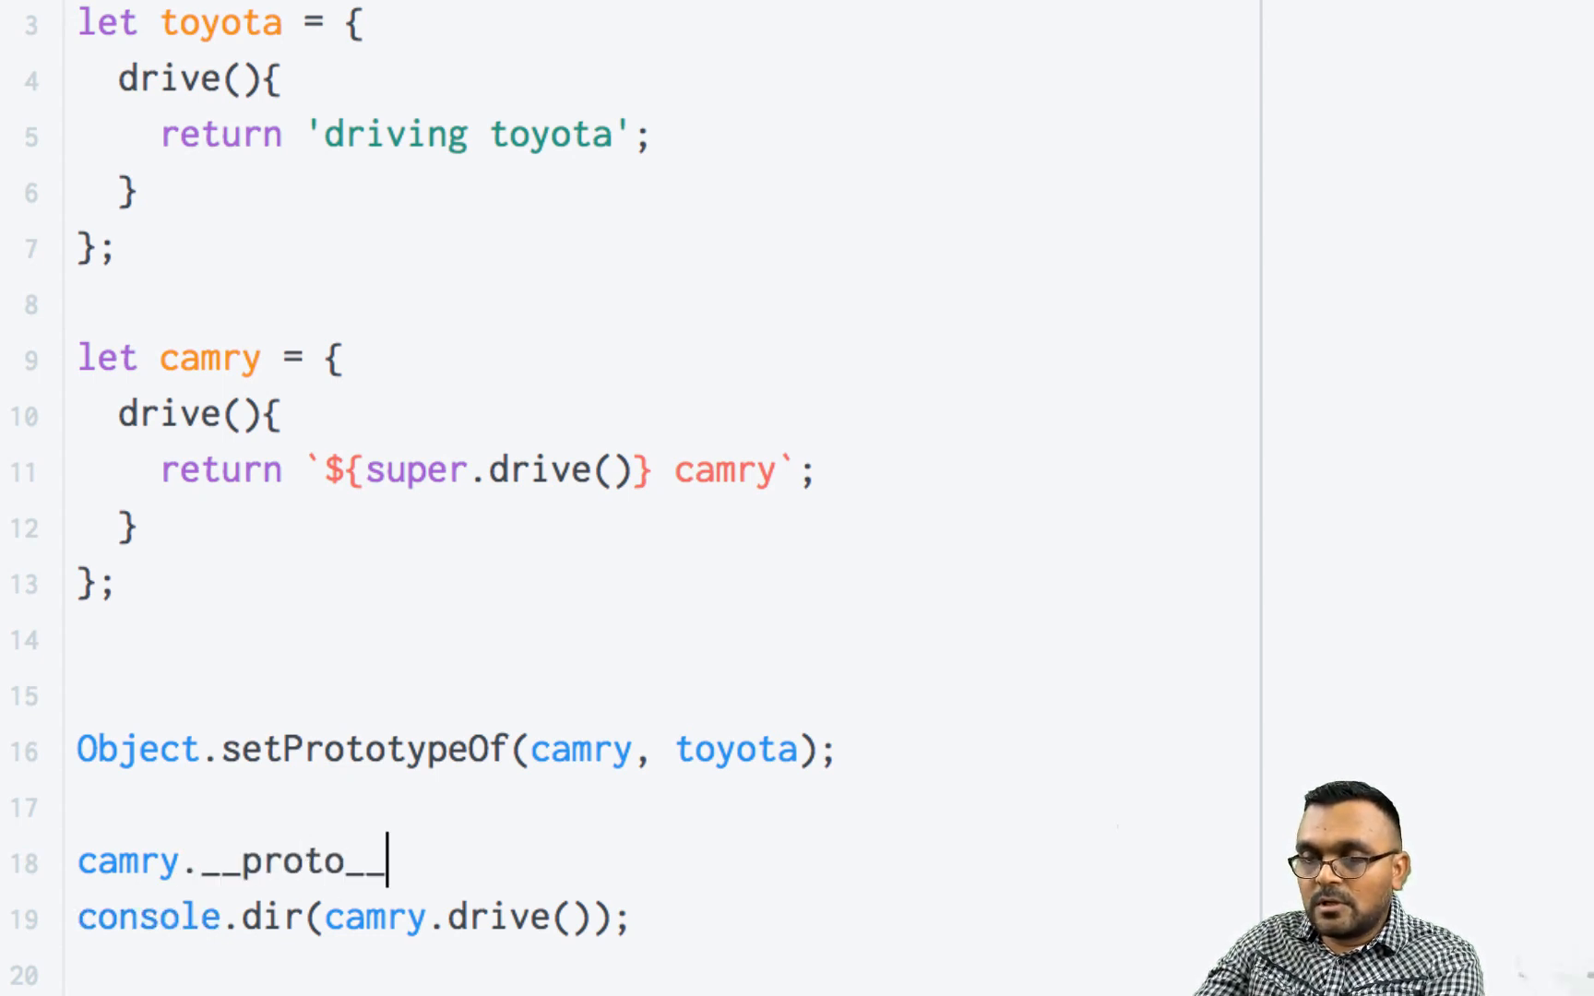
{"action": "type", "text": "="}
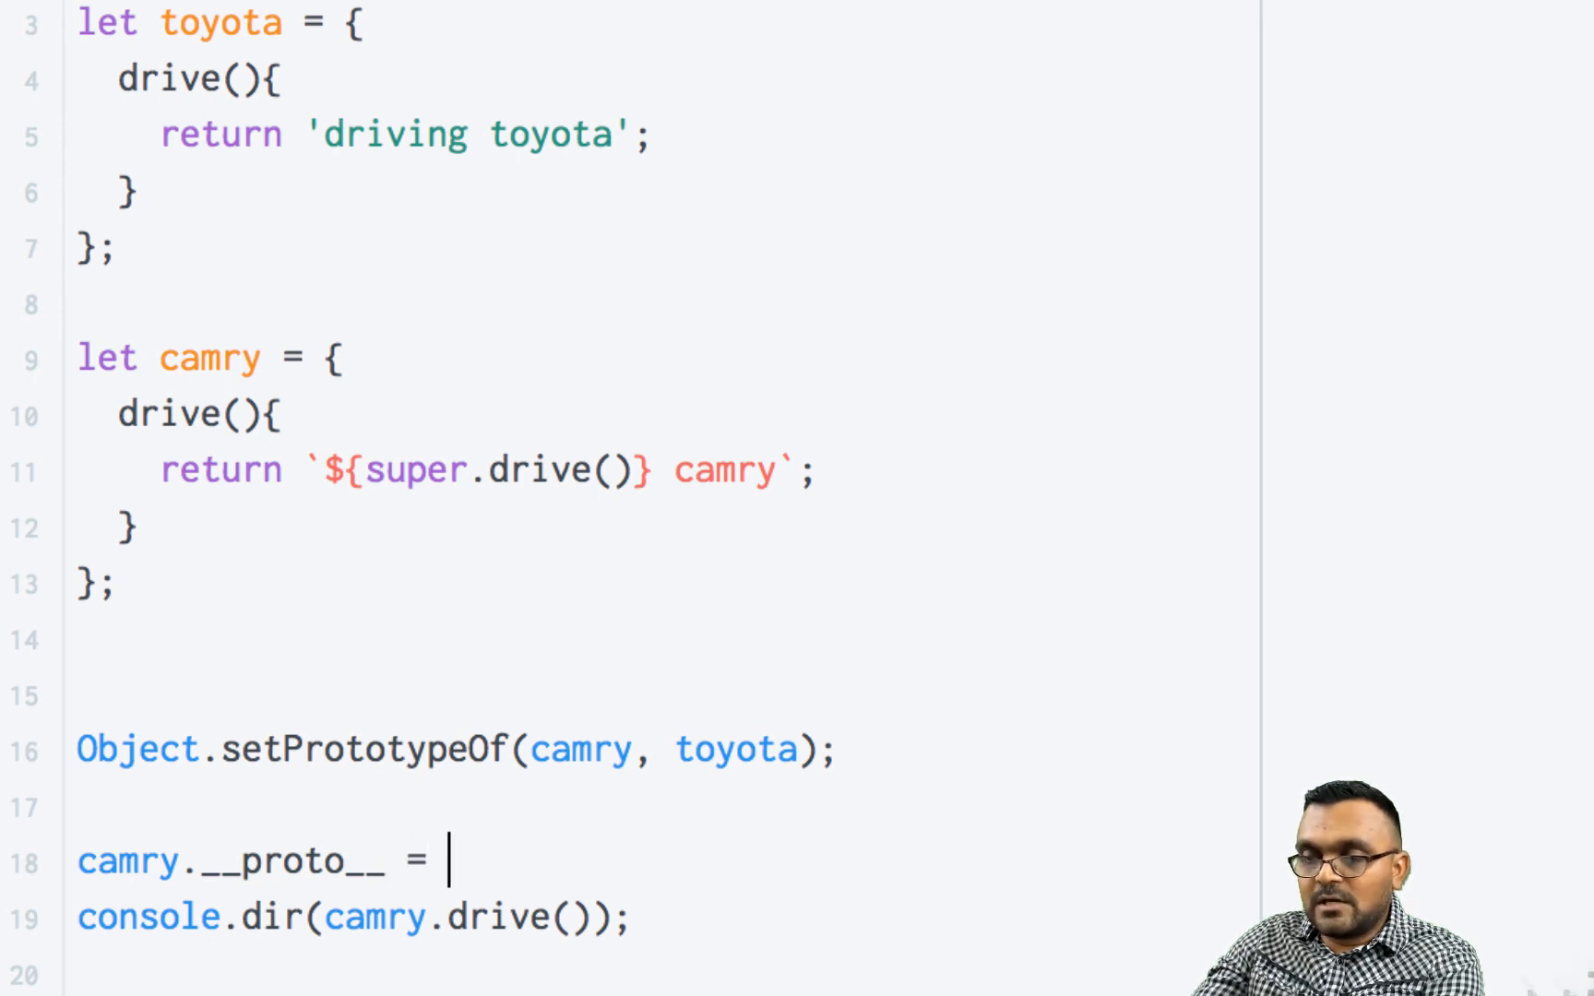
{"action": "type", "text": "toyo"}
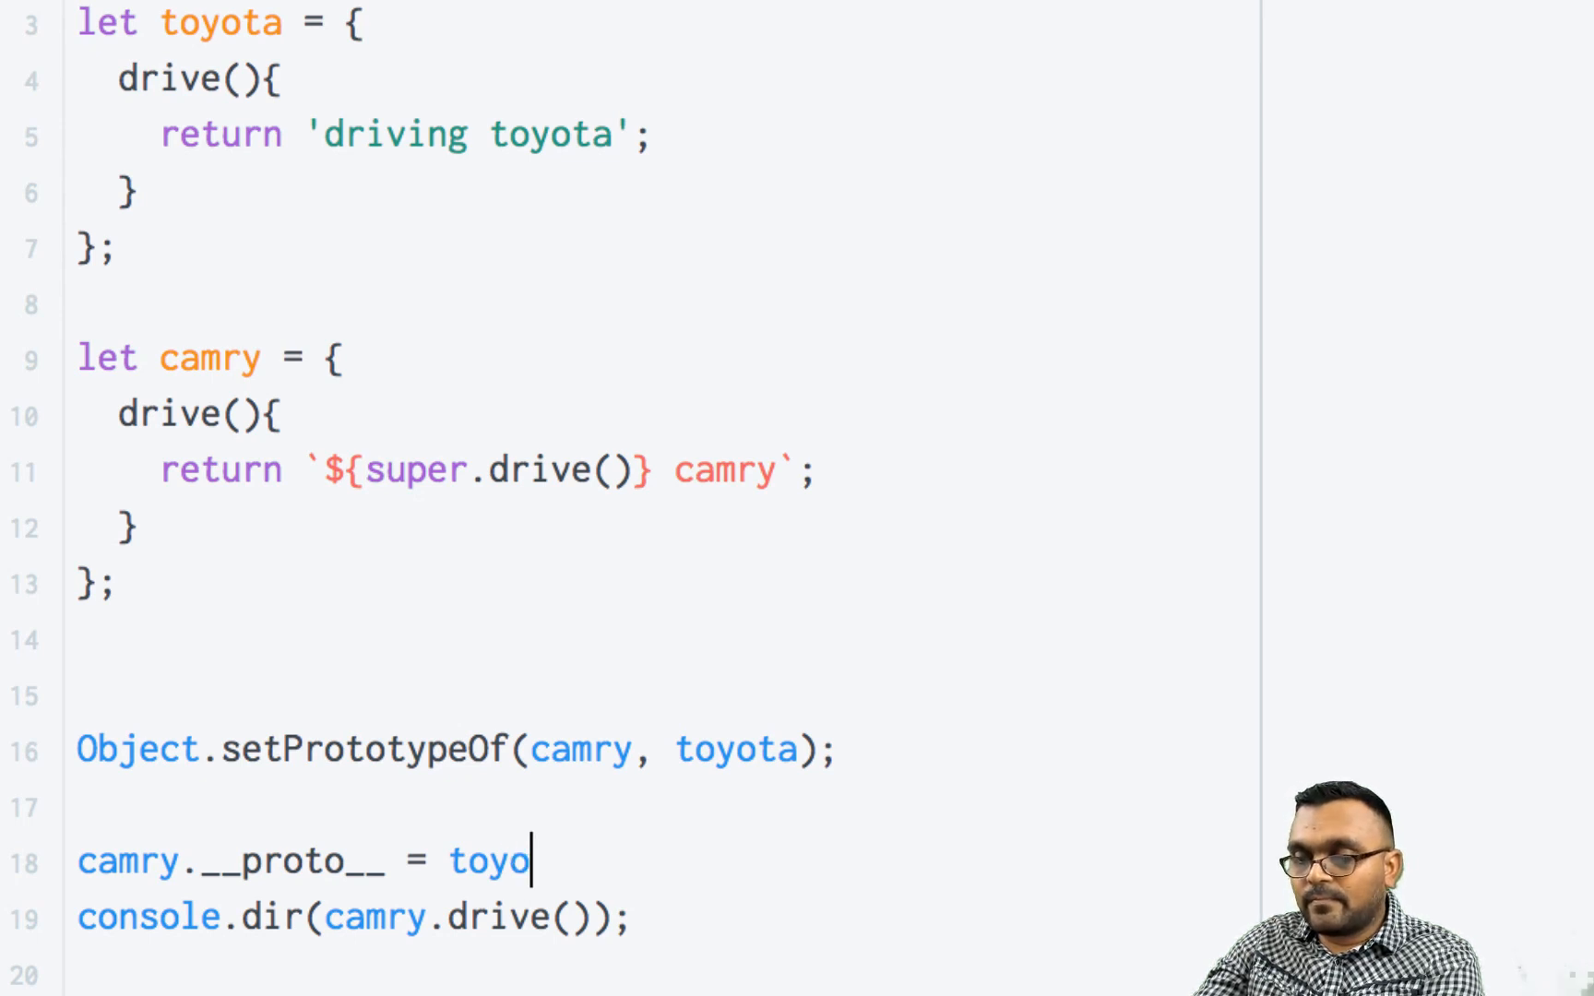
{"action": "type", "text": "ta;"}
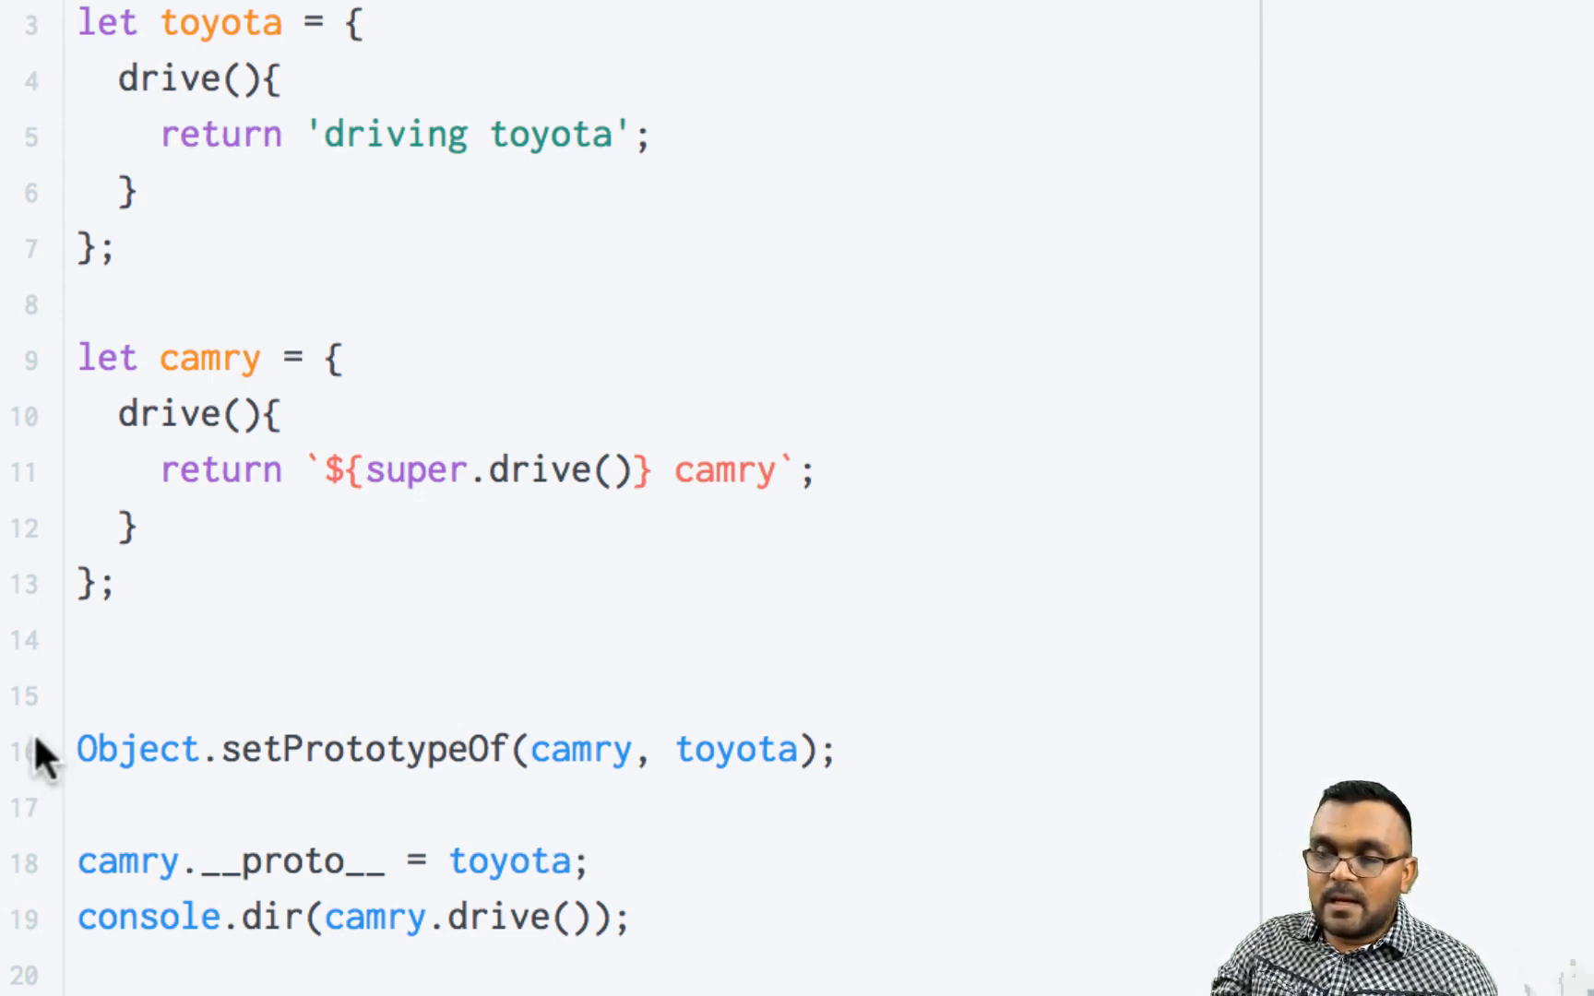
{"action": "type", "text": "//"}
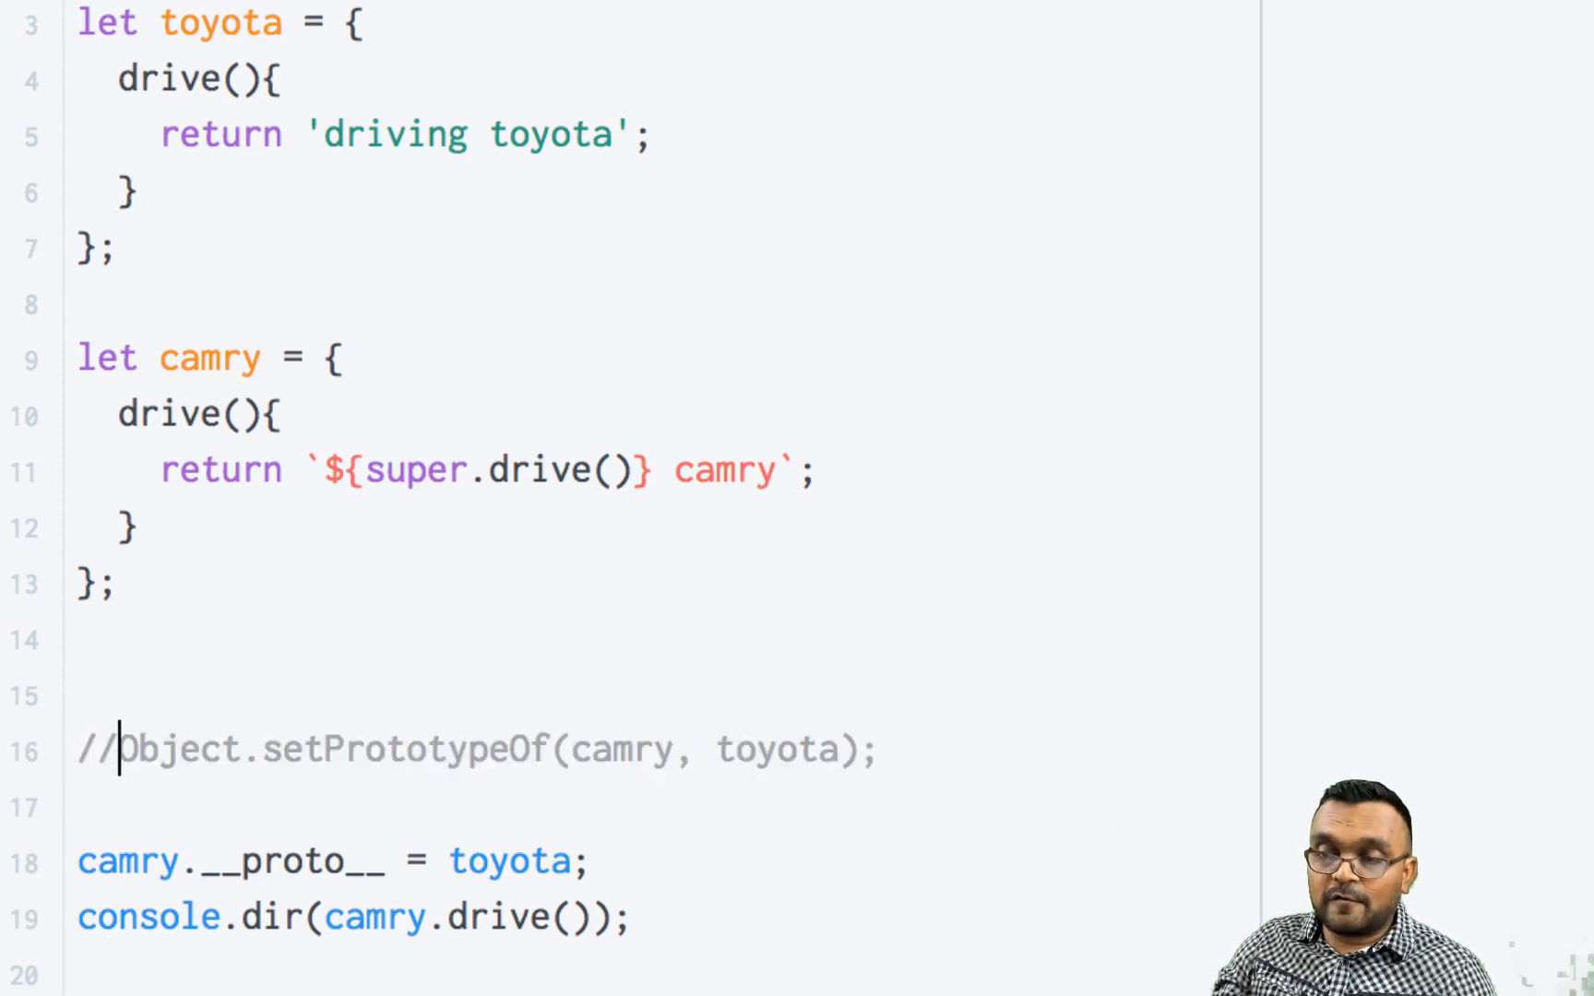